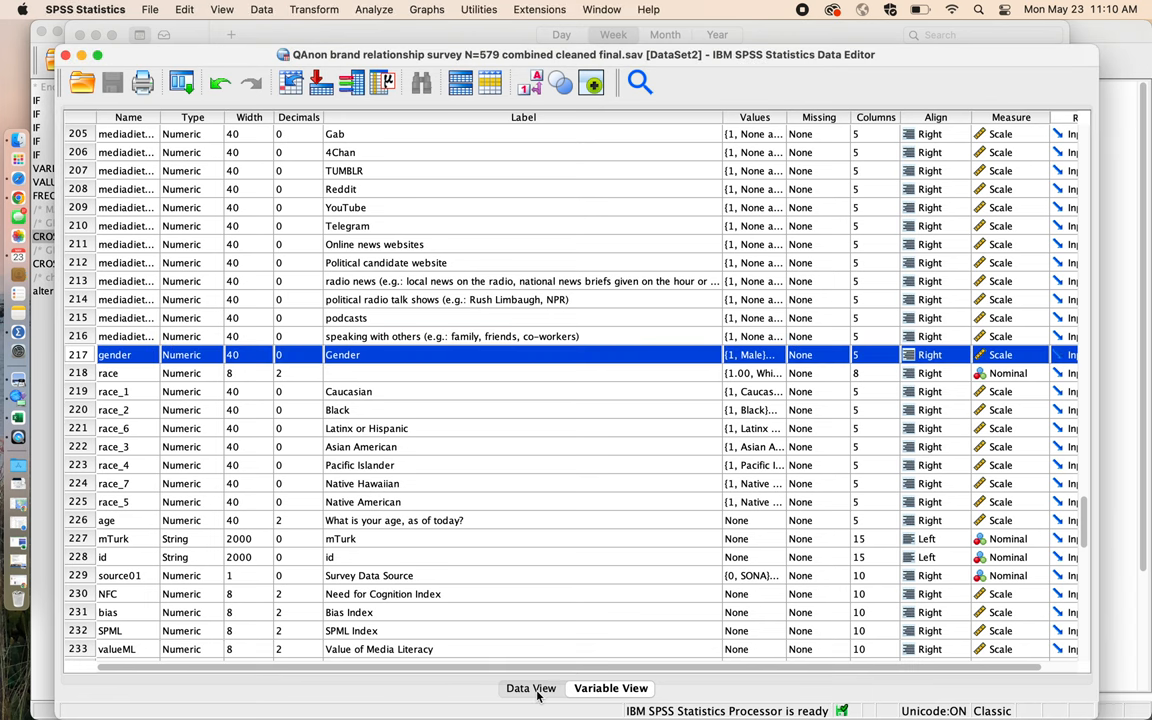
Show Data View and scroll the grid right until the gender, race and age columns appear
{"action": "left_click", "coordinate": [530, 688]}
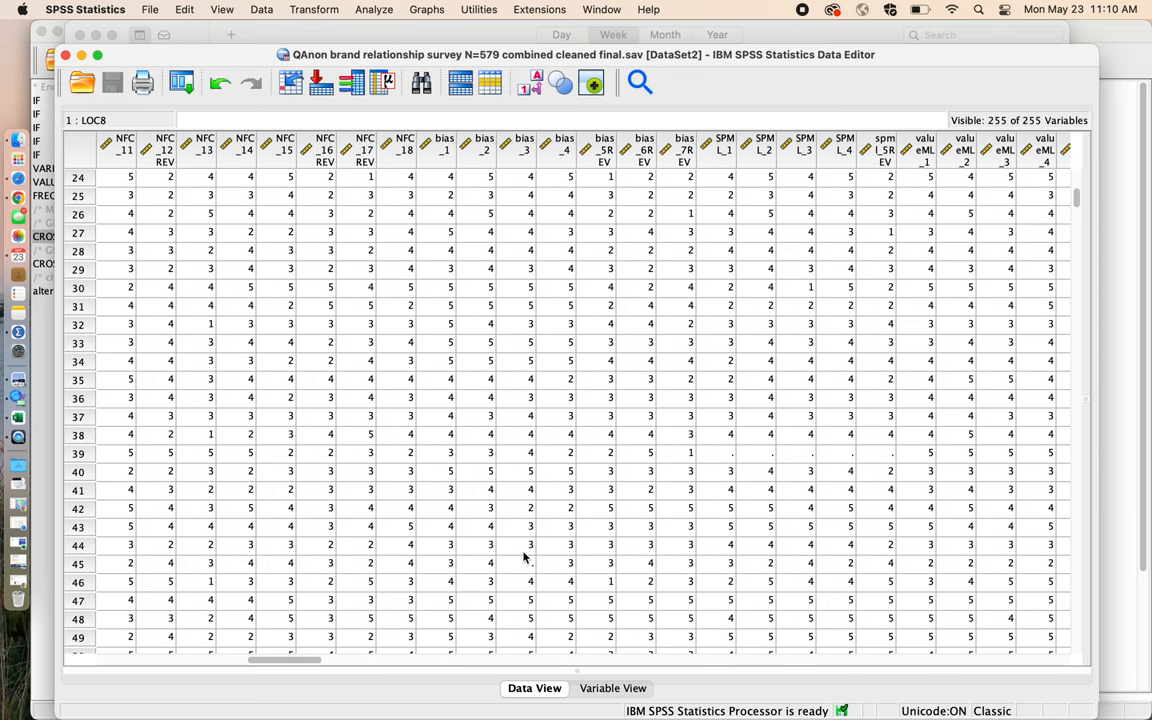
{"action": "scroll", "scroll_direction": "right", "scroll_amount": 3}
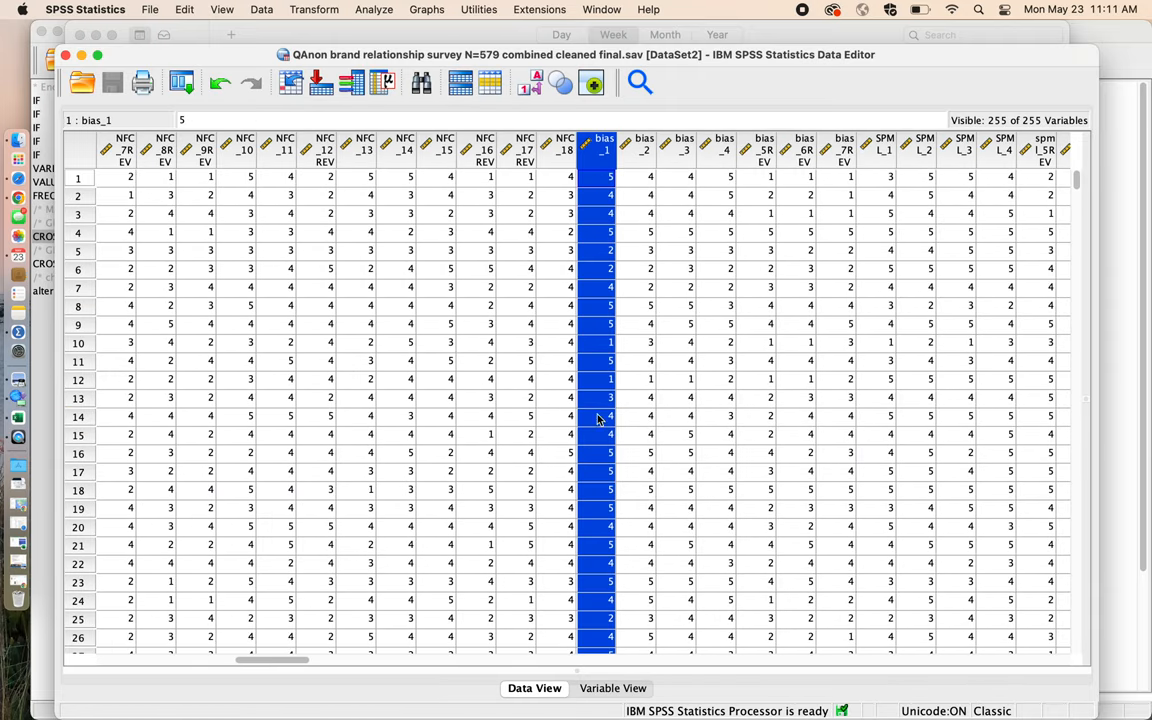
{"action": "scroll", "scroll_direction": "right", "scroll_amount": 3}
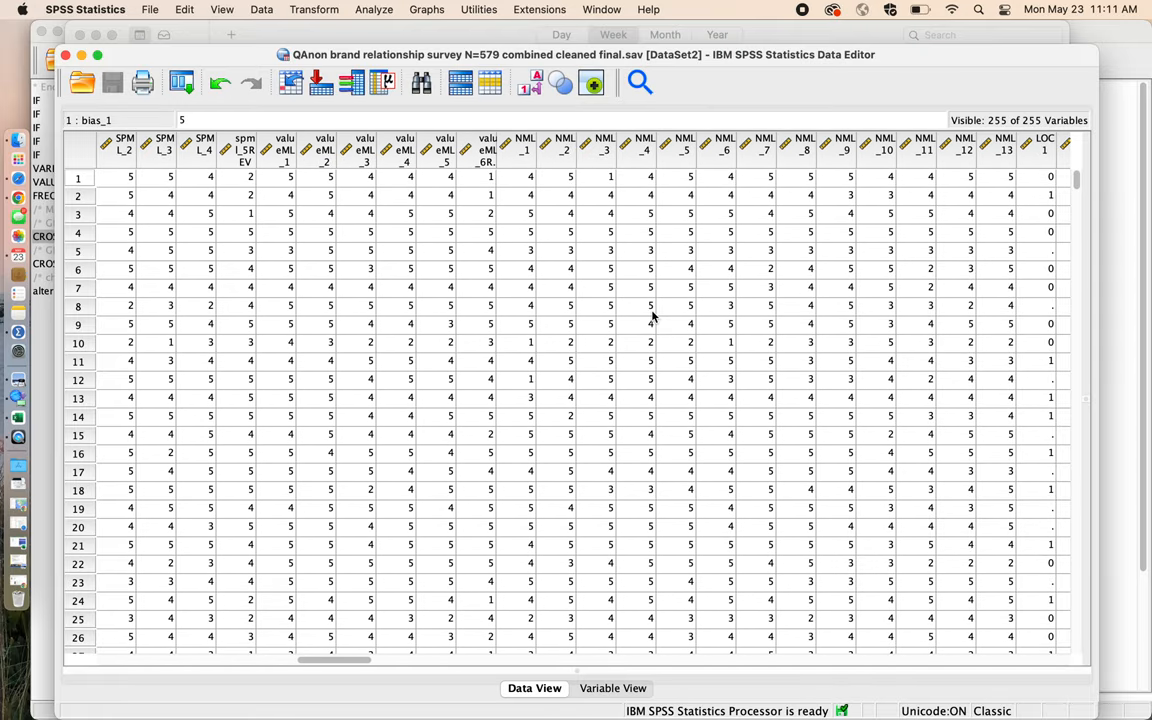
{"action": "scroll", "scroll_direction": "right", "scroll_amount": 3}
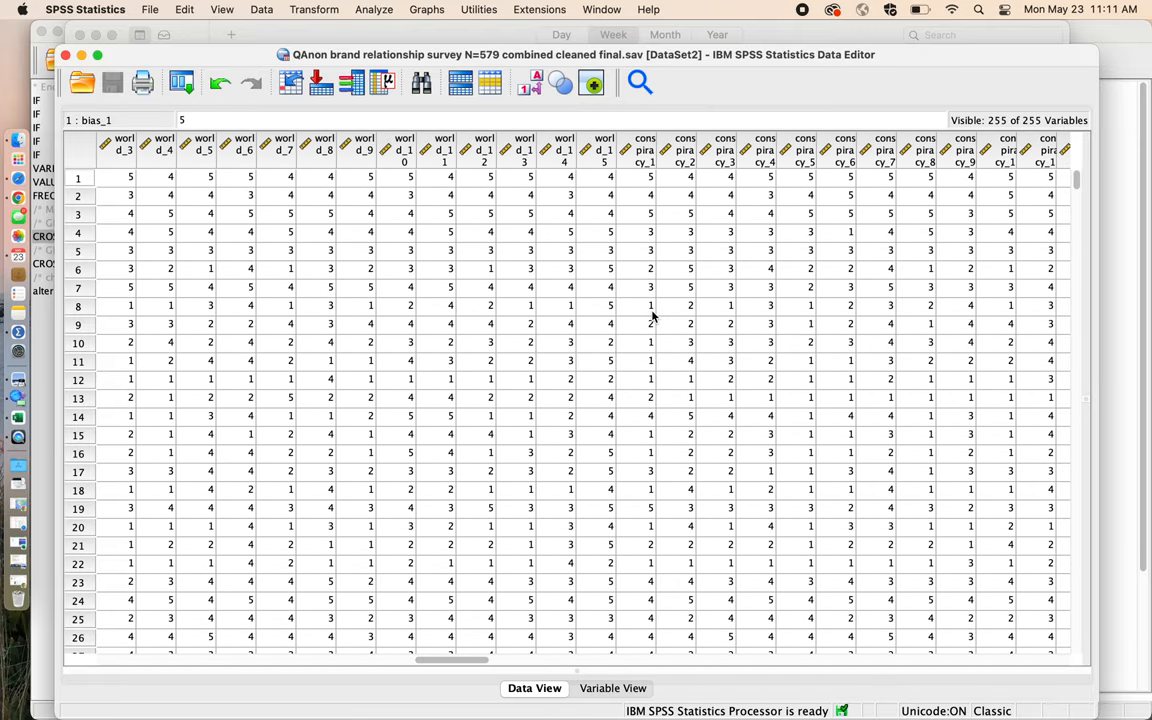
{"action": "scroll", "scroll_direction": "right", "scroll_amount": 3}
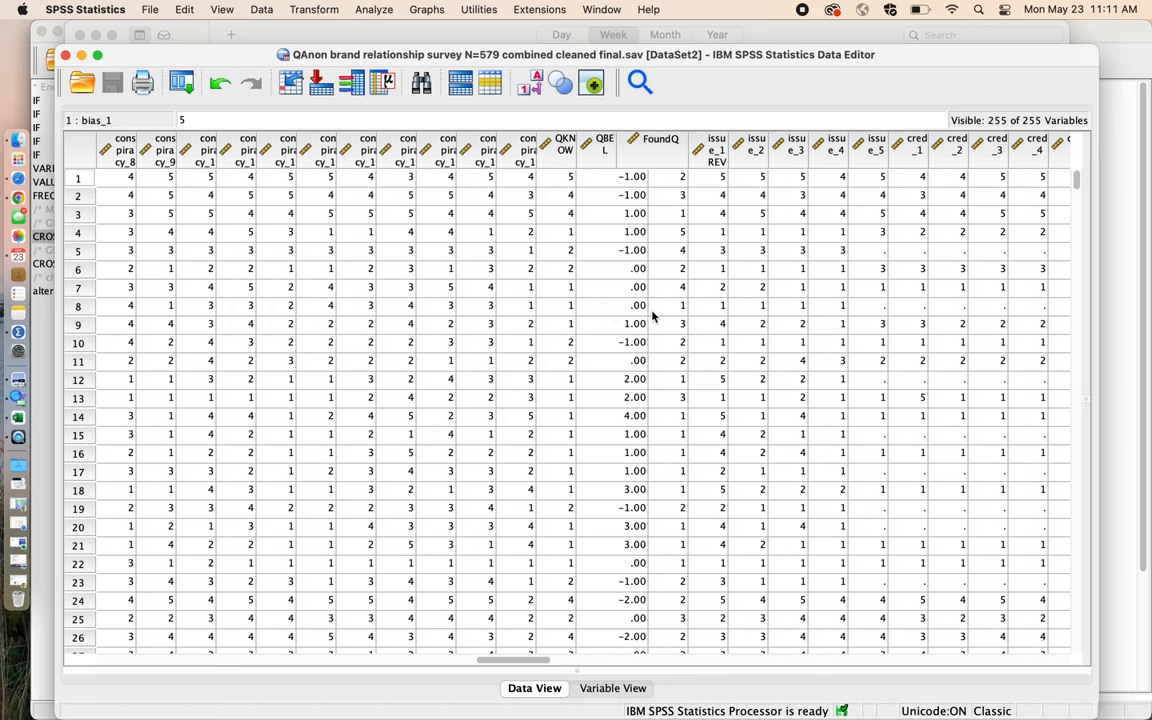
{"action": "scroll", "scroll_direction": "right", "scroll_amount": 3}
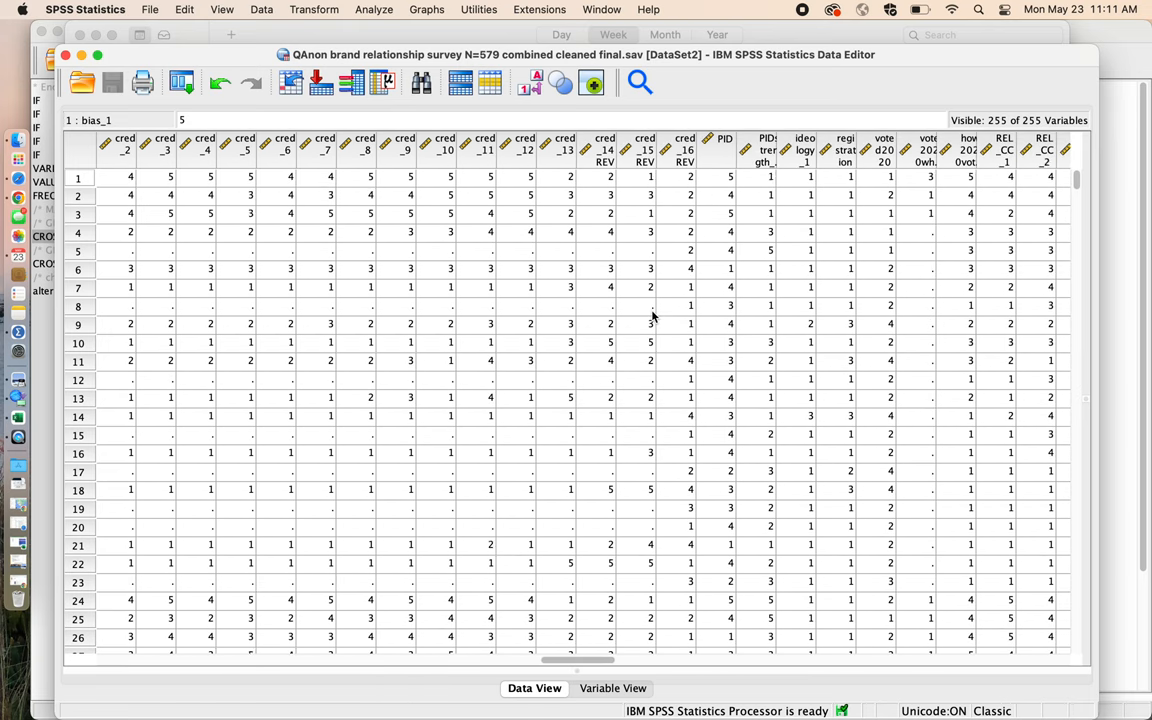
{"action": "scroll", "scroll_direction": "right", "scroll_amount": 3}
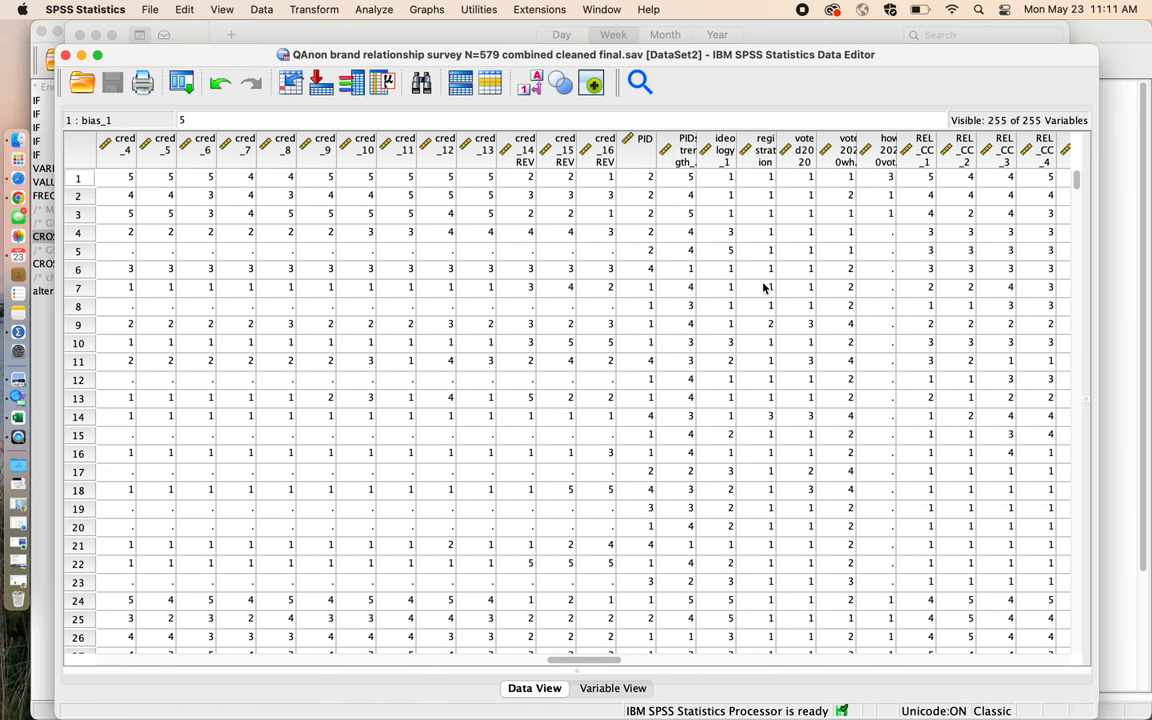
{"action": "scroll", "scroll_direction": "right", "scroll_amount": 3}
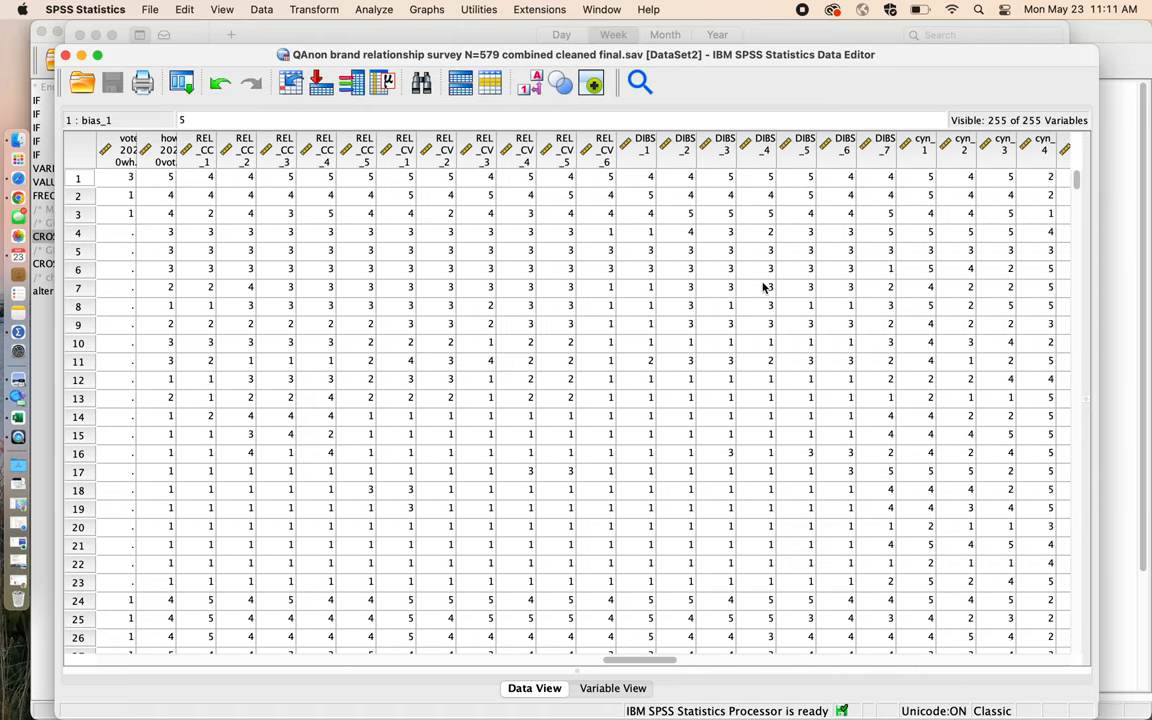
{"action": "scroll", "scroll_direction": "right", "scroll_amount": 3}
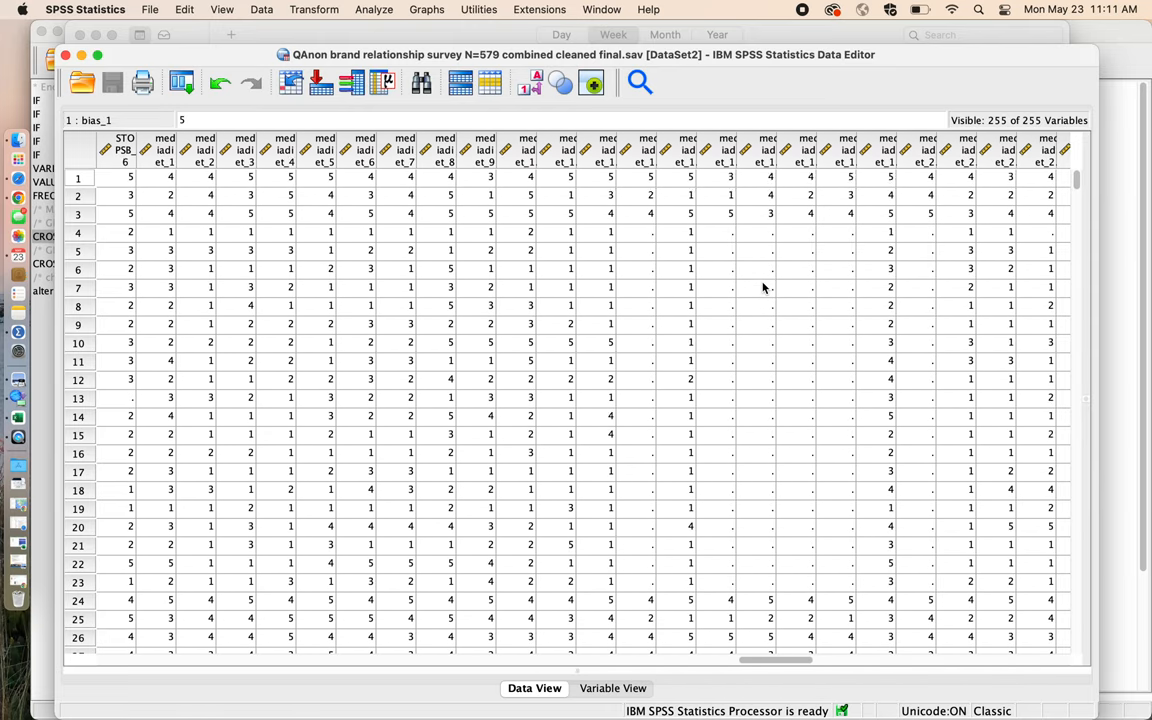
{"action": "scroll", "scroll_direction": "right", "scroll_amount": 3}
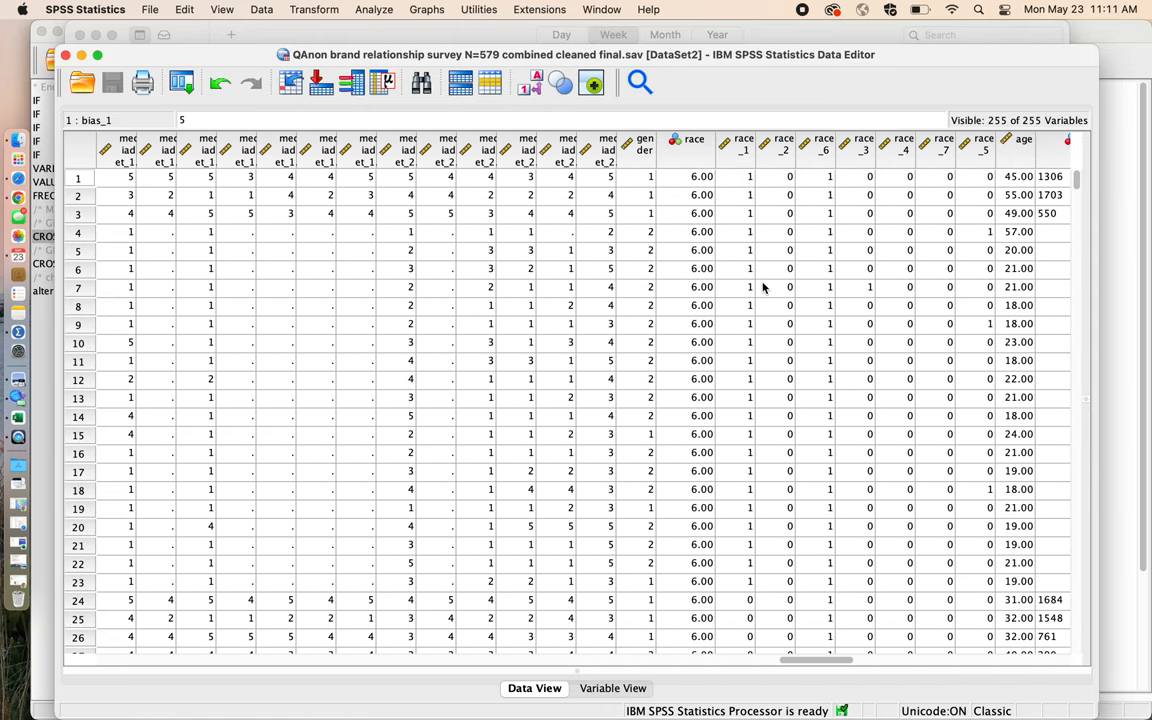
{"action": "left_click", "coordinate": [738, 144]}
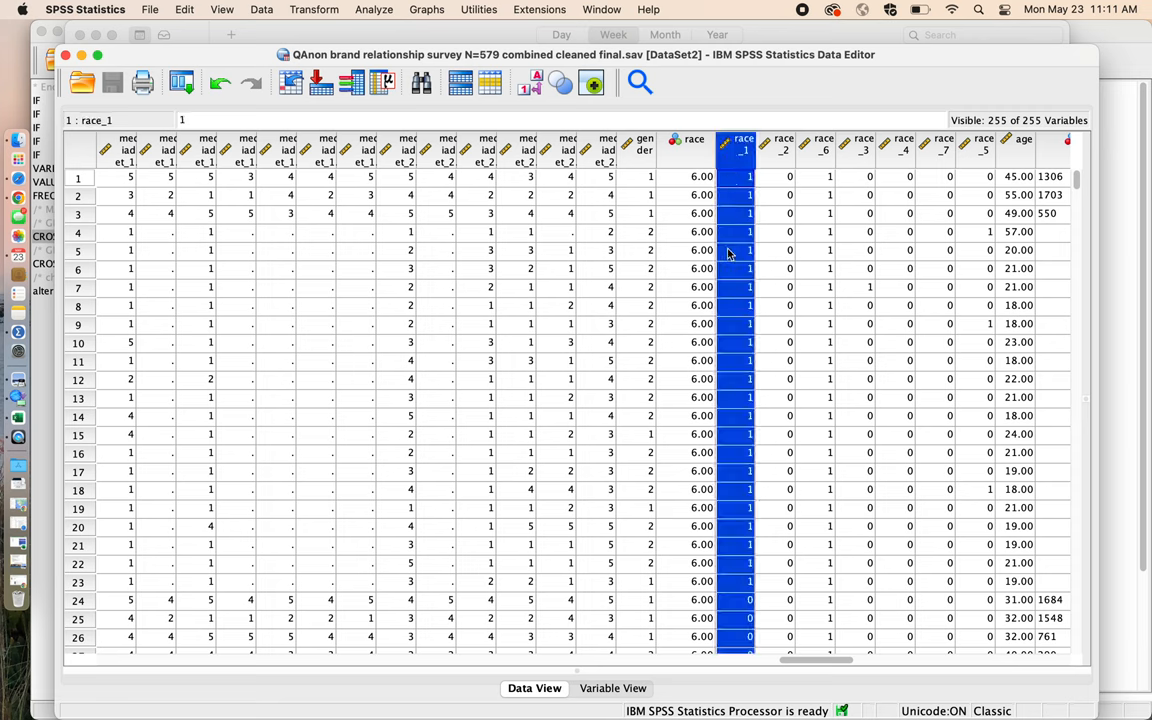
{"action": "mouse_move", "coordinate": [736, 156]}
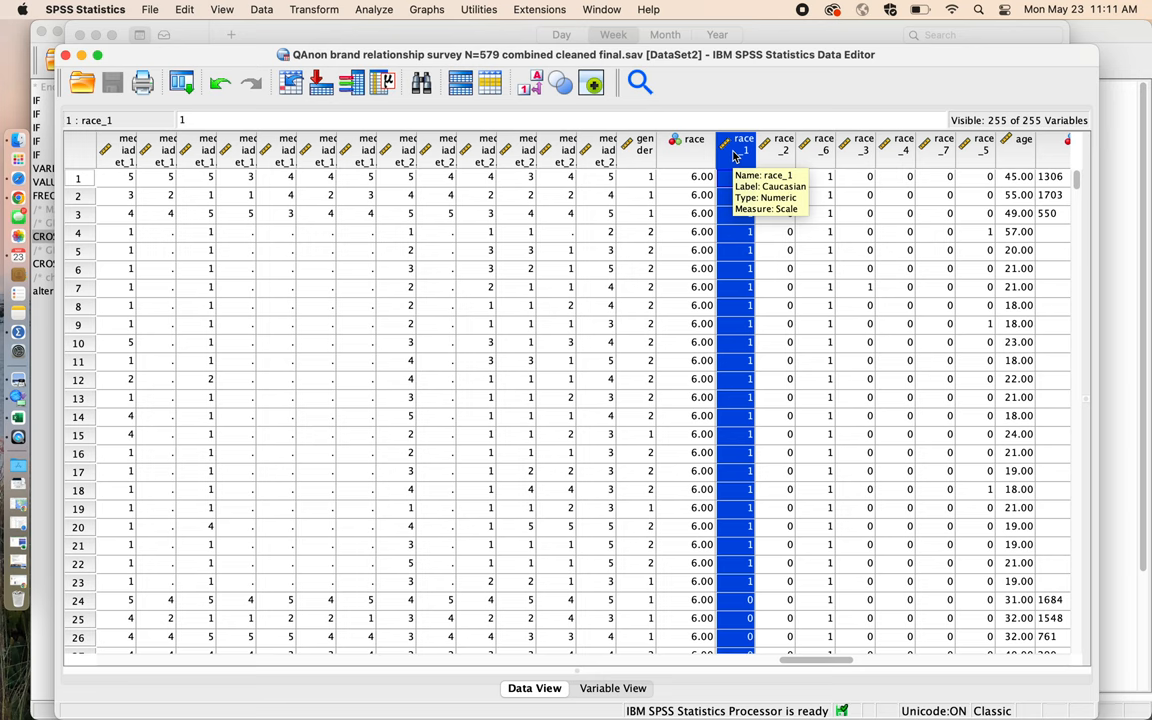
{"action": "mouse_move", "coordinate": [784, 144]}
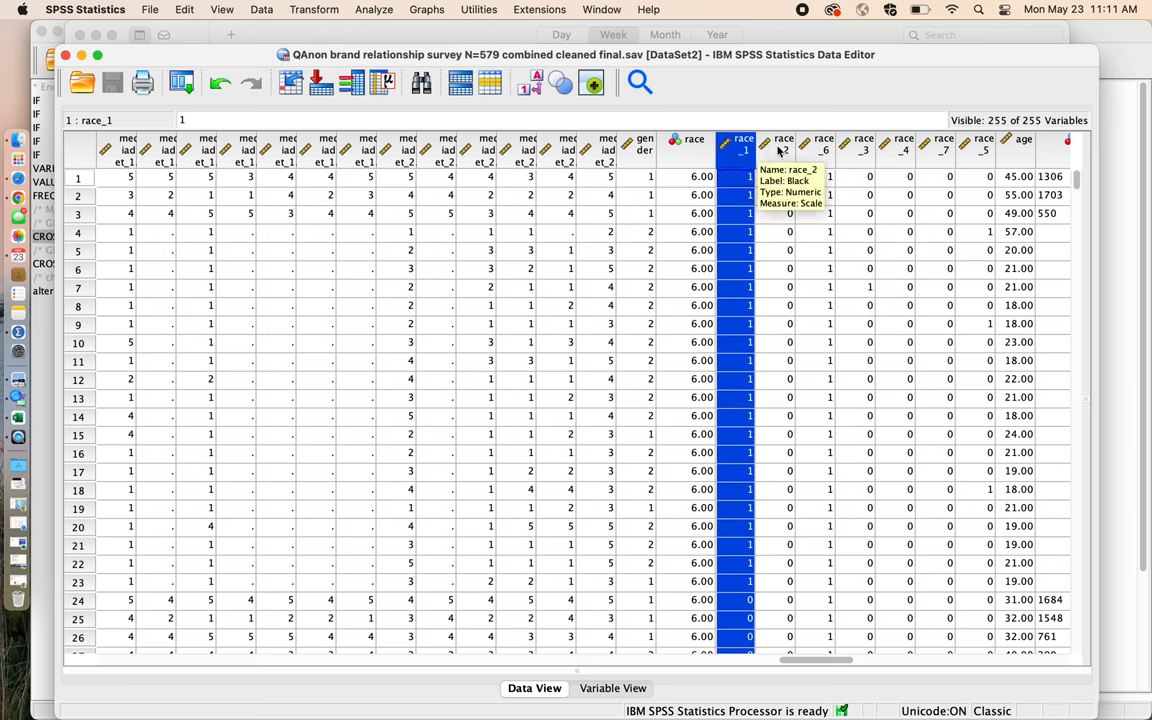
{"action": "left_click", "coordinate": [784, 138]}
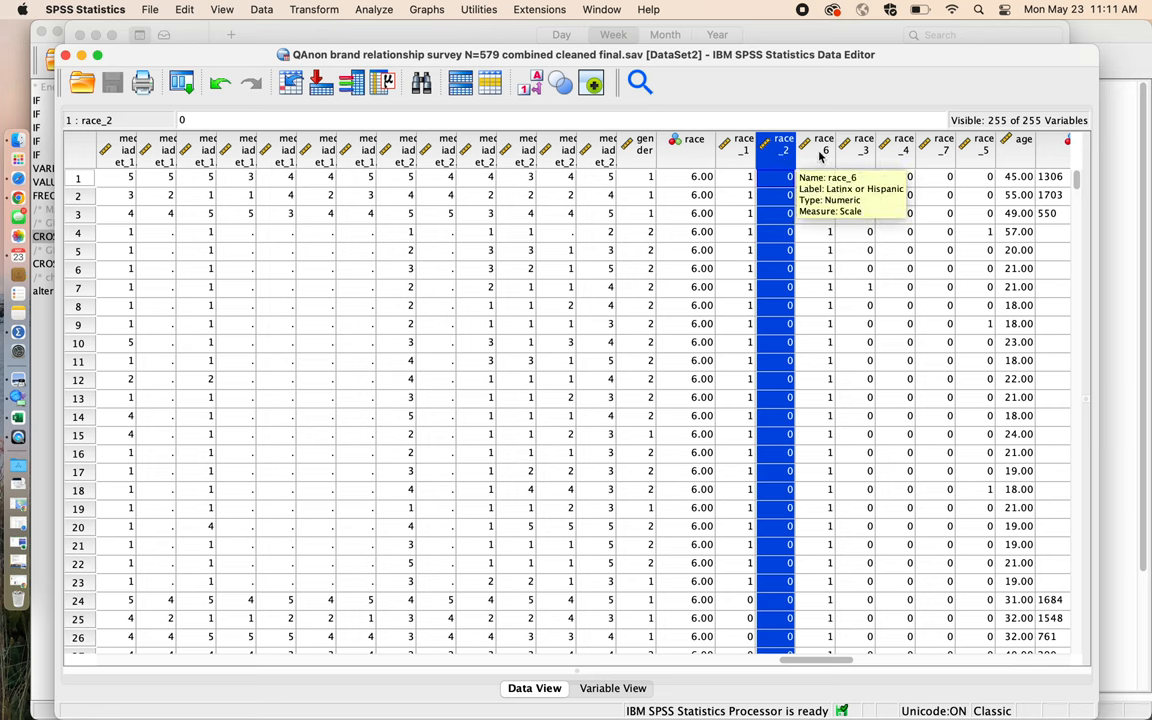
{"action": "left_click", "coordinate": [824, 144]}
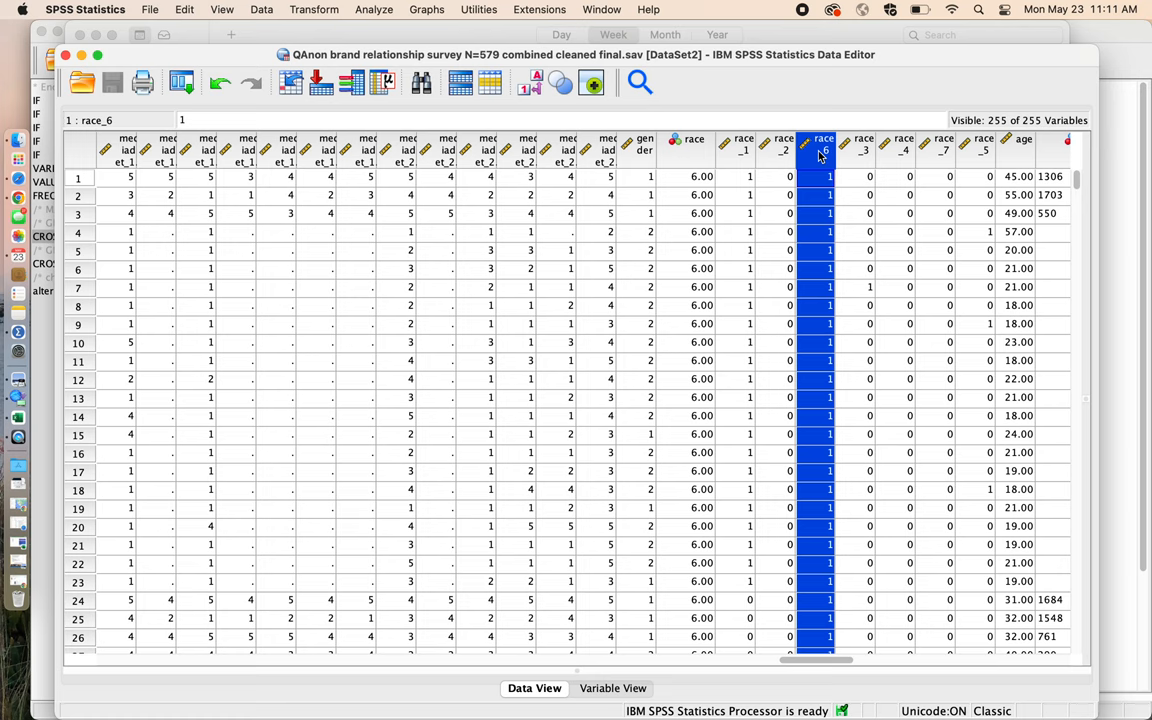
{"action": "mouse_move", "coordinate": [1006, 166]}
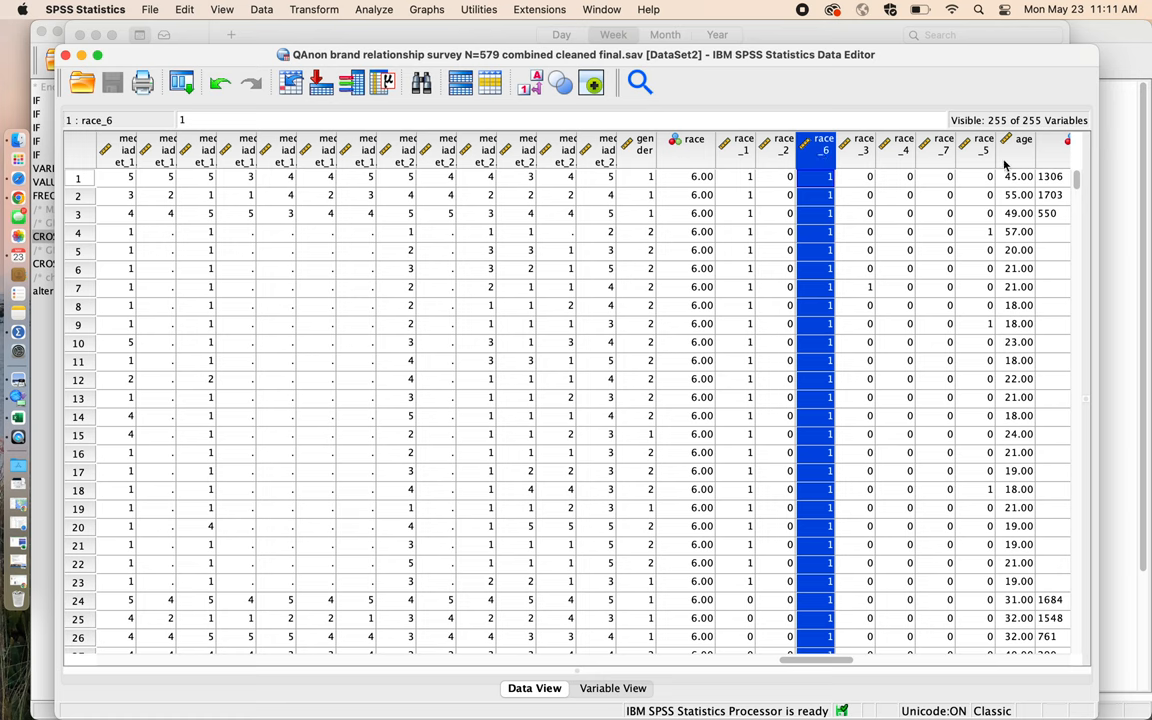
{"action": "mouse_move", "coordinate": [756, 156]}
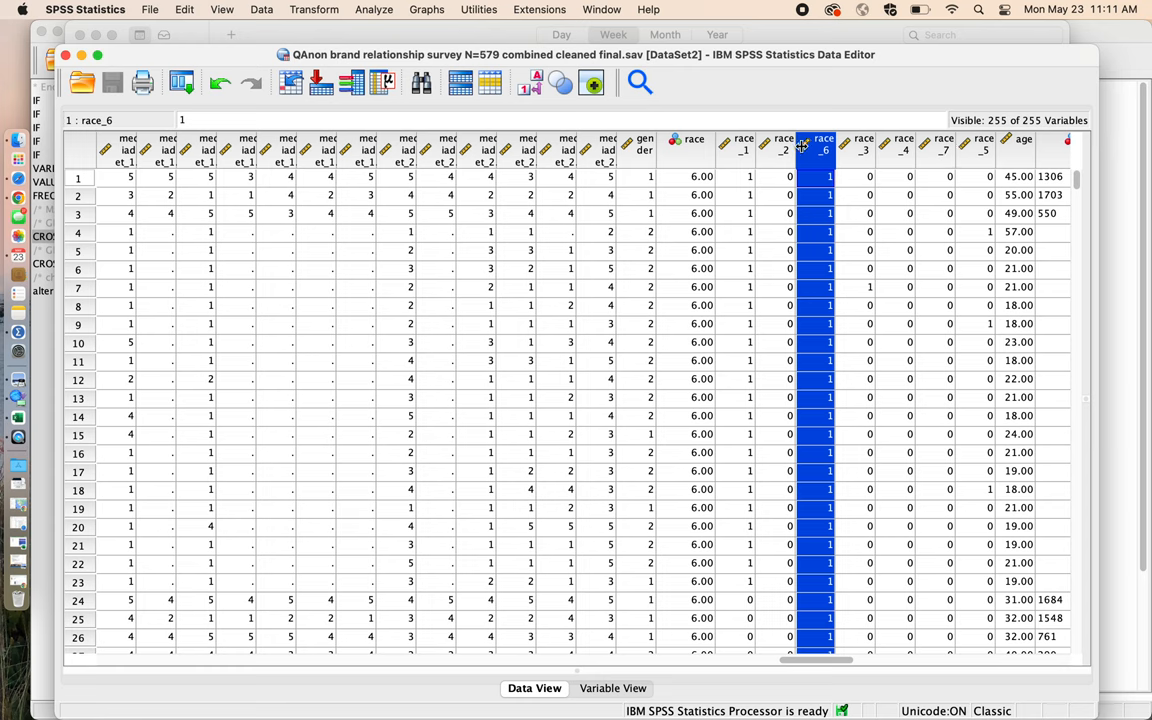
{"action": "mouse_move", "coordinate": [740, 150]}
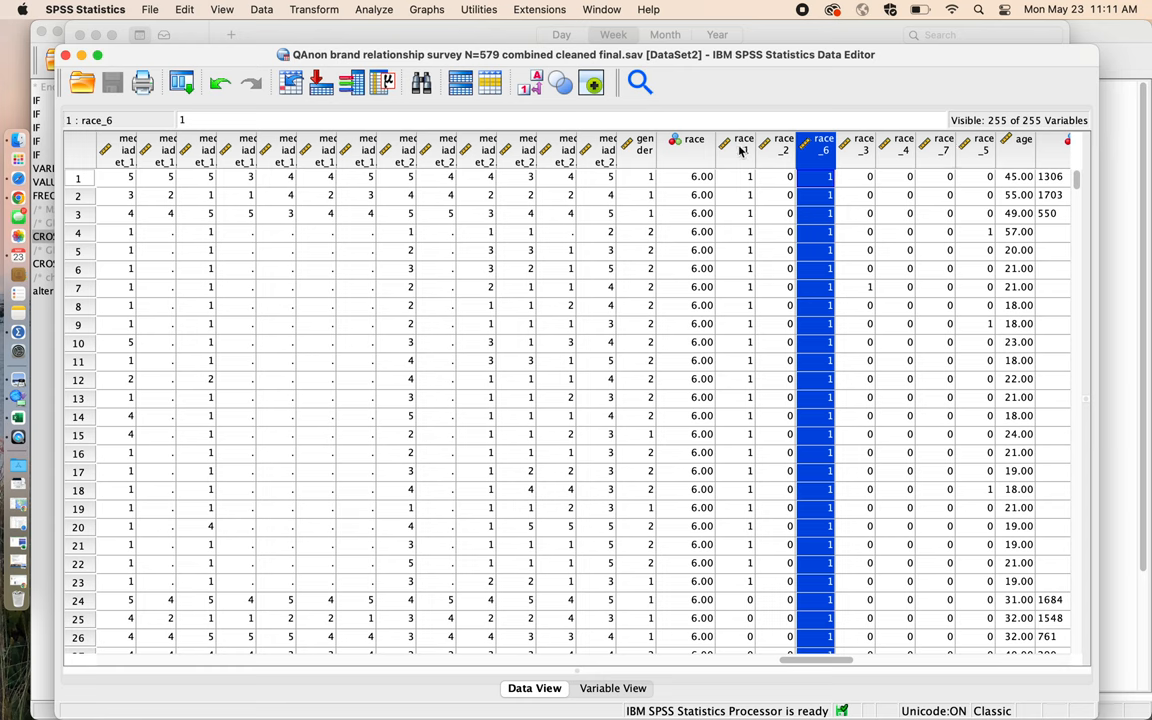
{"action": "mouse_move", "coordinate": [744, 144]}
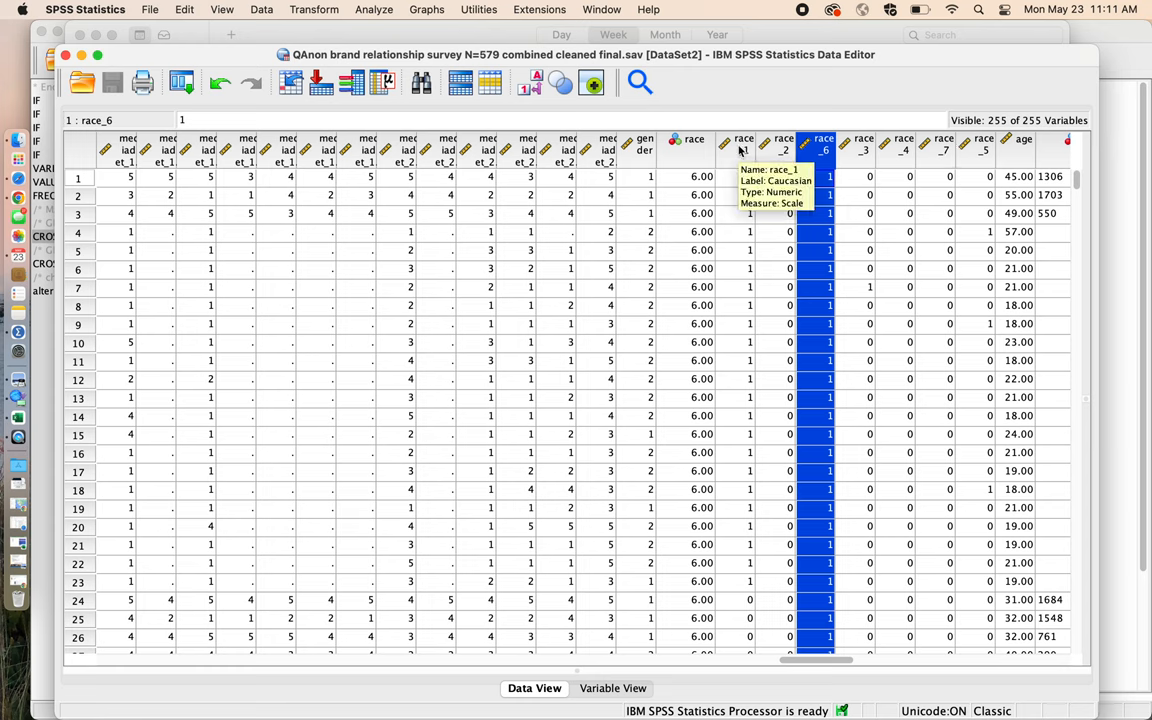
{"action": "mouse_move", "coordinate": [796, 156]}
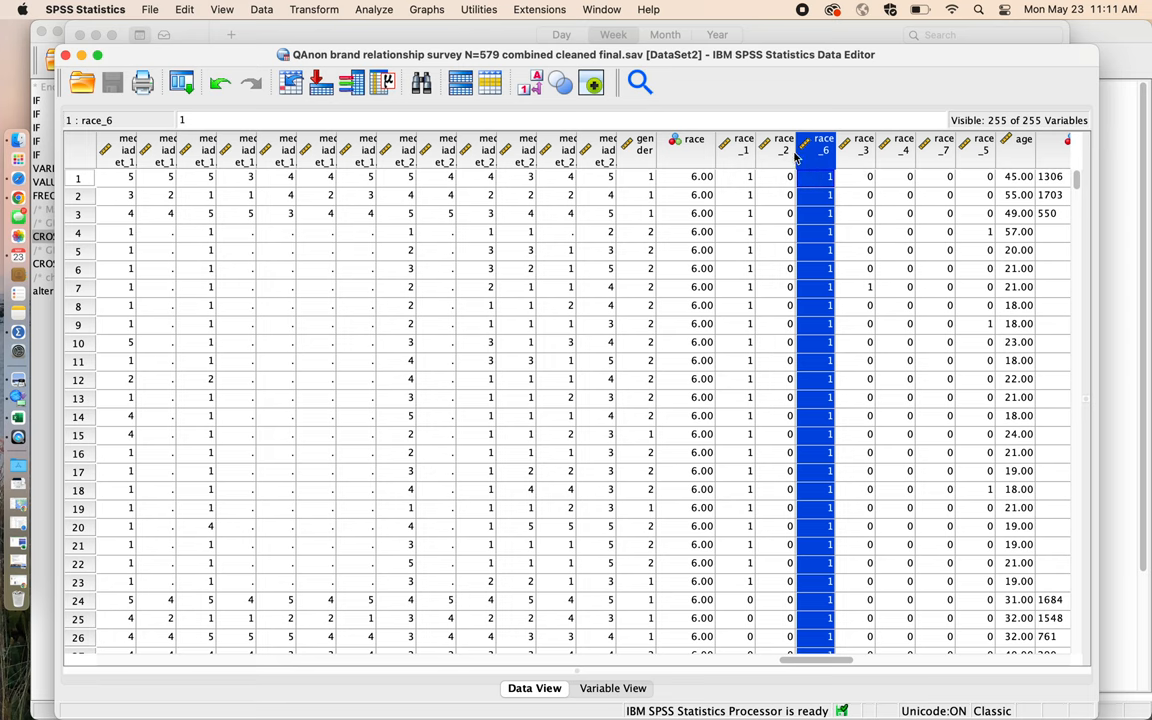
{"action": "mouse_move", "coordinate": [874, 150]}
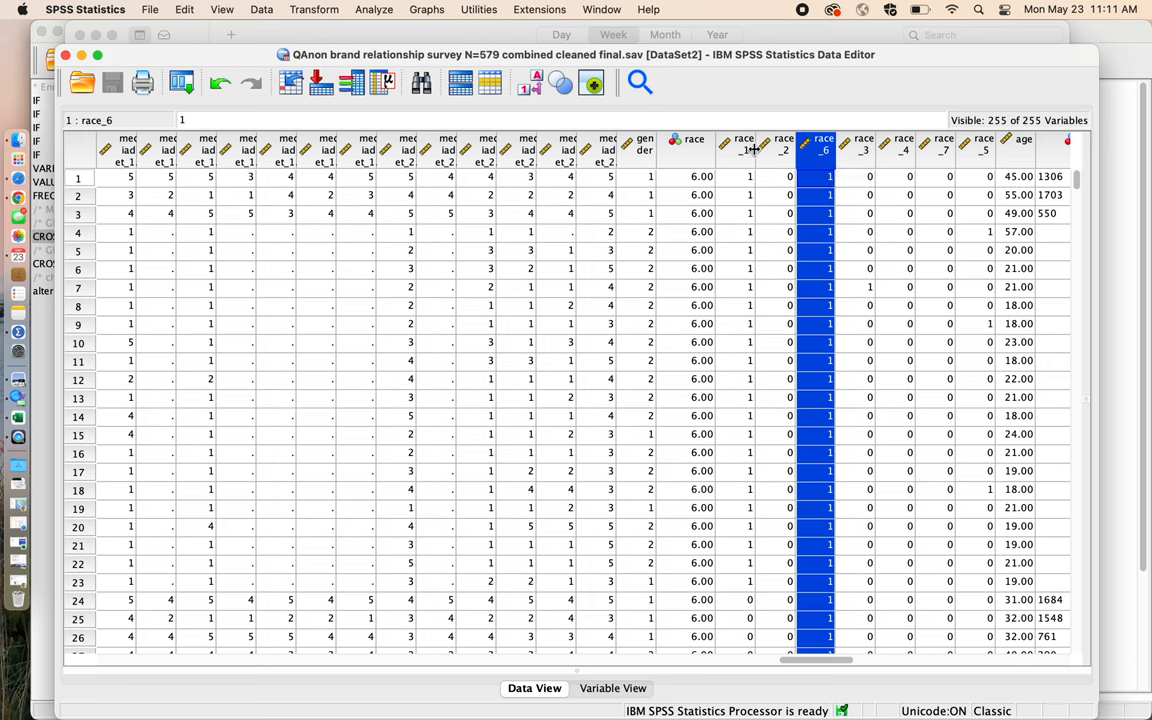
{"action": "left_click", "coordinate": [742, 144]}
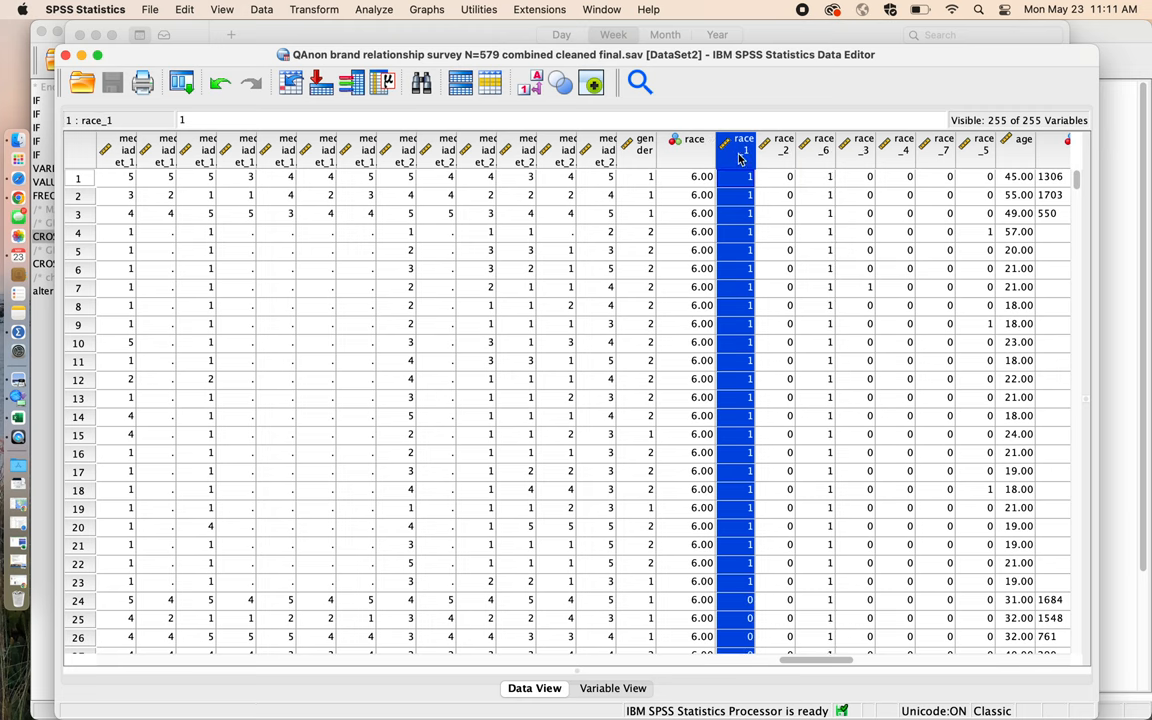
{"action": "mouse_move", "coordinate": [742, 150]}
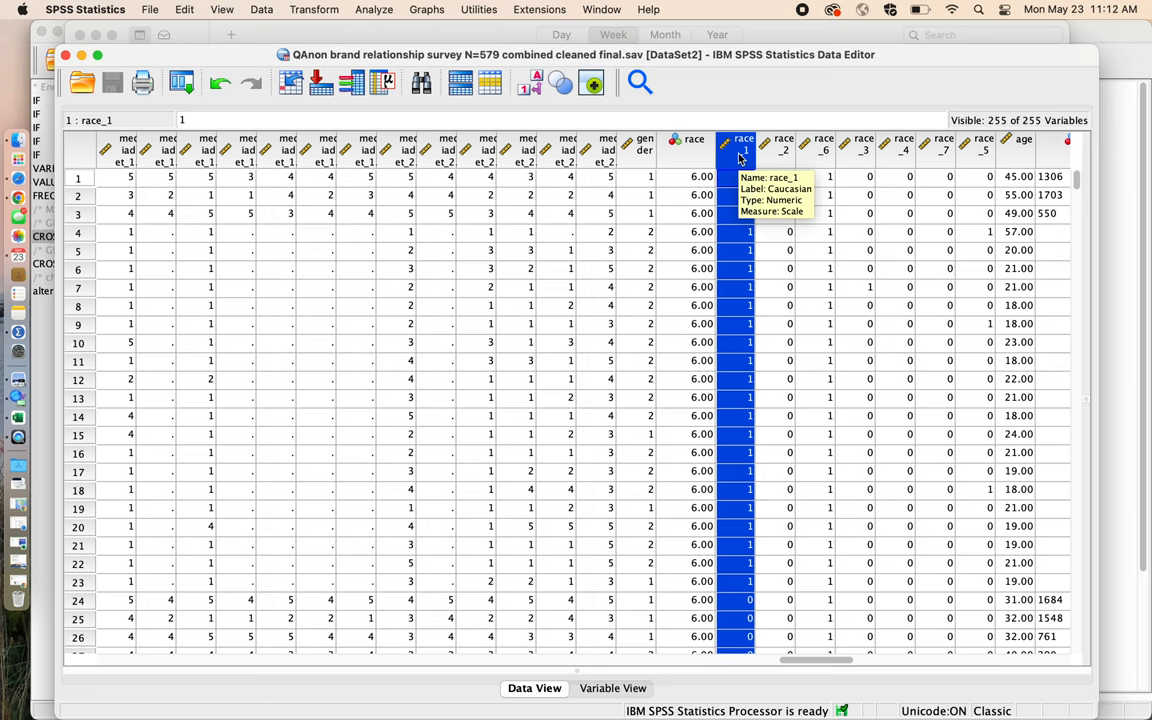
{"action": "left_click", "coordinate": [784, 140]}
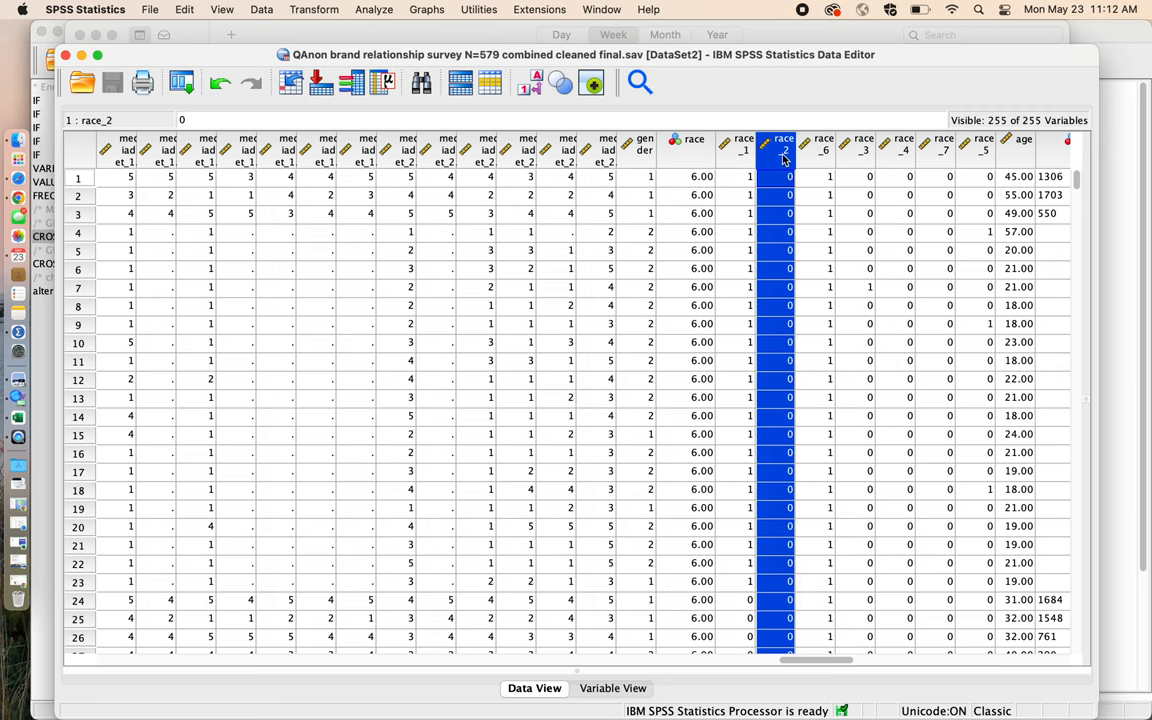
{"action": "mouse_move", "coordinate": [784, 160]}
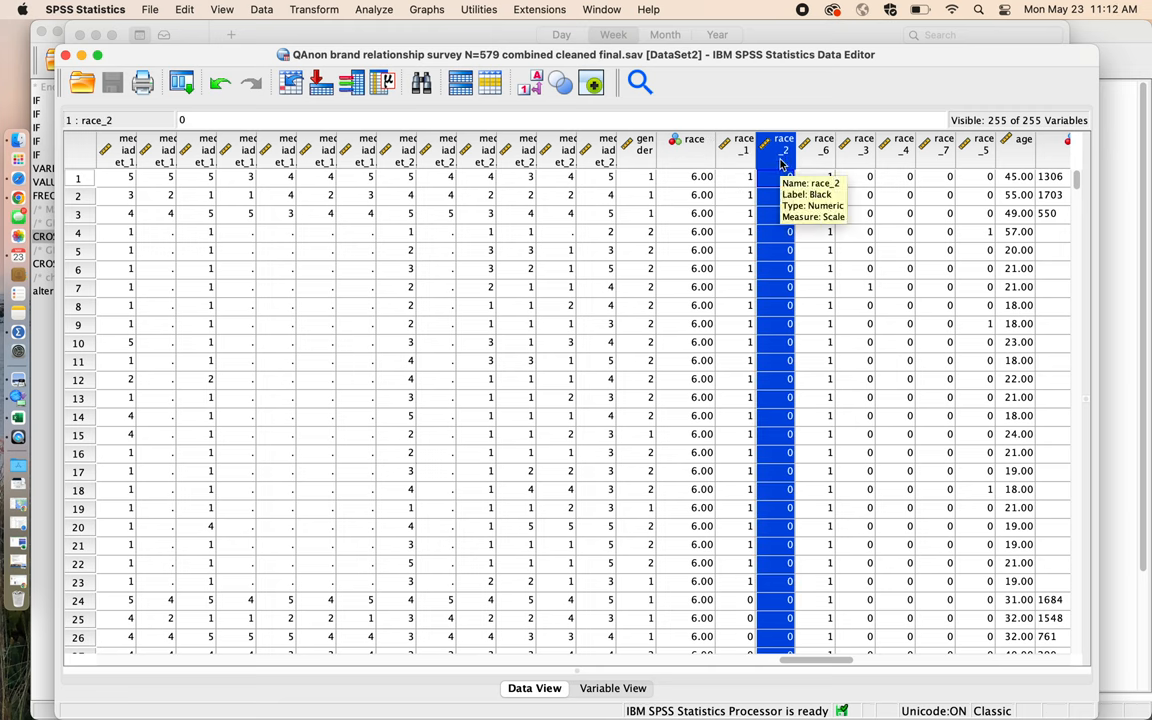
{"action": "left_click", "coordinate": [822, 144]}
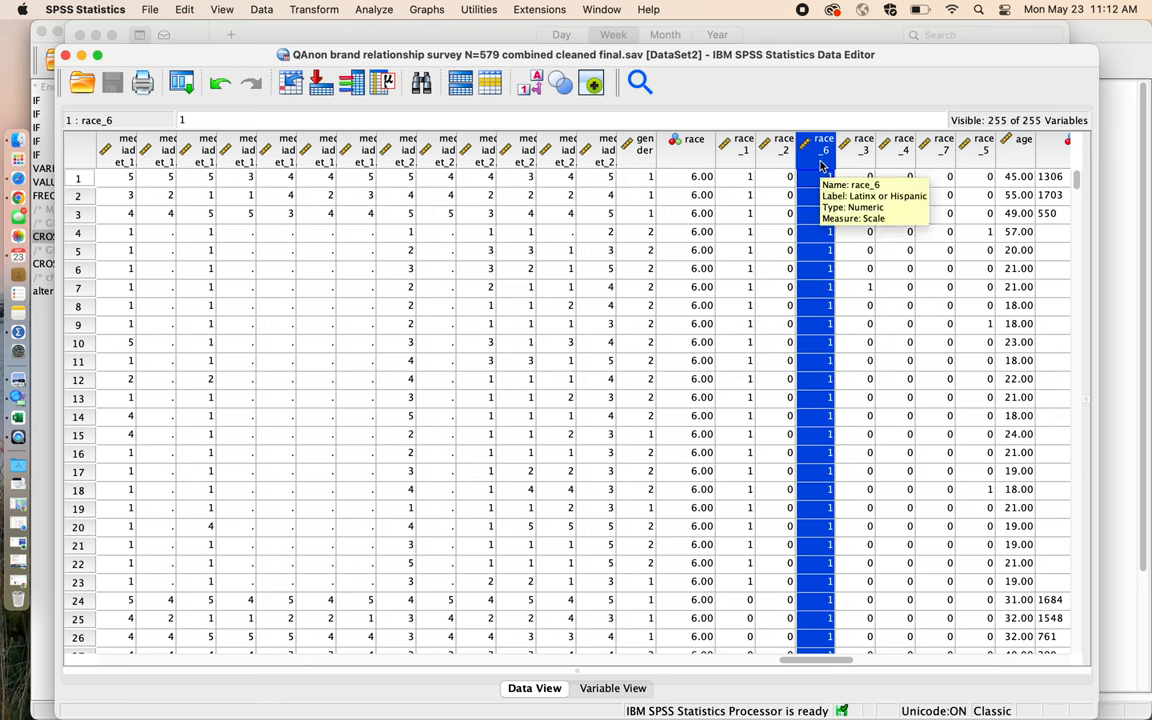
{"action": "mouse_move", "coordinate": [820, 168]}
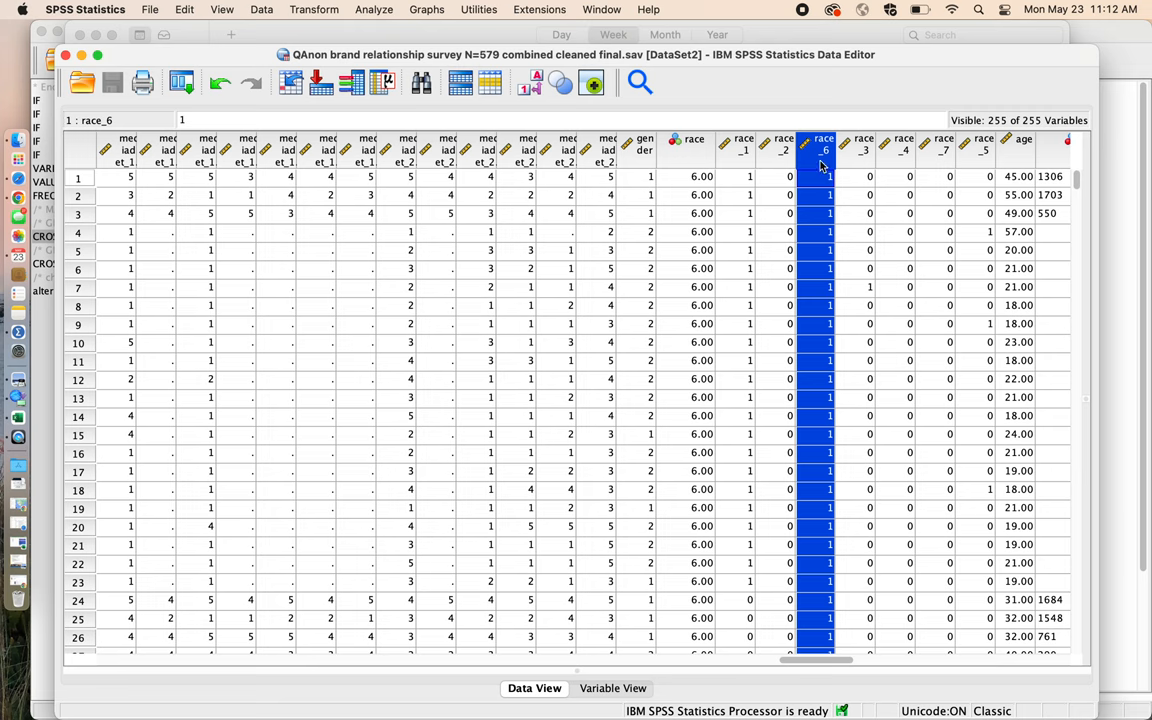
{"action": "mouse_move", "coordinate": [758, 180]}
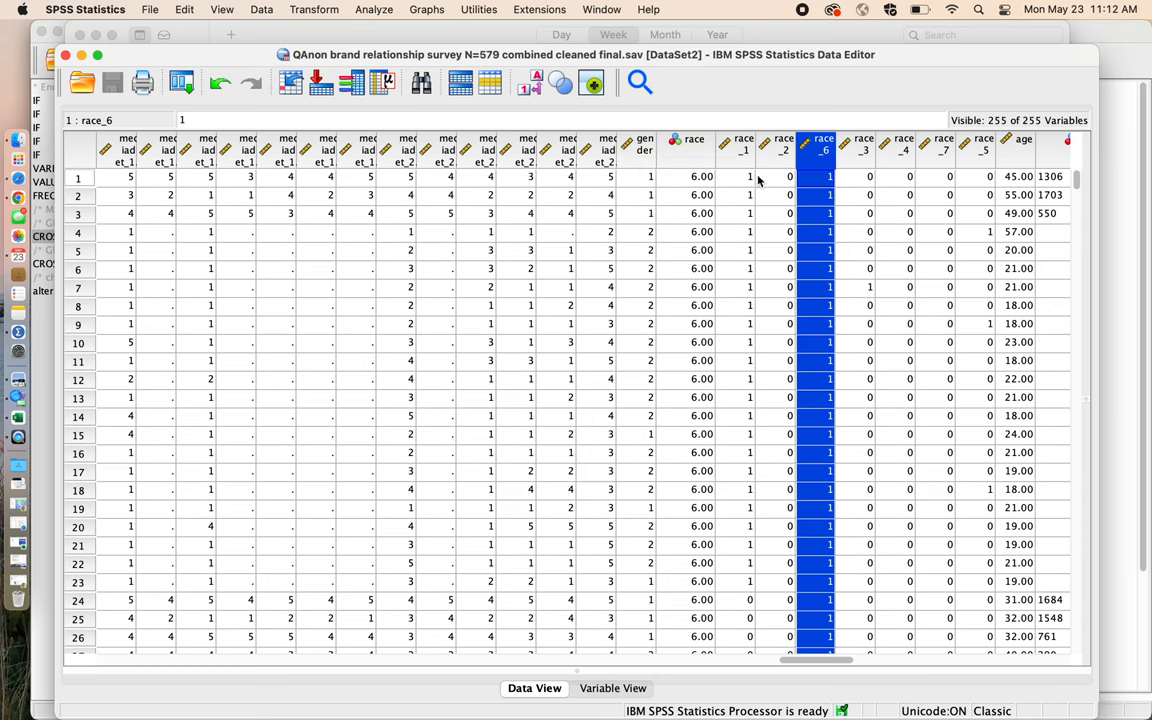
{"action": "mouse_move", "coordinate": [740, 150]}
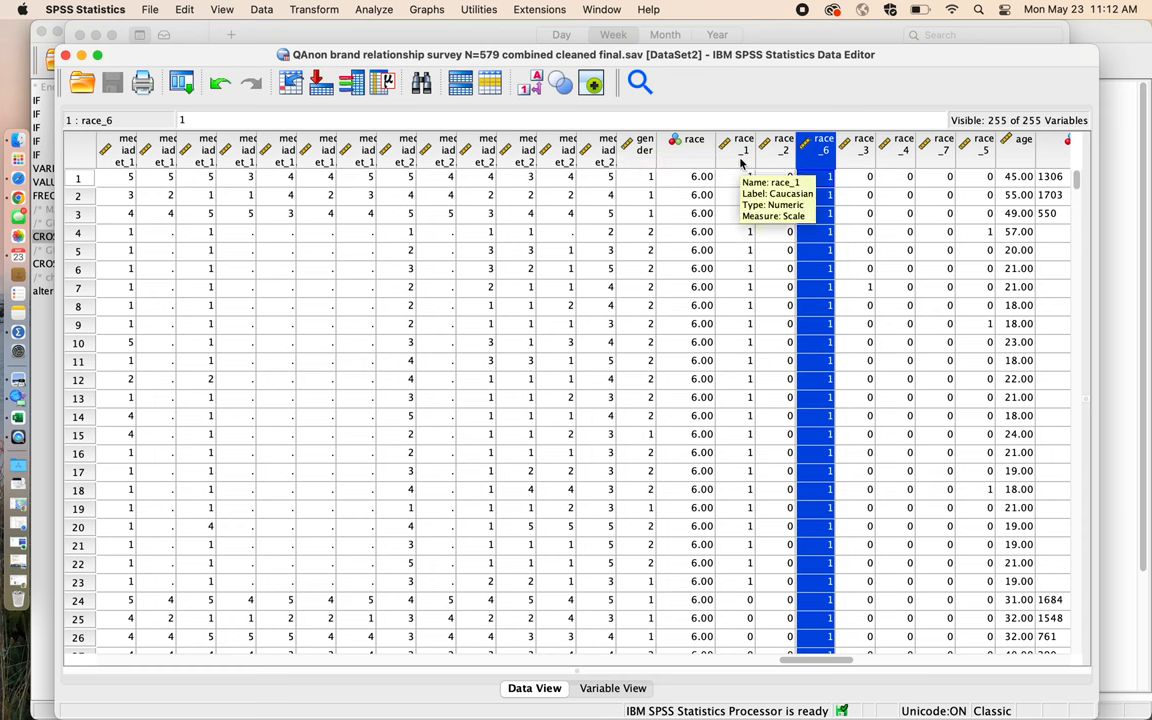
{"action": "mouse_move", "coordinate": [670, 684]}
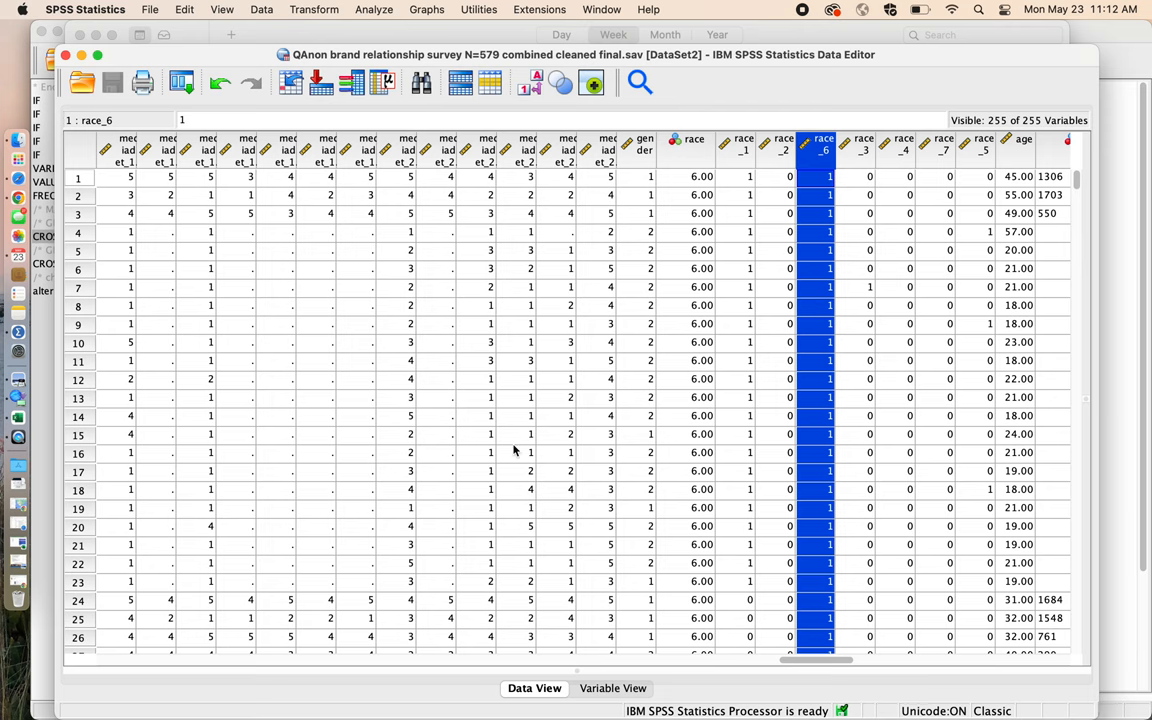
Switch the Data Editor to Variable View after glancing through more cases
{"action": "scroll", "scroll_direction": "down", "scroll_amount": 3}
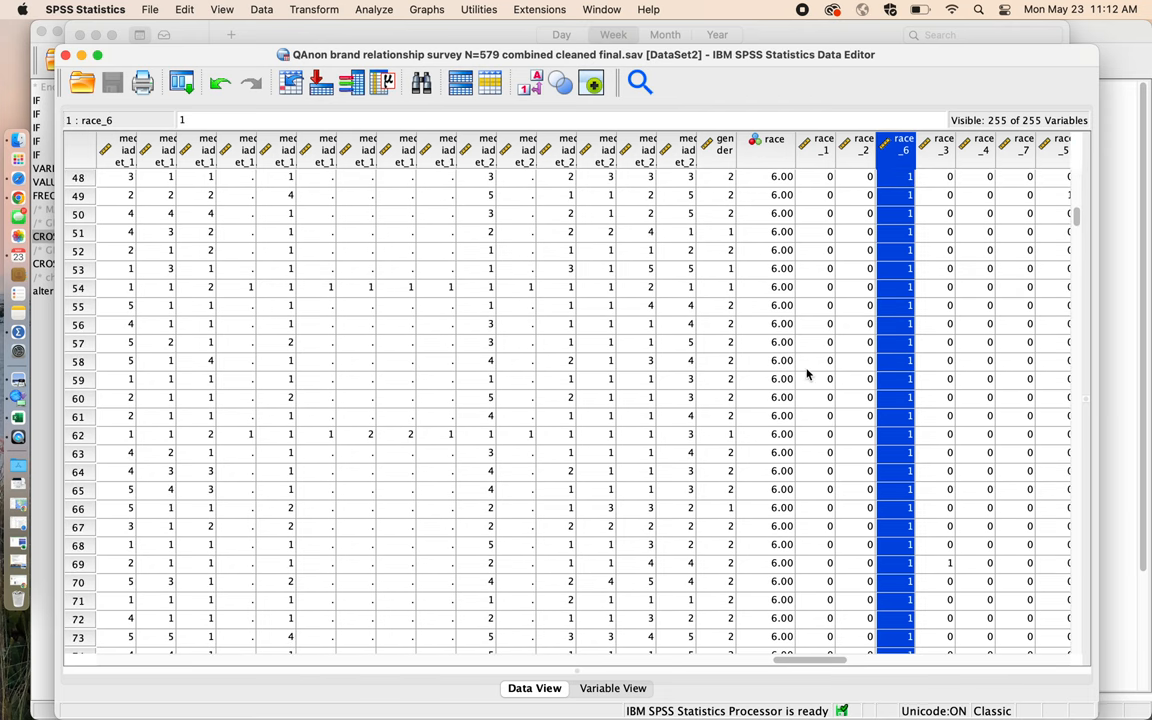
{"action": "scroll", "scroll_direction": "up", "scroll_amount": 3}
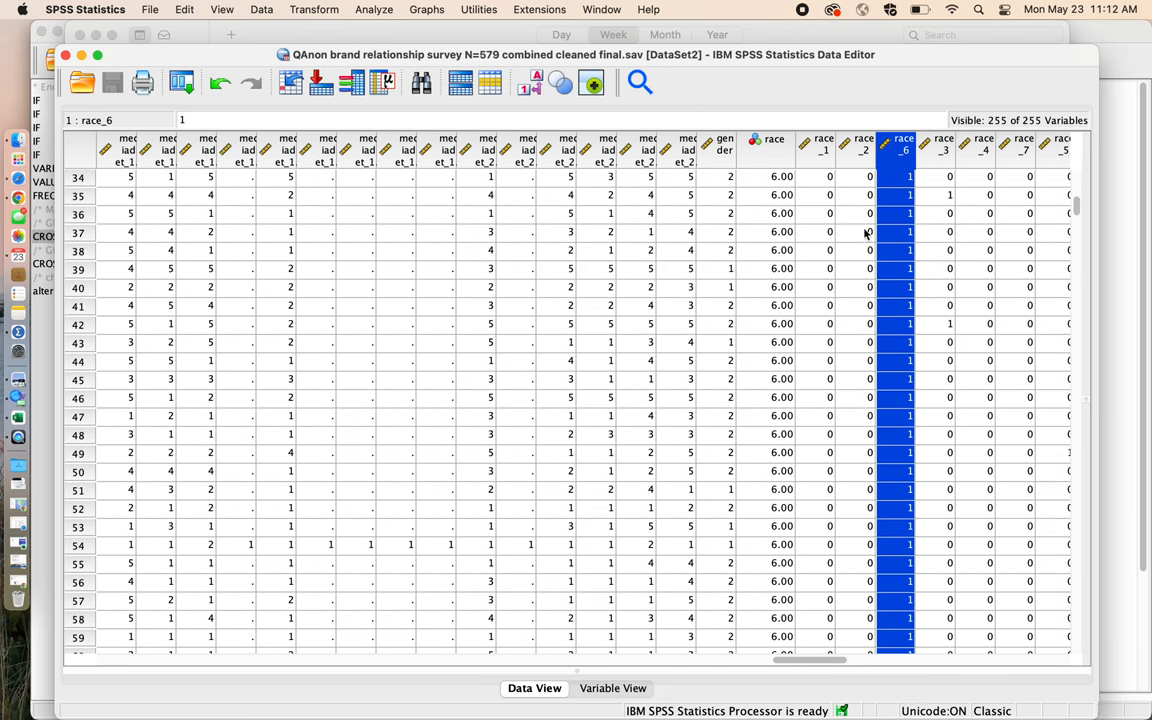
{"action": "left_click", "coordinate": [612, 688]}
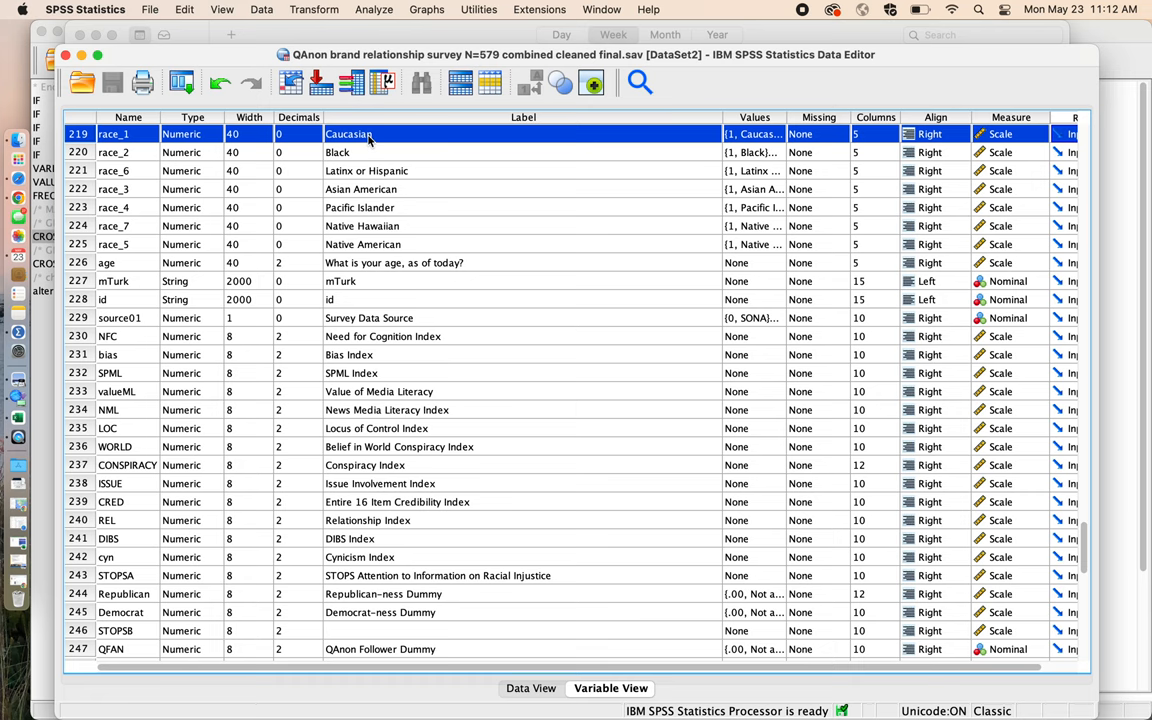
{"action": "mouse_move", "coordinate": [788, 156]}
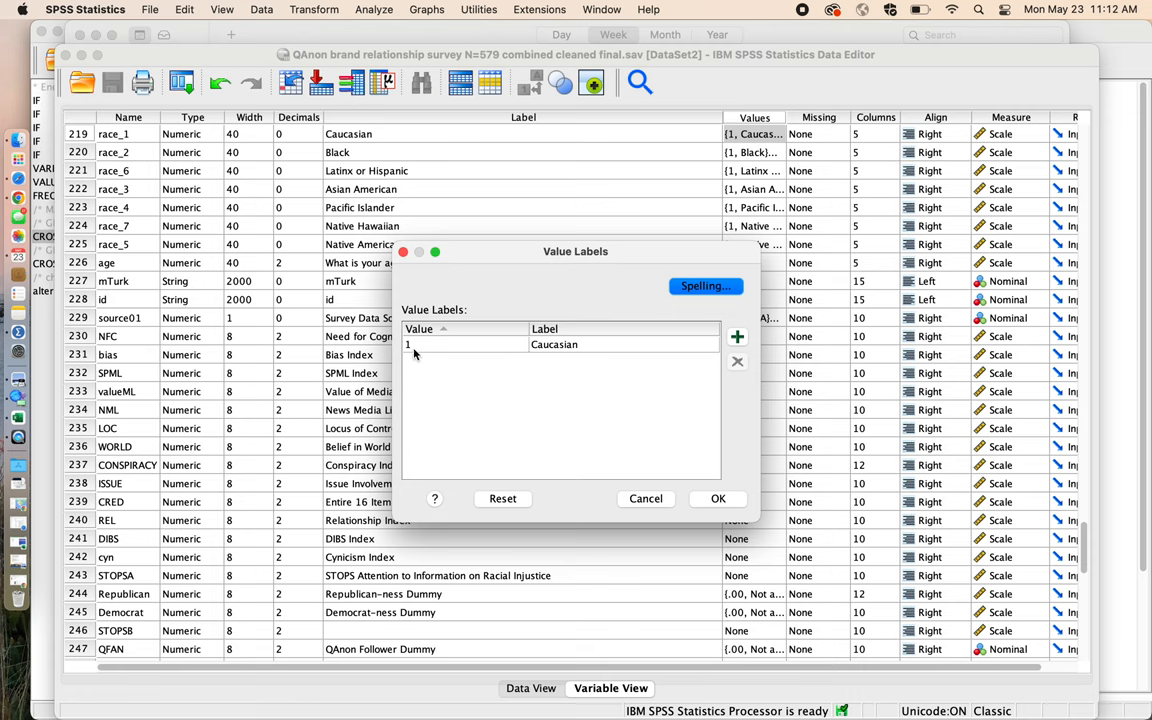
{"action": "mouse_move", "coordinate": [726, 432]}
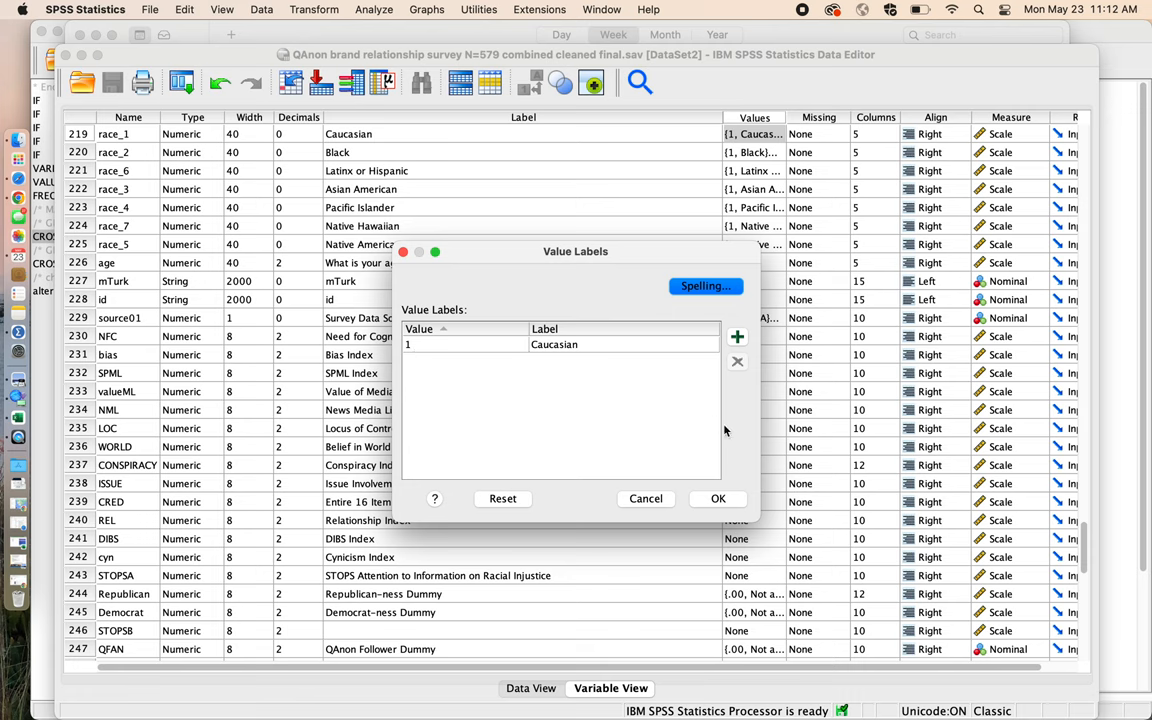
{"action": "left_click", "coordinate": [718, 498]}
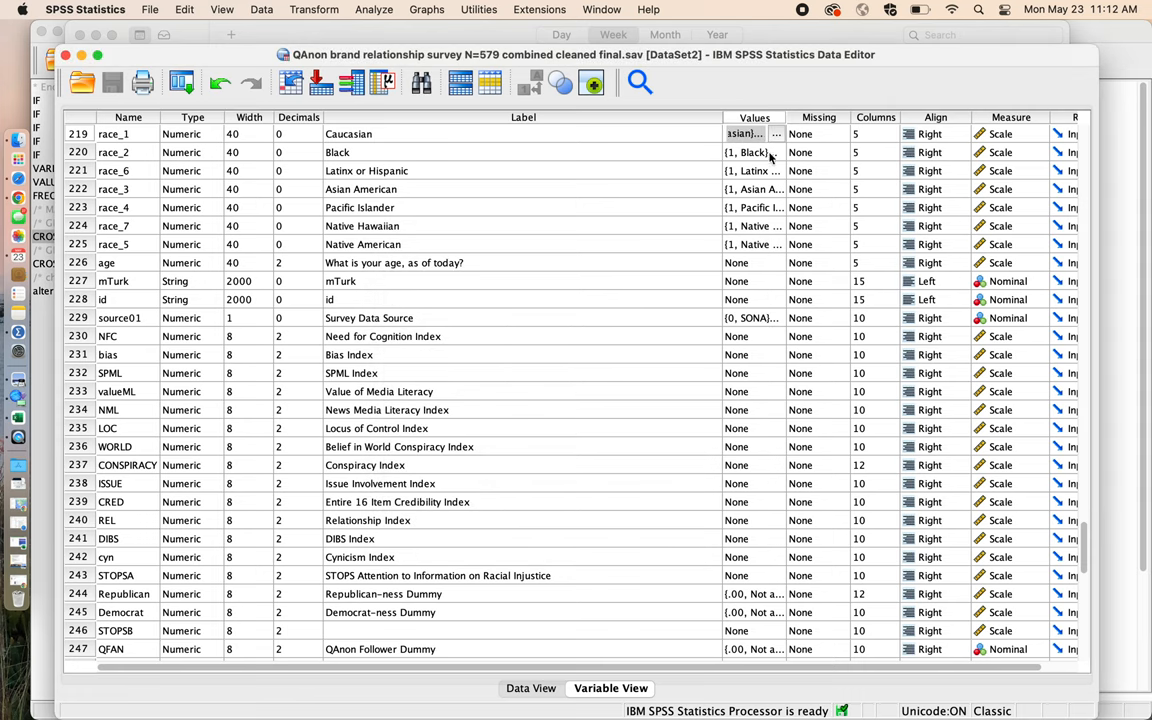
{"action": "left_click", "coordinate": [776, 152]}
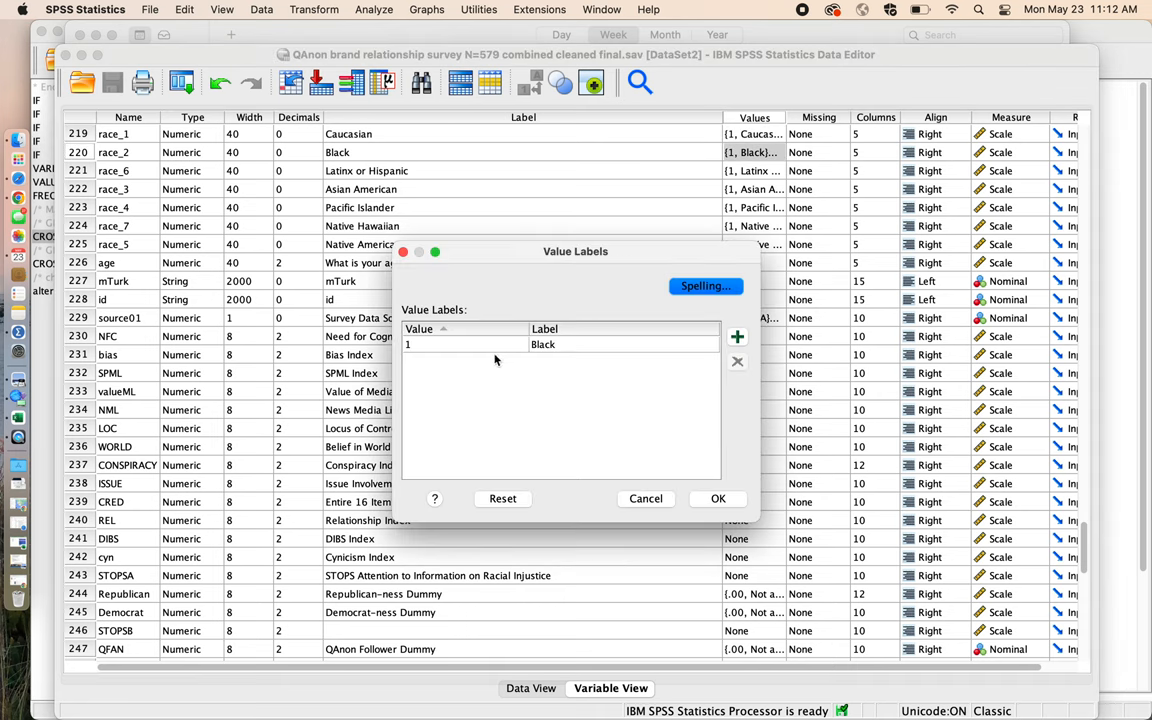
{"action": "mouse_move", "coordinate": [558, 352]}
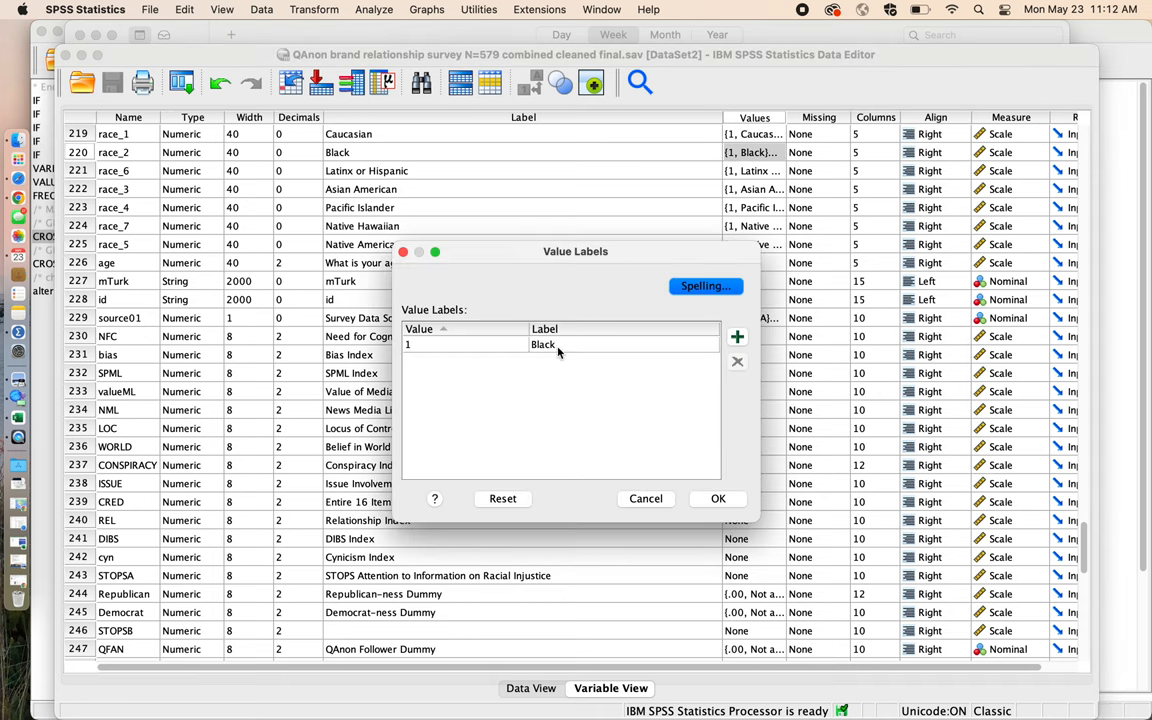
{"action": "left_click", "coordinate": [716, 498]}
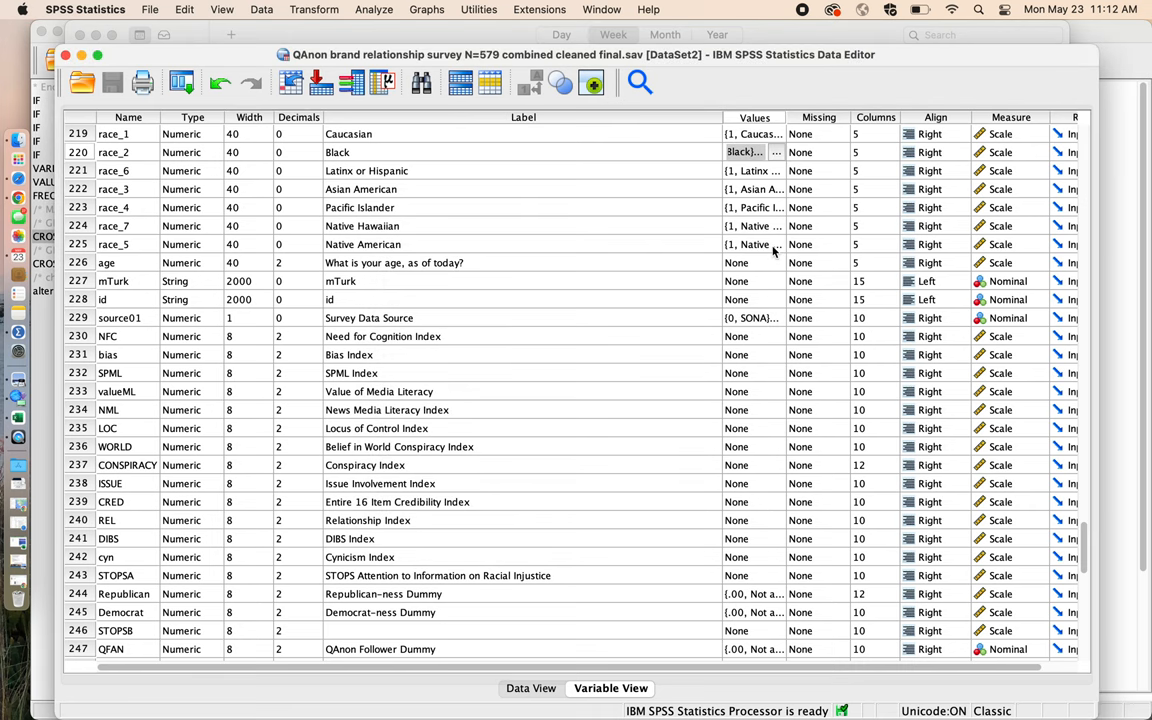
{"action": "left_click", "coordinate": [776, 170]}
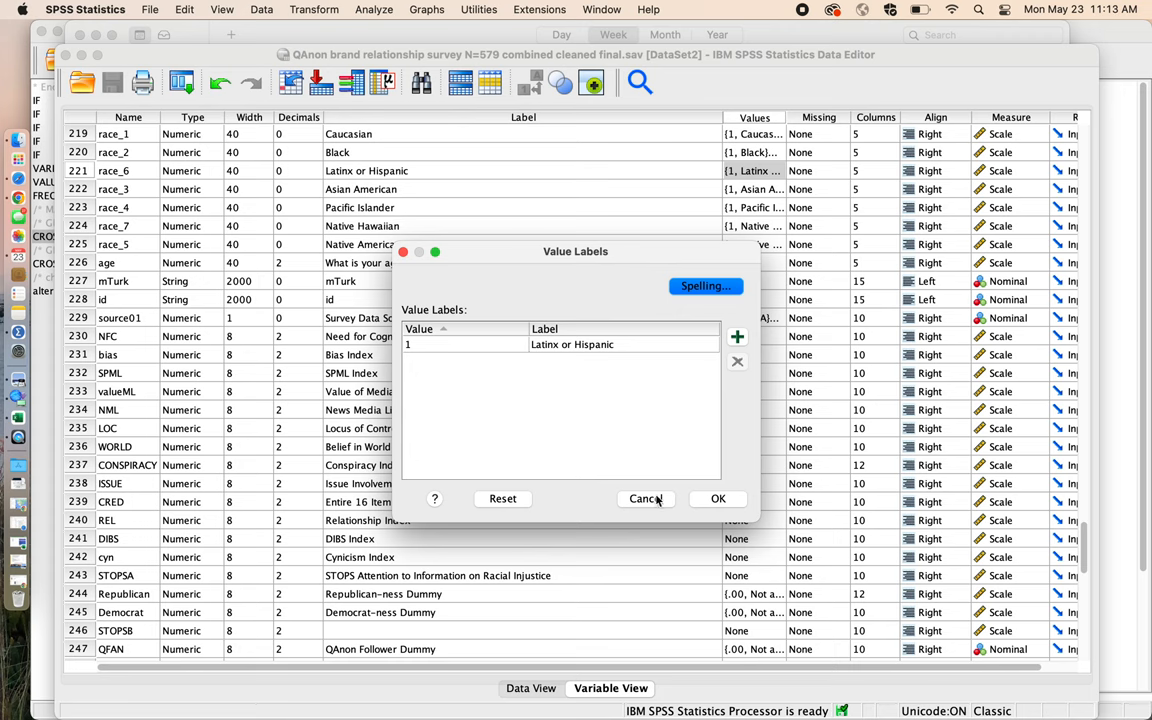
{"action": "left_click", "coordinate": [646, 500]}
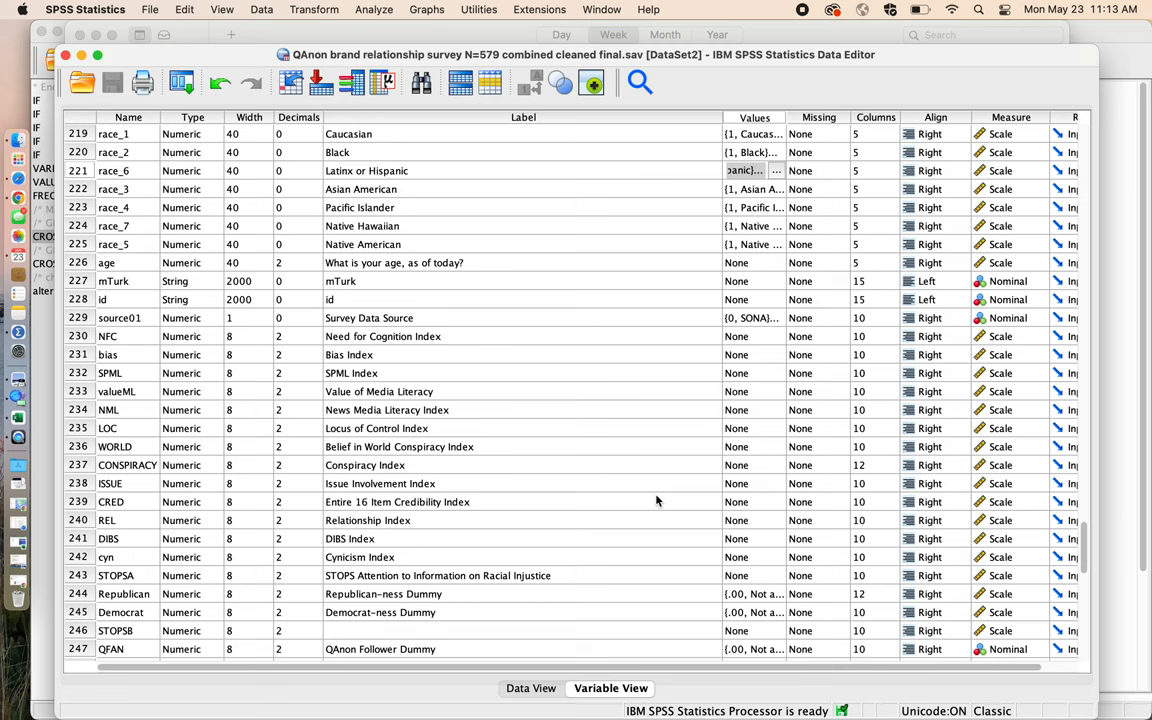
{"action": "mouse_move", "coordinate": [688, 436]}
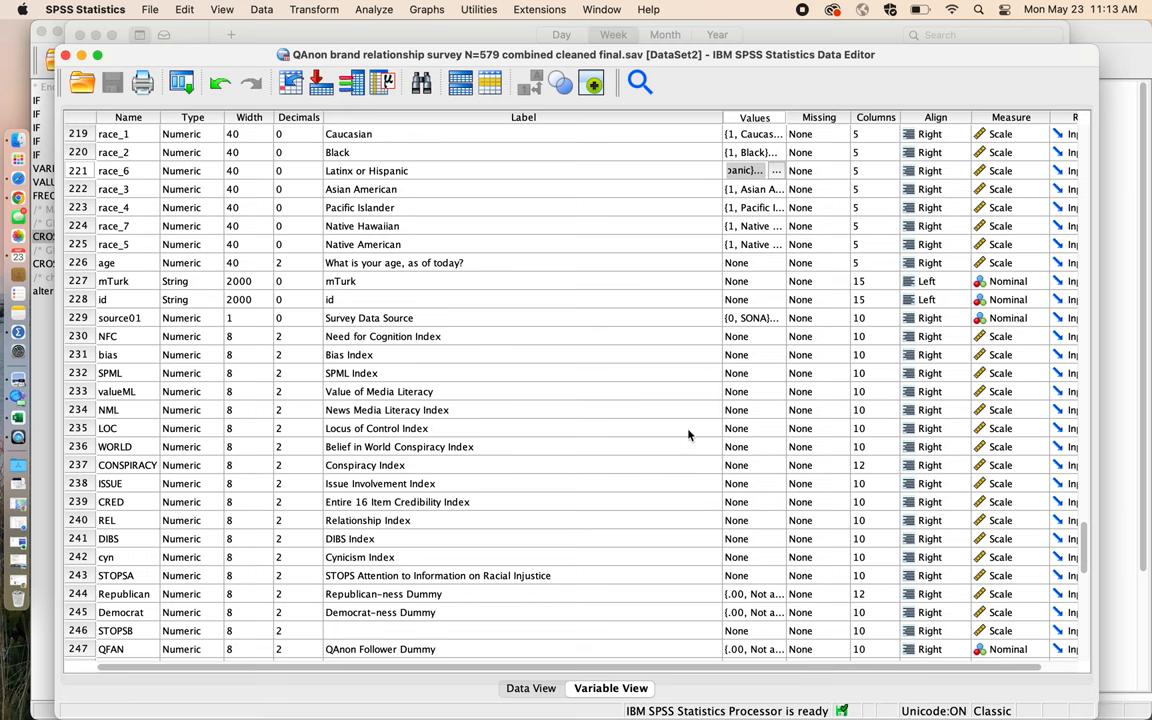
{"action": "mouse_move", "coordinate": [744, 324]}
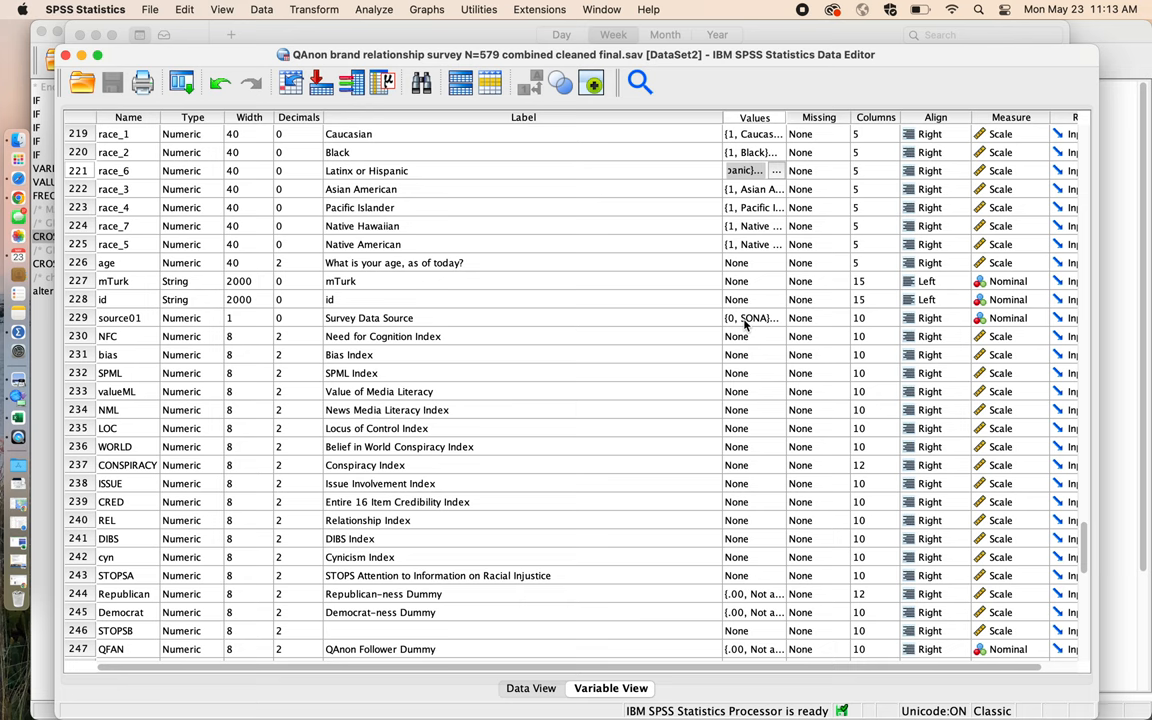
{"action": "scroll", "scroll_direction": "up", "scroll_amount": 3}
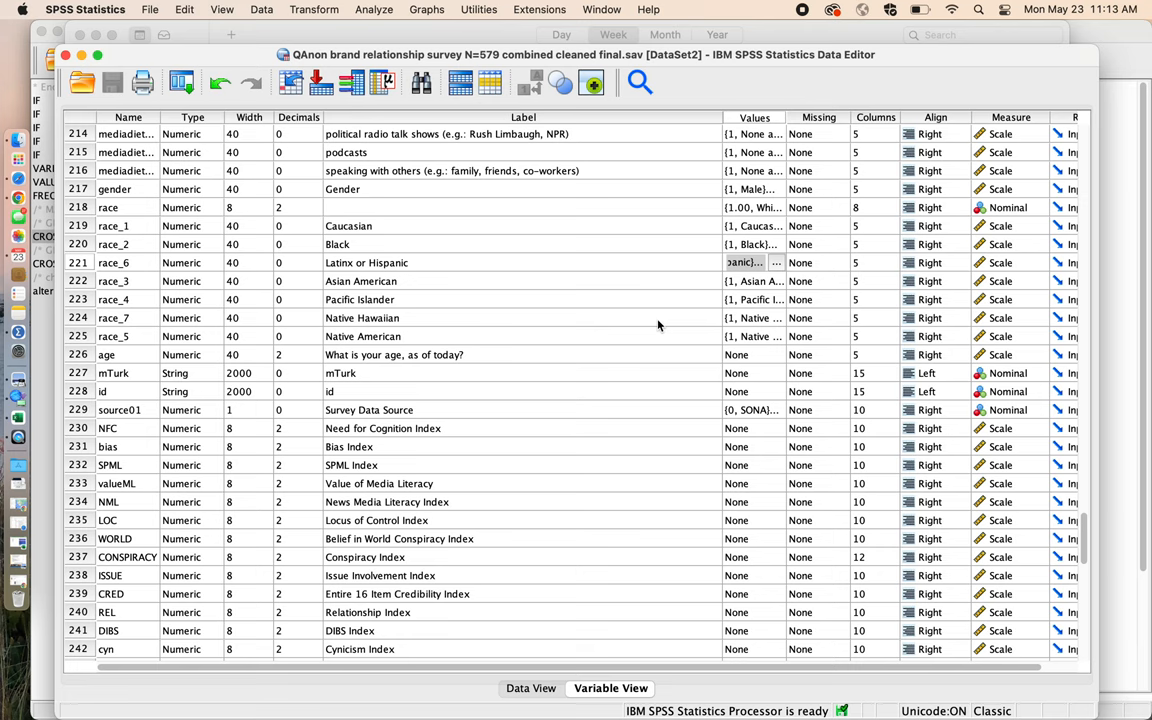
{"action": "mouse_move", "coordinate": [672, 188]}
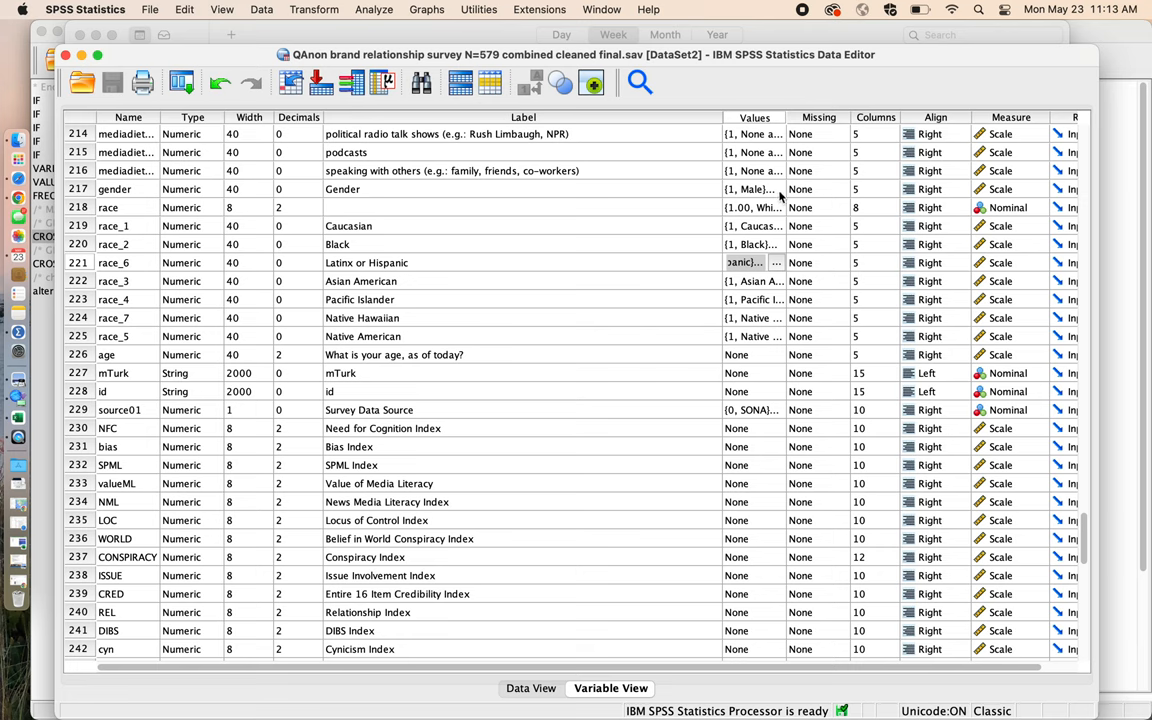
{"action": "left_click", "coordinate": [776, 188]}
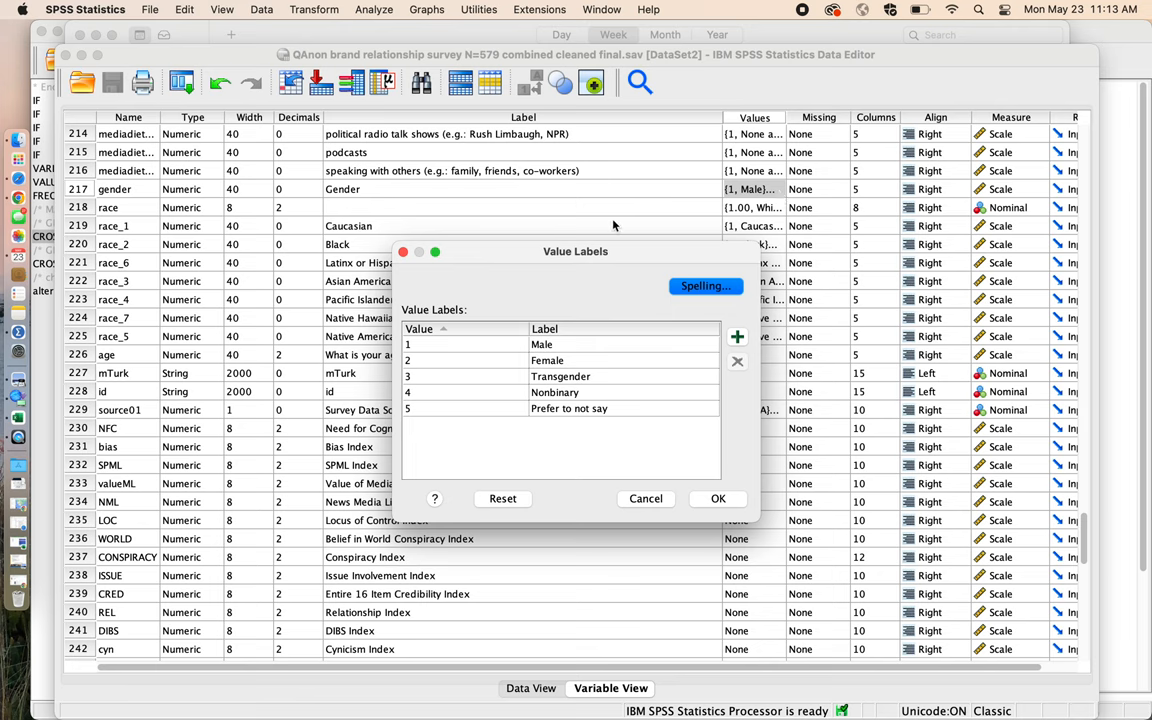
{"action": "left_click", "coordinate": [560, 376]}
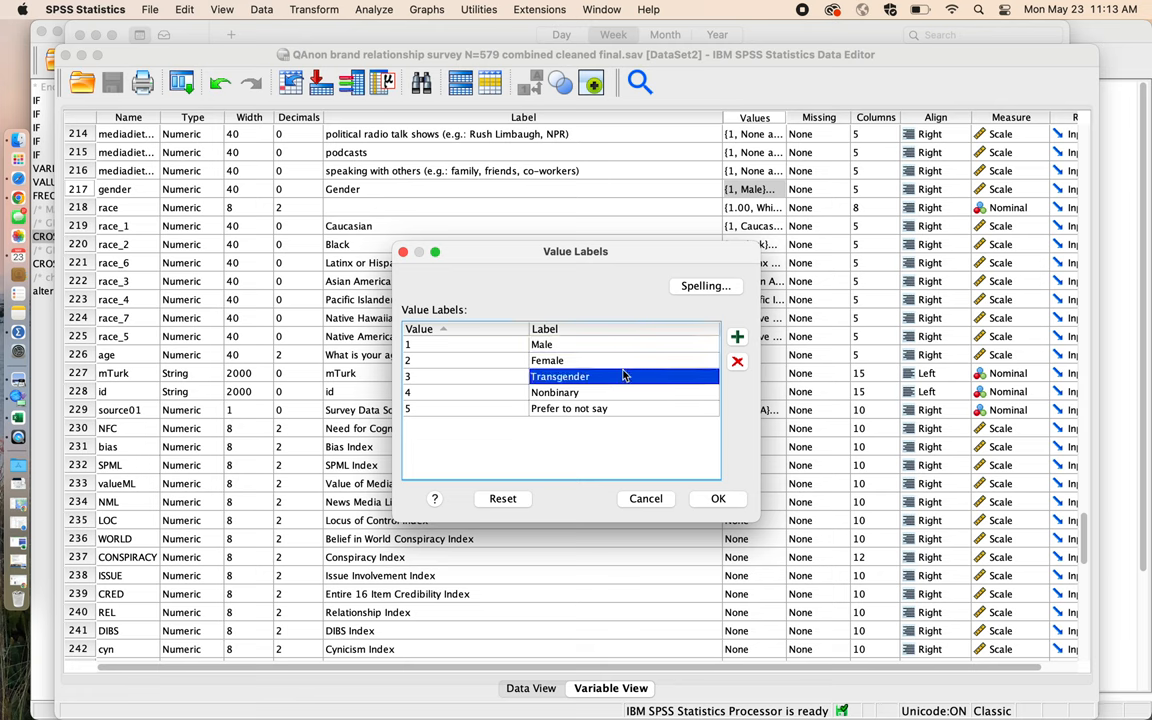
{"action": "mouse_move", "coordinate": [632, 384]}
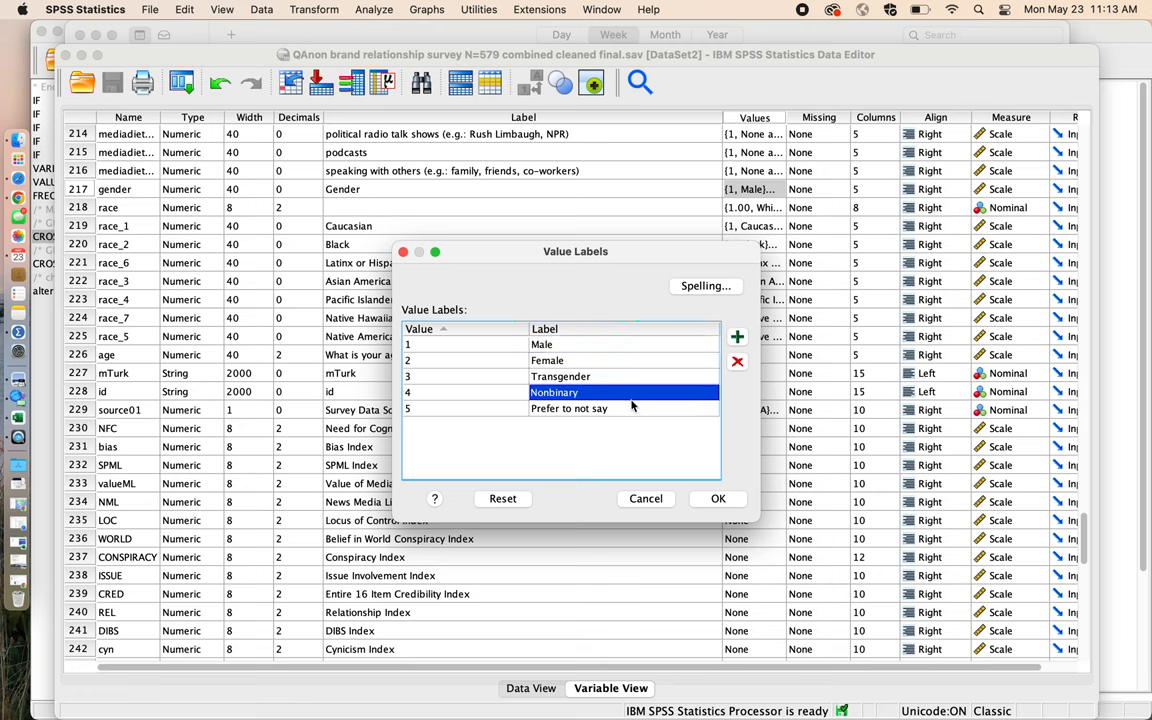
{"action": "left_click", "coordinate": [568, 408]}
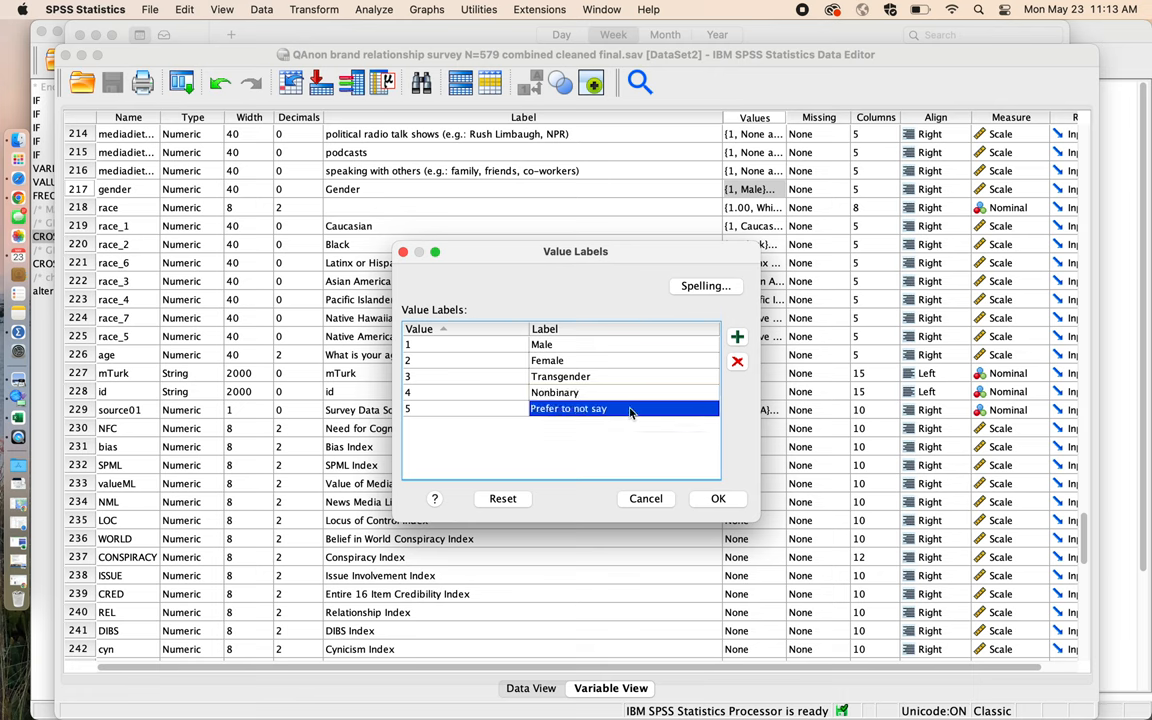
{"action": "mouse_move", "coordinate": [656, 510]}
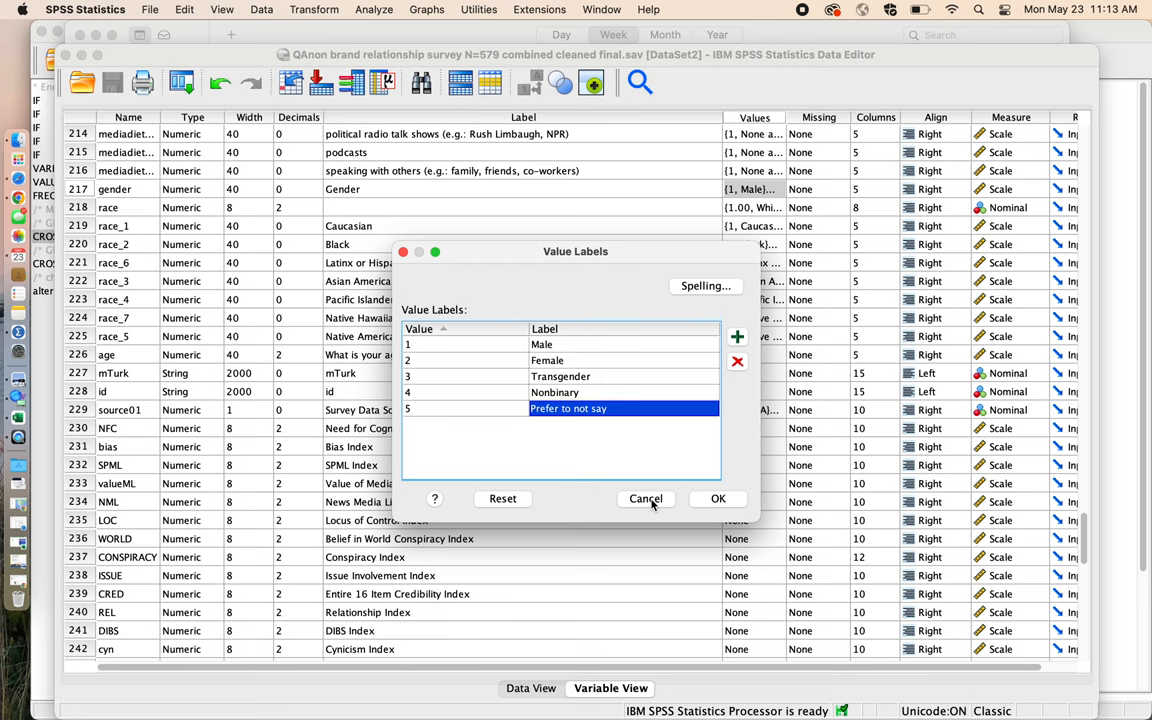
{"action": "left_click", "coordinate": [646, 498]}
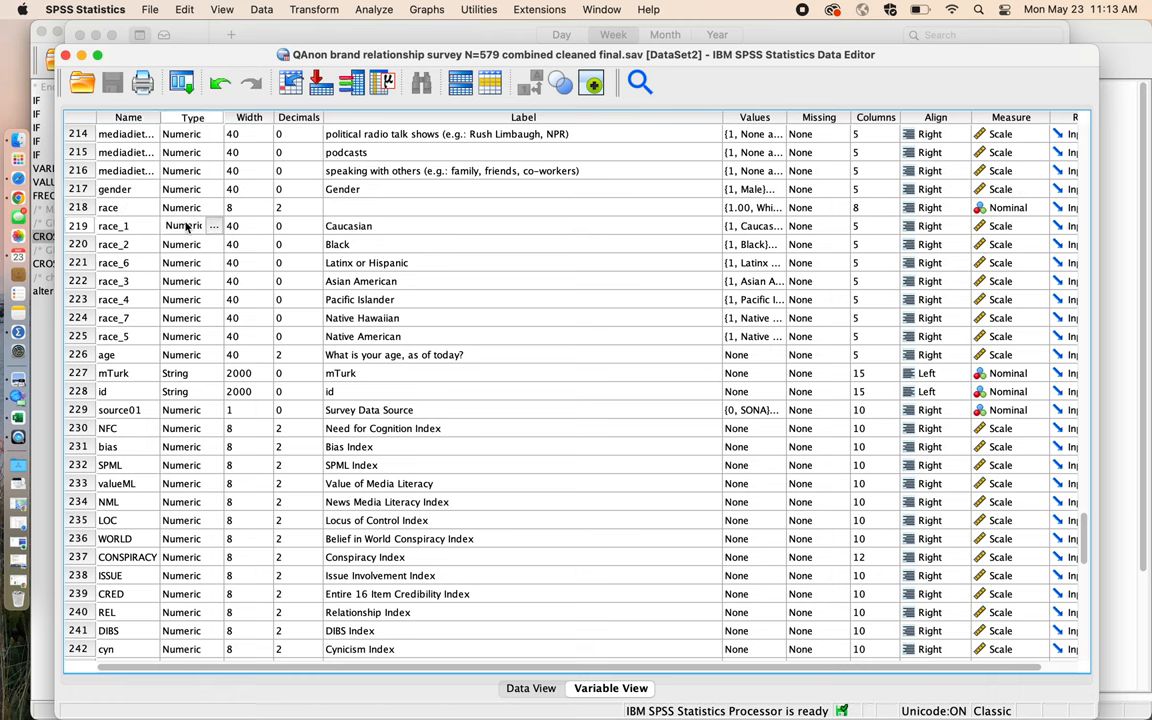
Select rows 219–225, the race_1 through race_5 indicator variables, as one block
{"action": "left_click", "coordinate": [78, 224]}
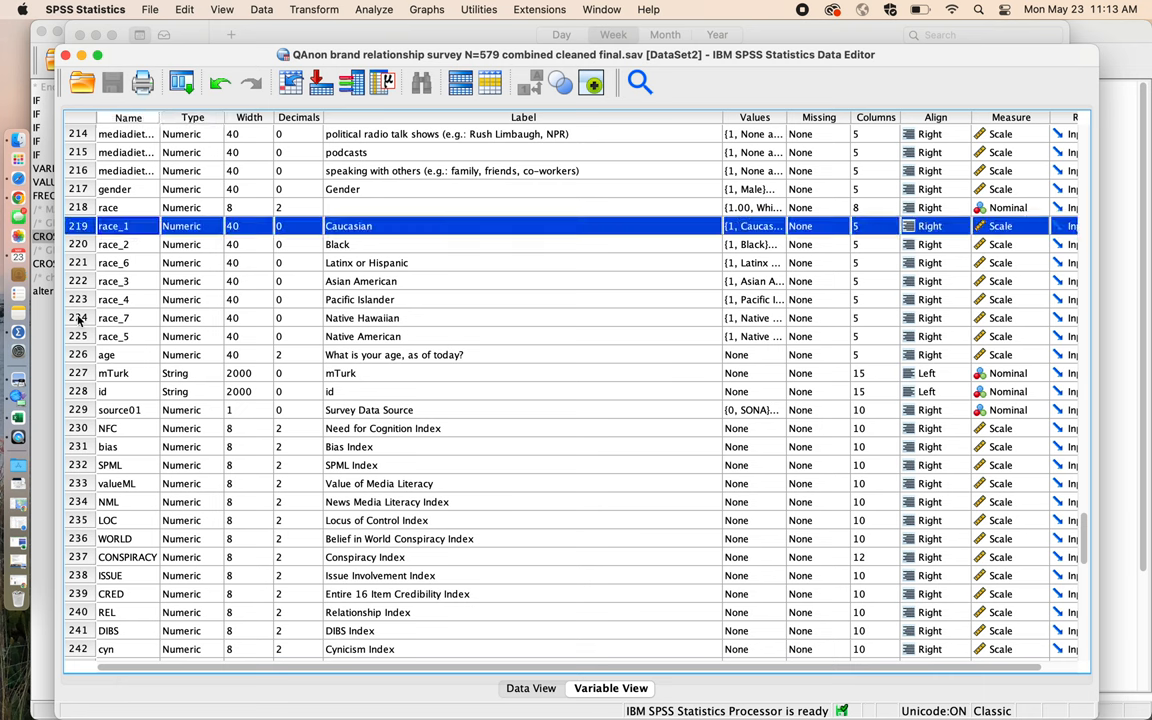
{"action": "left_click", "coordinate": [78, 336]}
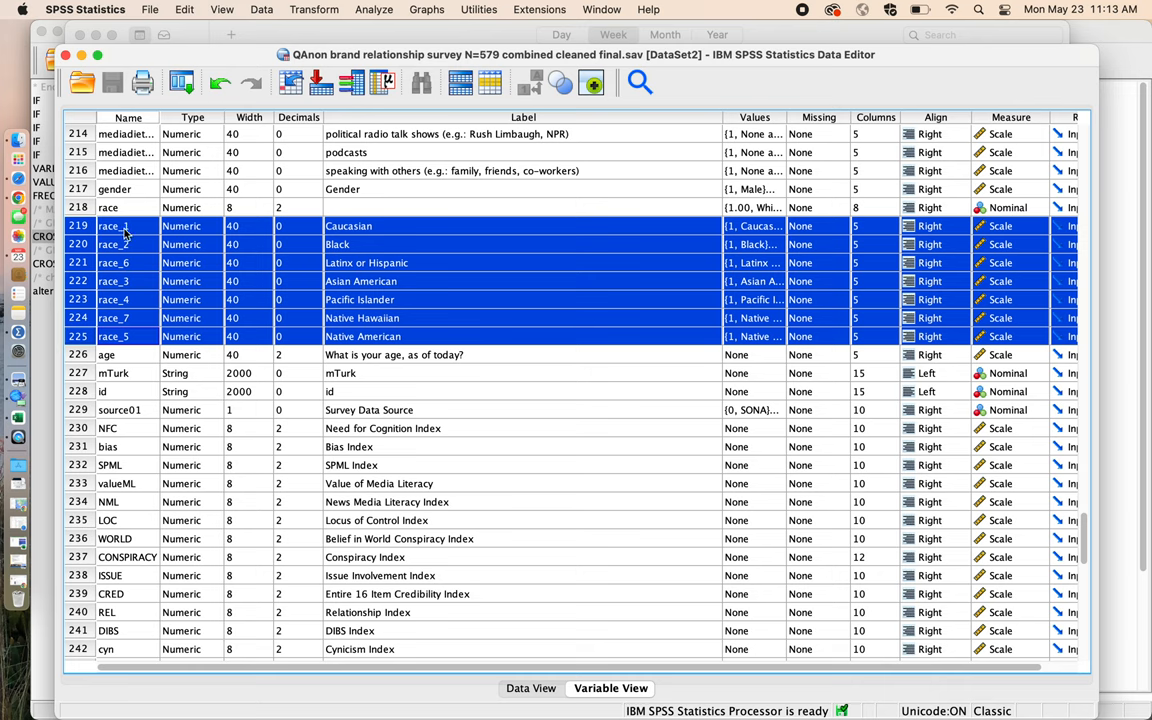
{"action": "mouse_move", "coordinate": [150, 232]}
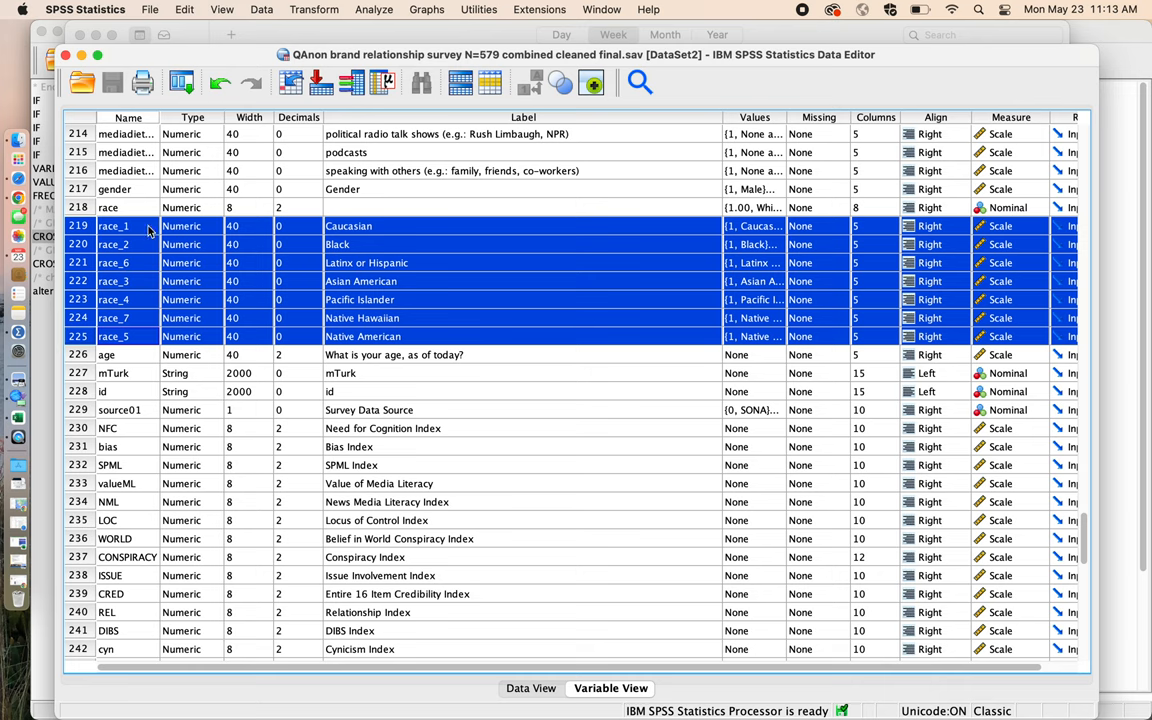
{"action": "mouse_move", "coordinate": [104, 258]}
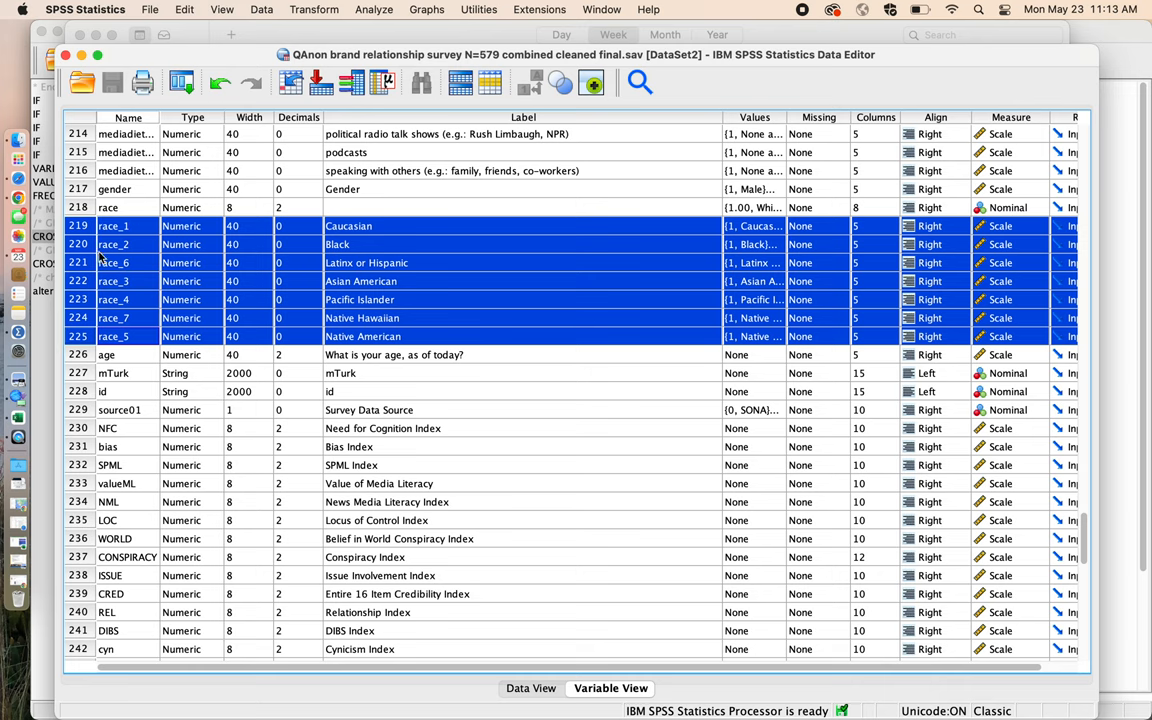
{"action": "mouse_move", "coordinate": [120, 280]}
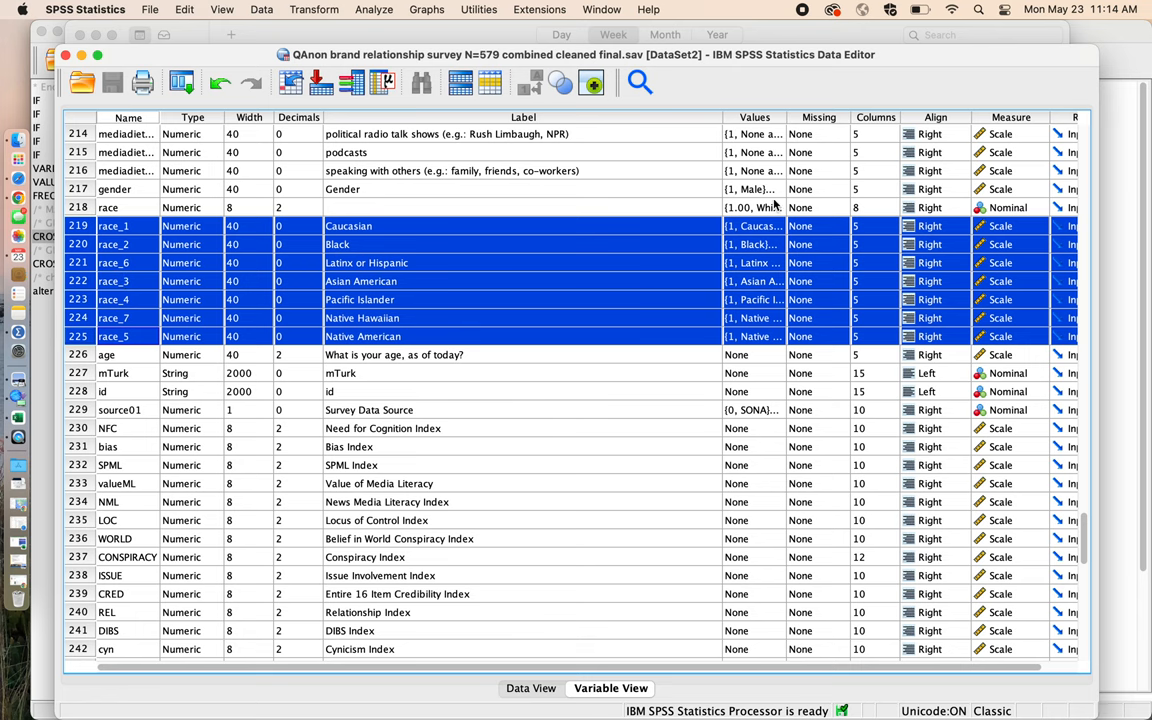
{"action": "left_click", "coordinate": [784, 188]}
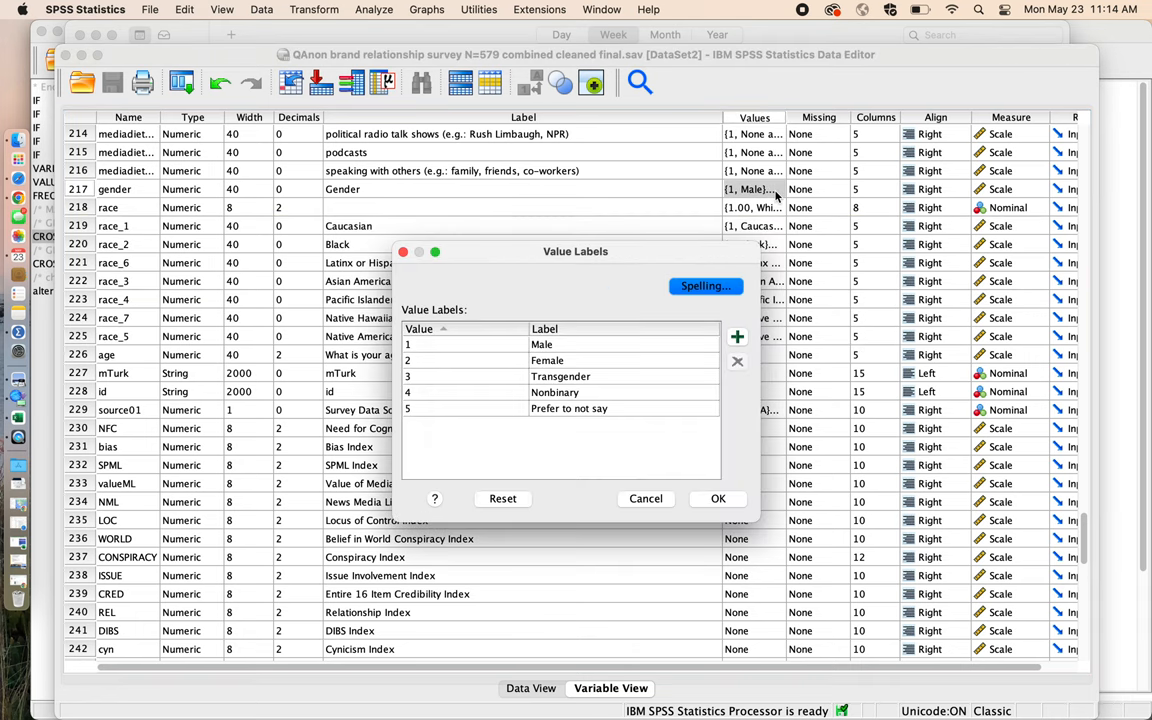
{"action": "mouse_move", "coordinate": [656, 404]}
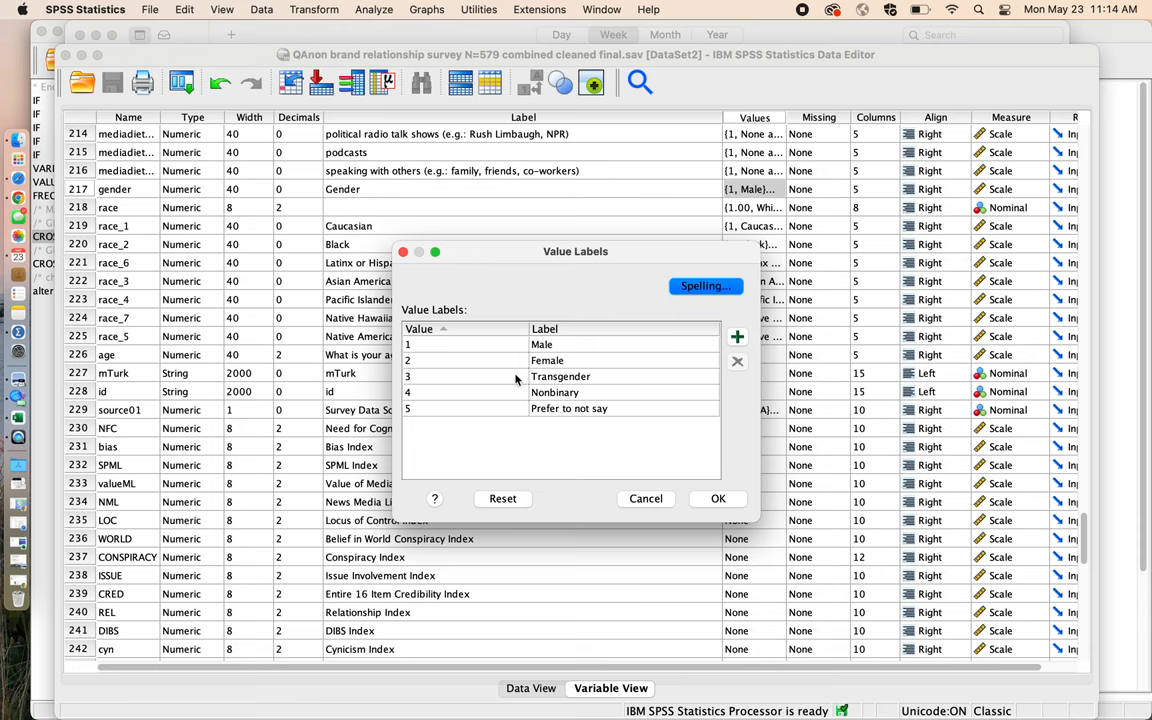
{"action": "mouse_move", "coordinate": [654, 390]}
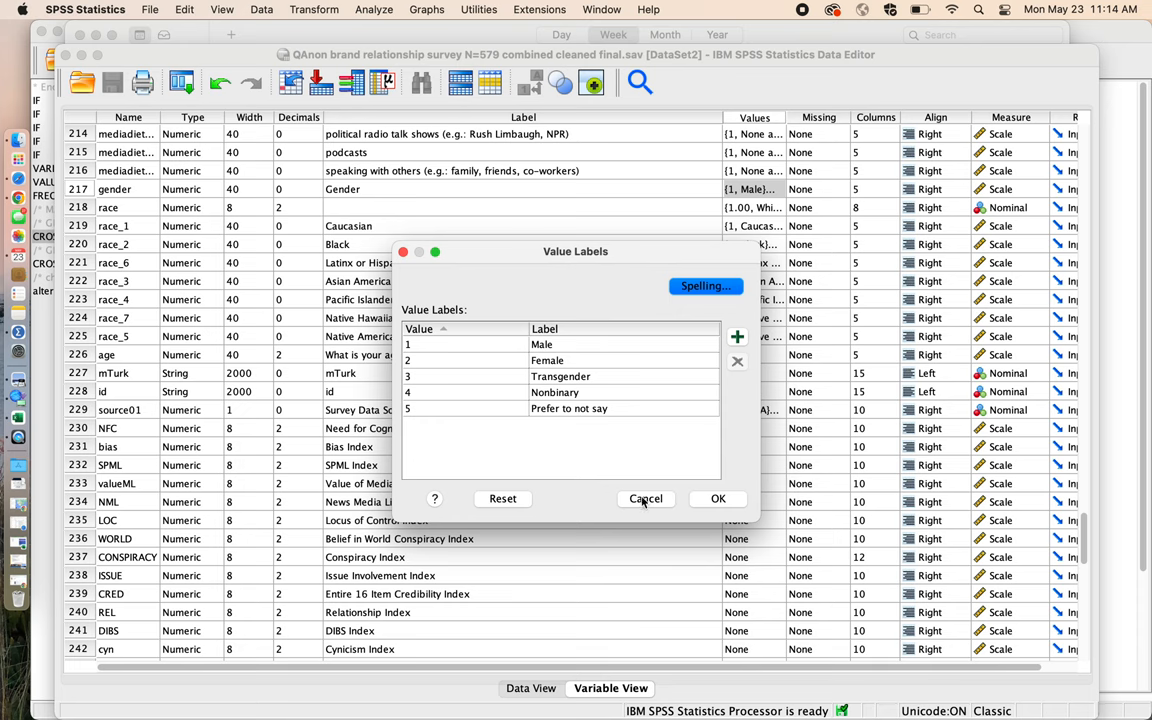
{"action": "left_click", "coordinate": [644, 498]}
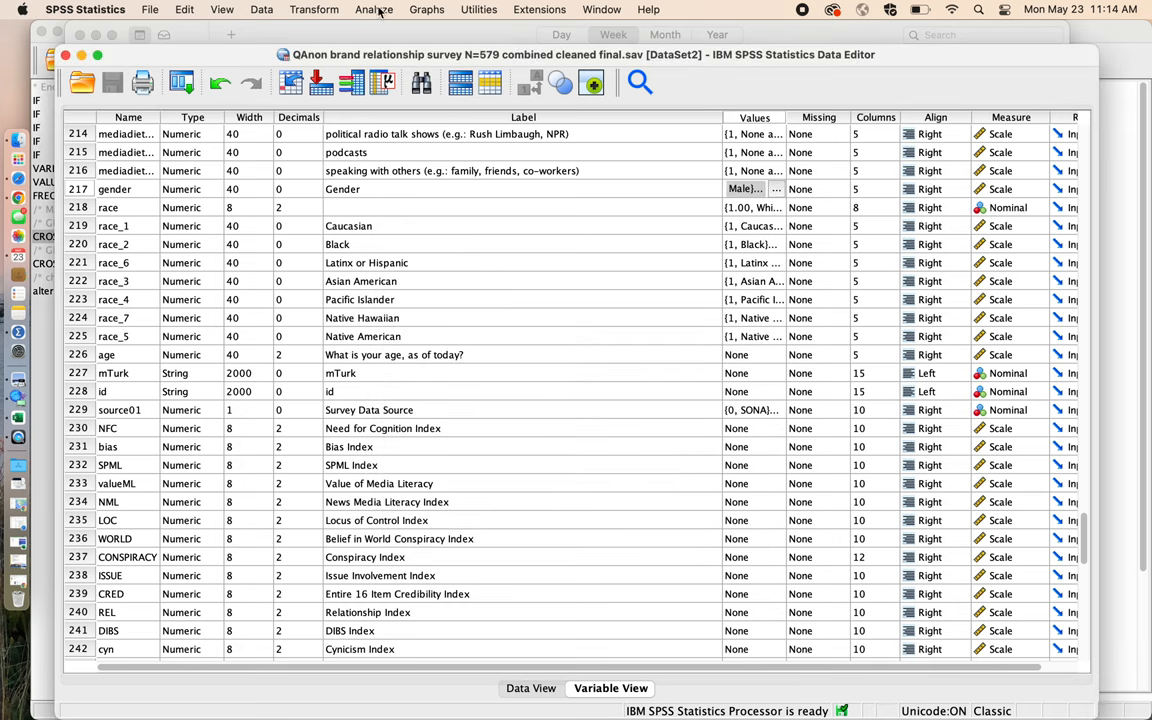
Start a Frequencies analysis and move race_1 (Caucasian) into the Variable(s) list
{"action": "left_click", "coordinate": [372, 8]}
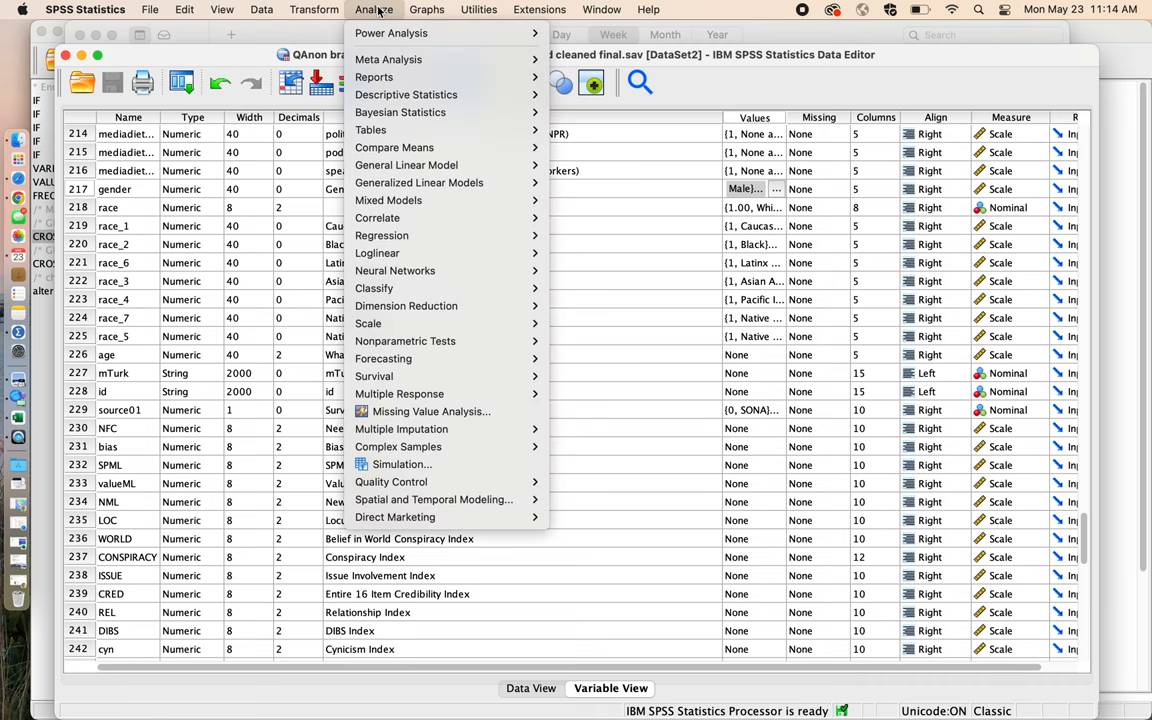
{"action": "mouse_move", "coordinate": [406, 94]}
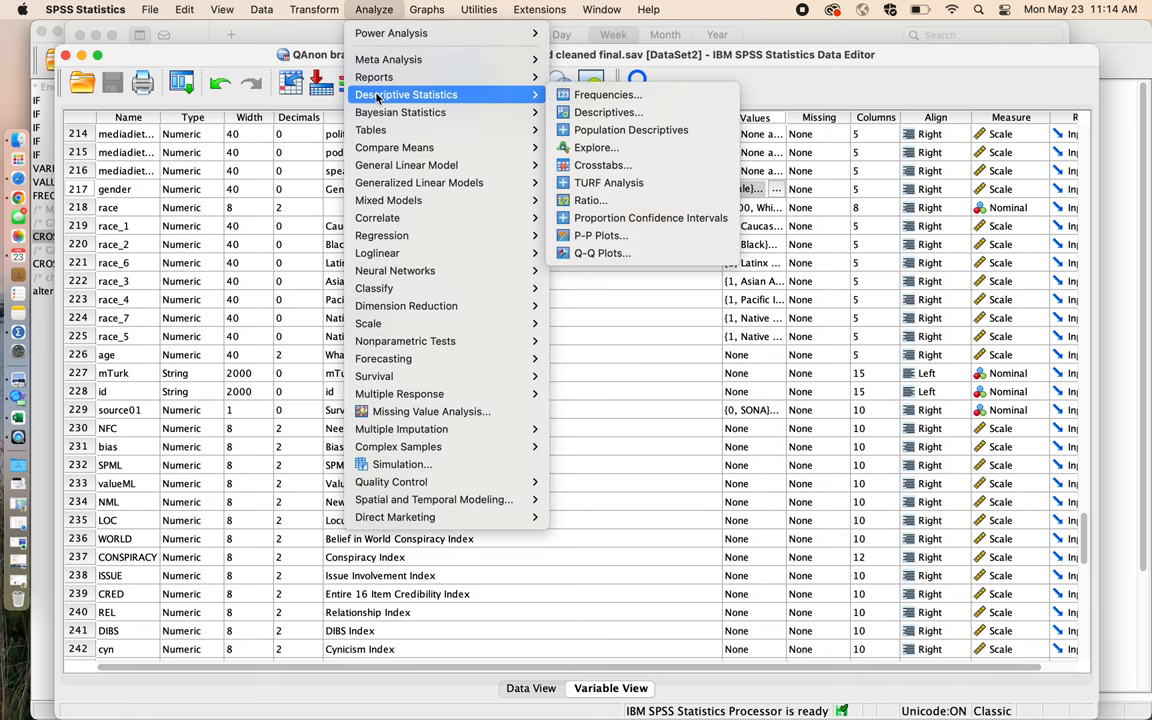
{"action": "left_click", "coordinate": [608, 94]}
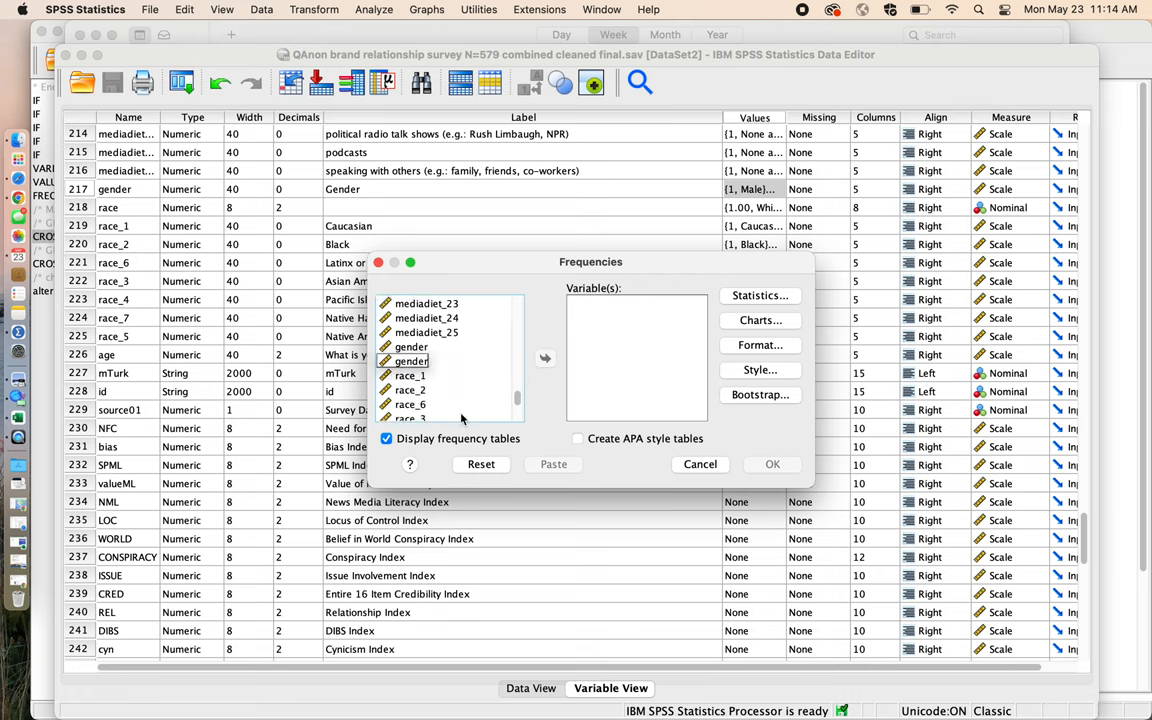
{"action": "left_click", "coordinate": [410, 376]}
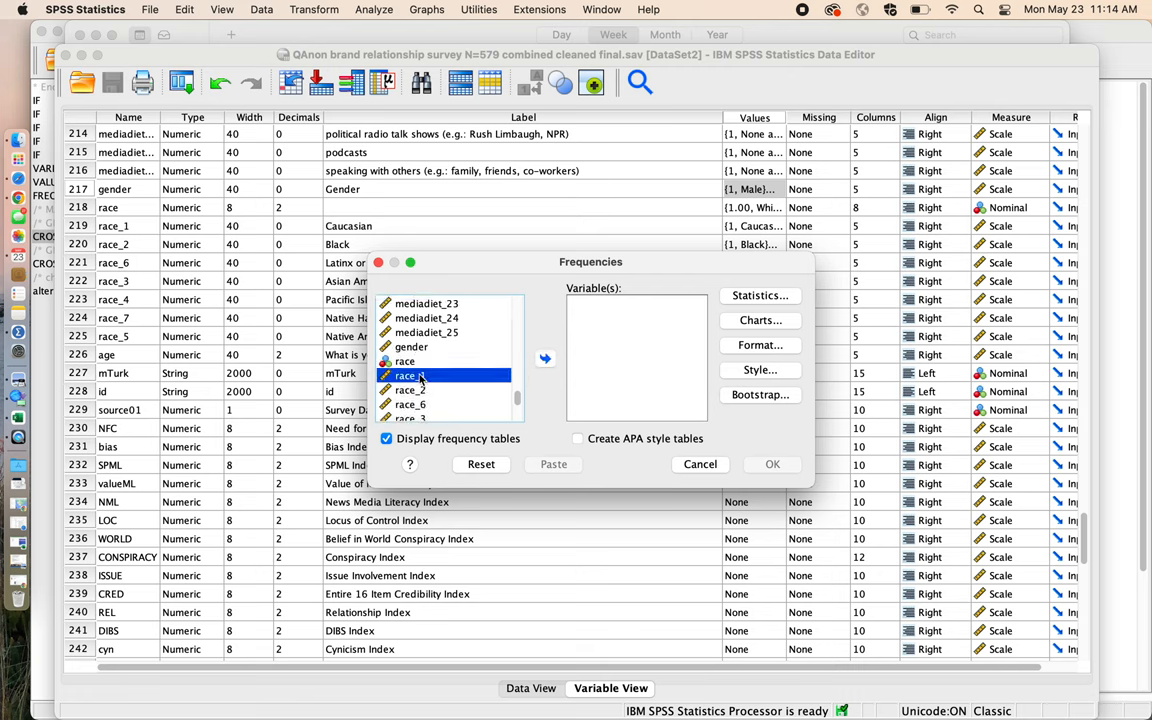
{"action": "left_click", "coordinate": [544, 360]}
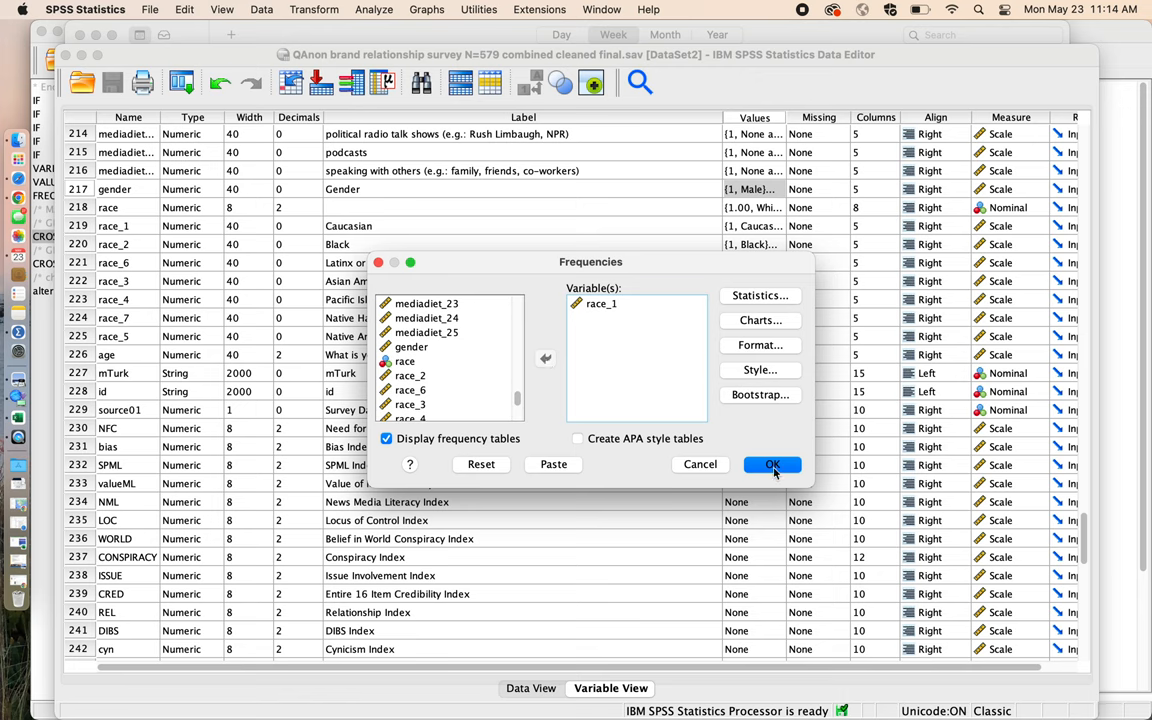
Run the race_1 frequencies, yielding 338 Caucasian (58.4%) of 579 valid cases
{"action": "left_click", "coordinate": [772, 464]}
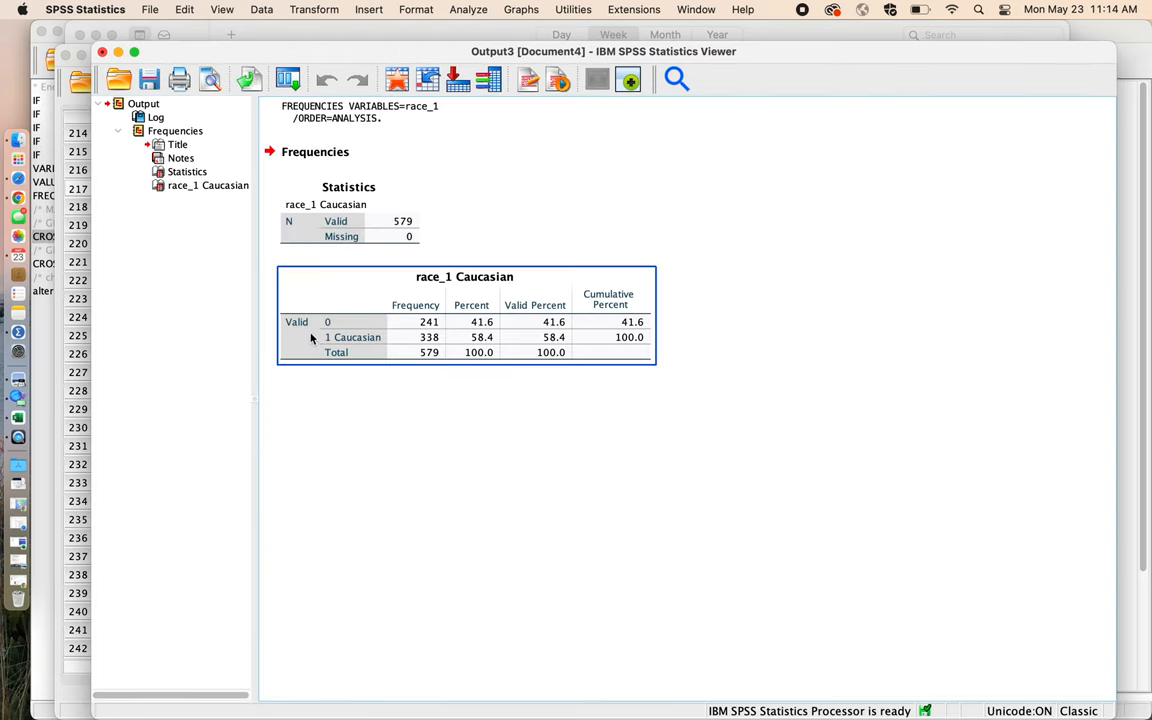
{"action": "mouse_move", "coordinate": [436, 348]}
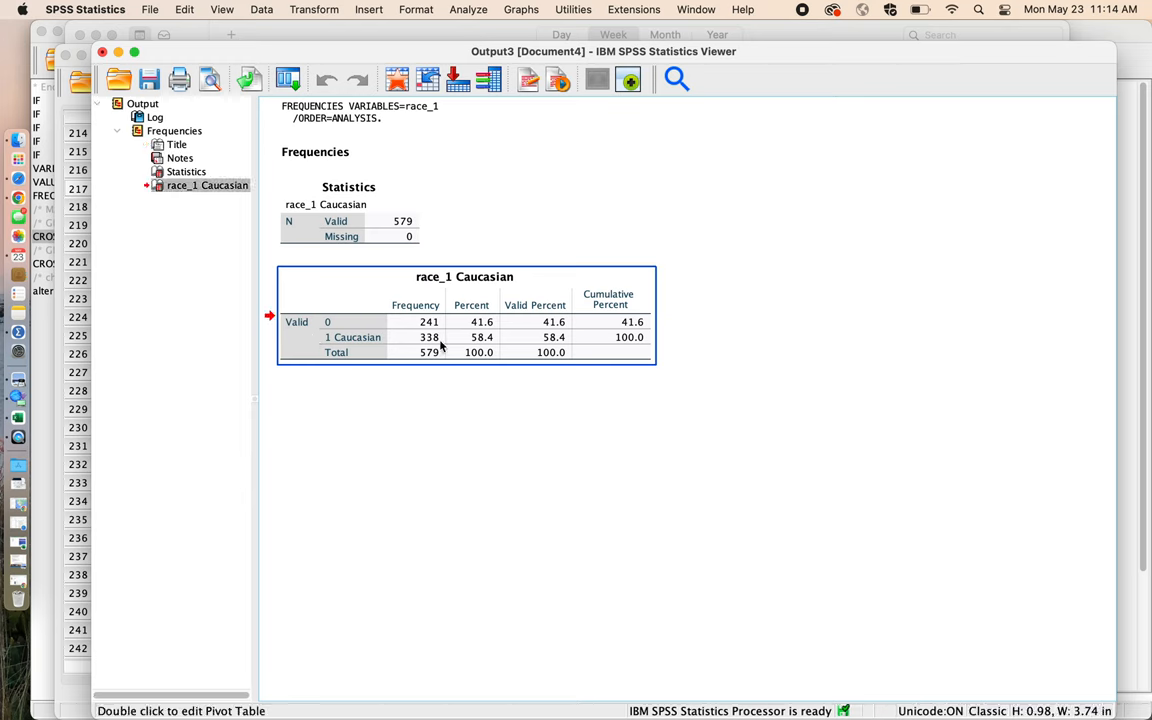
{"action": "mouse_move", "coordinate": [440, 344]}
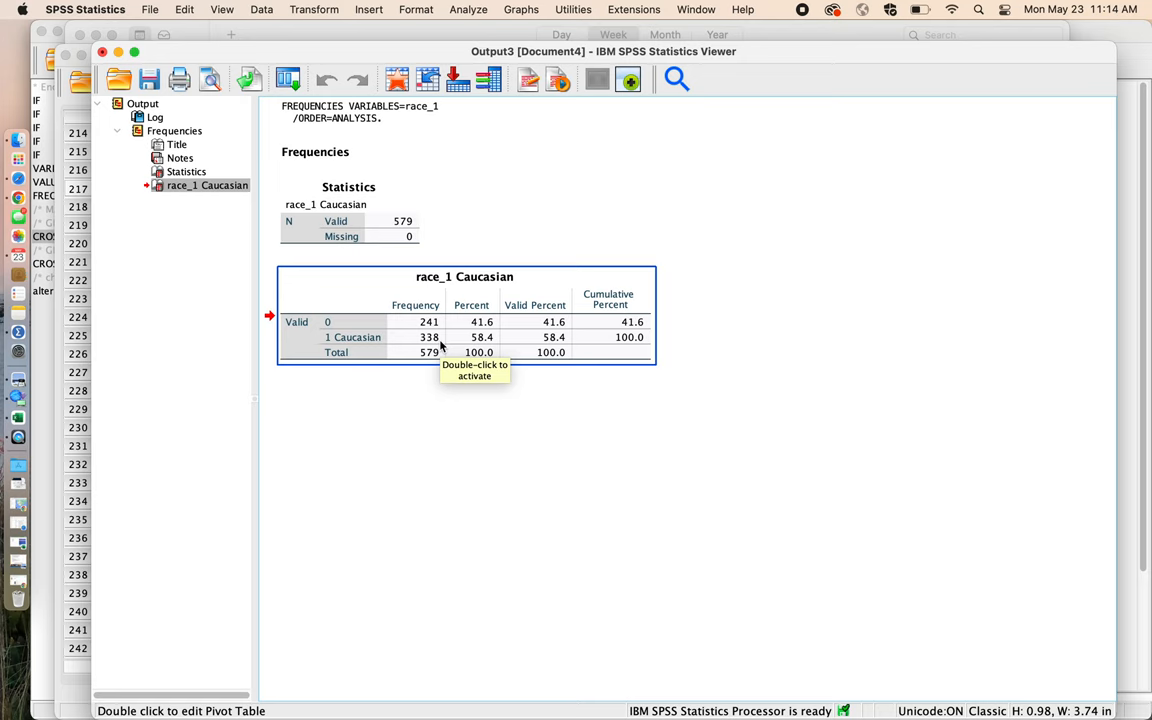
{"action": "mouse_move", "coordinate": [488, 350]}
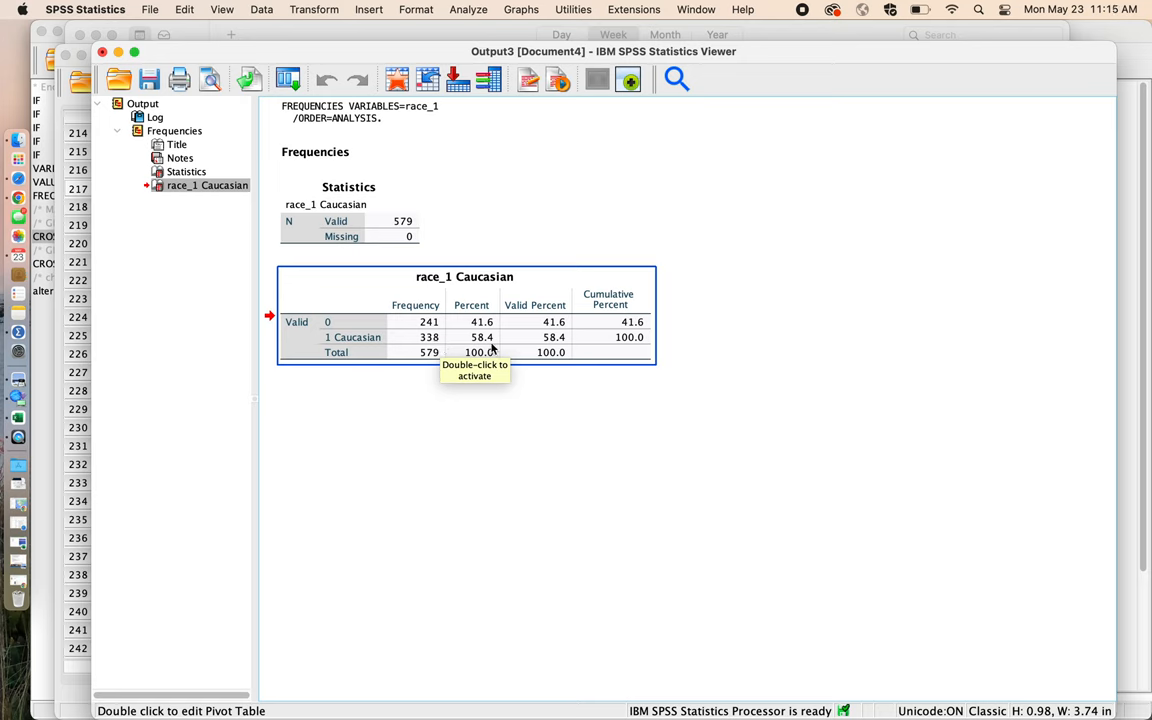
{"action": "mouse_move", "coordinate": [336, 328]}
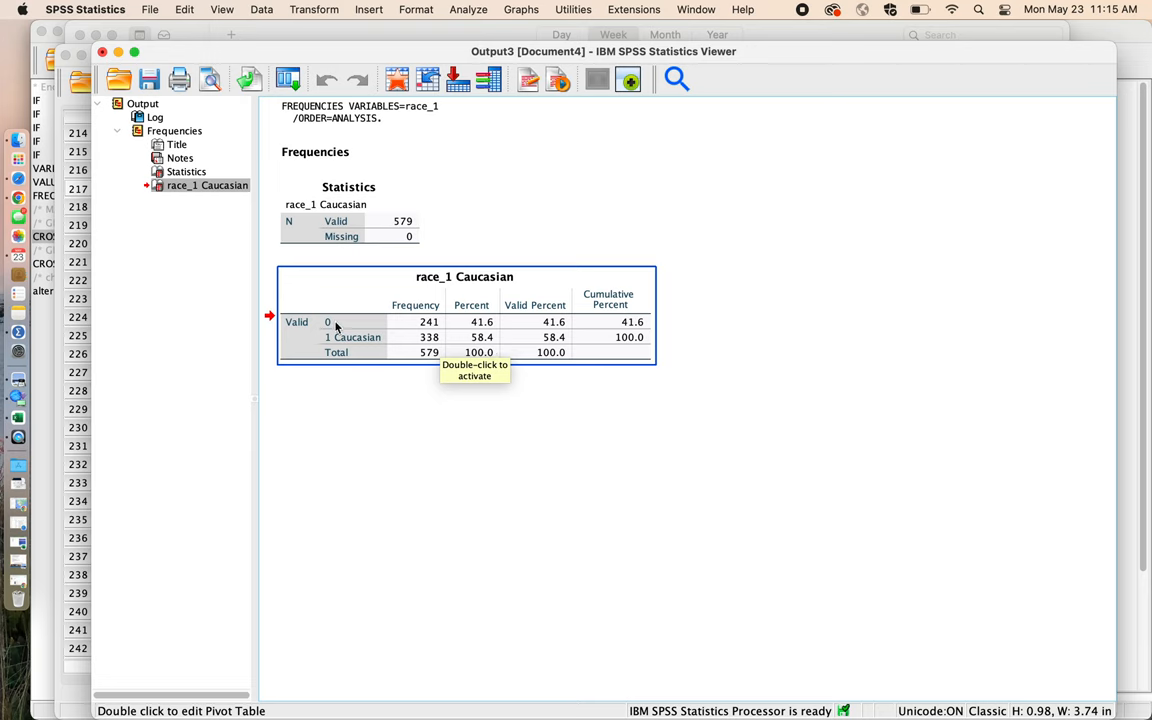
{"action": "mouse_move", "coordinate": [444, 330]}
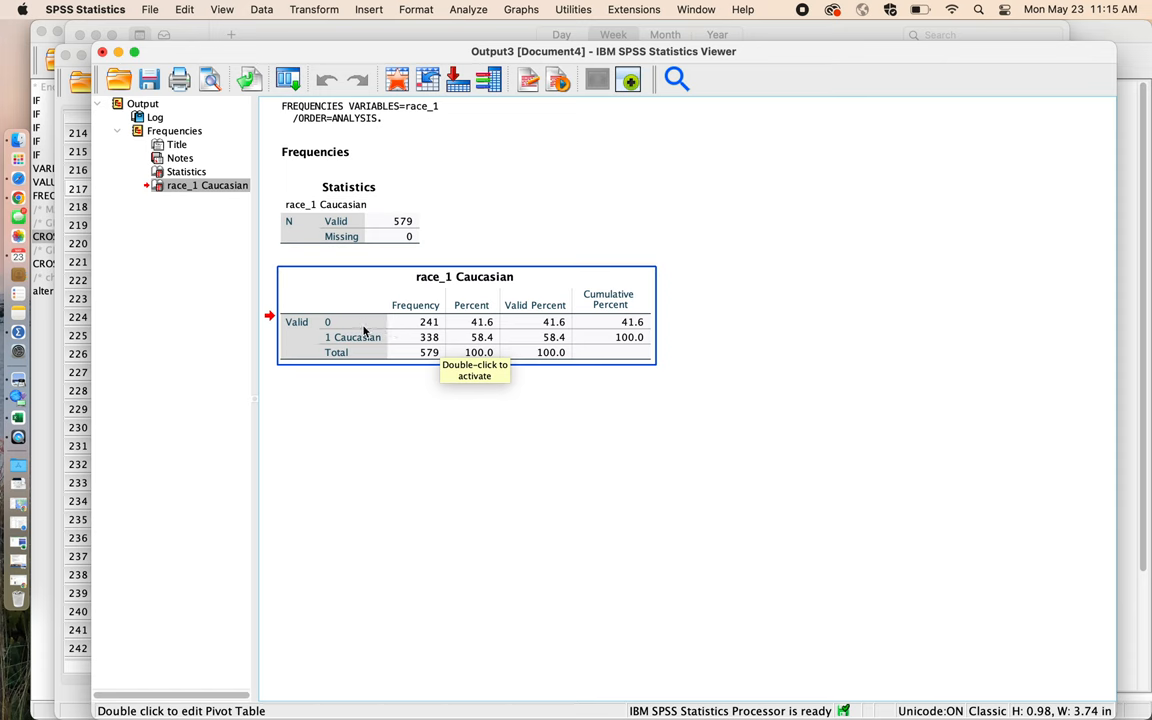
Start a new Frequencies analysis with race_2 and race_6 as its variables
{"action": "left_click", "coordinate": [468, 8]}
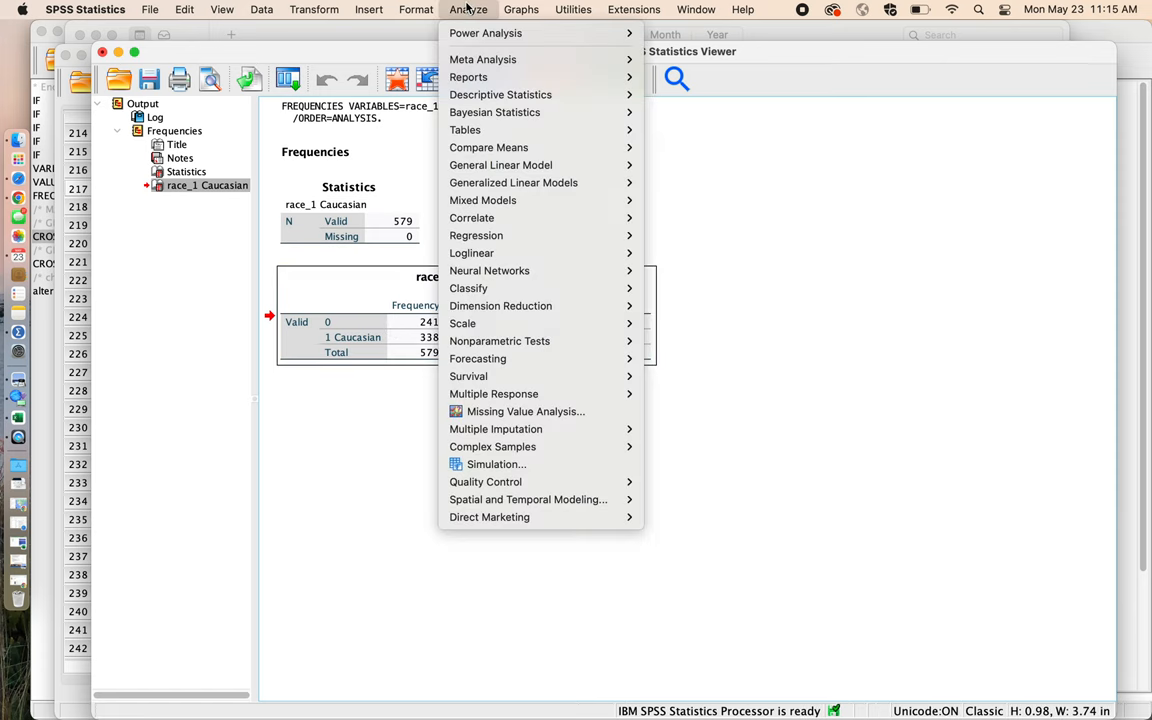
{"action": "mouse_move", "coordinate": [500, 94]}
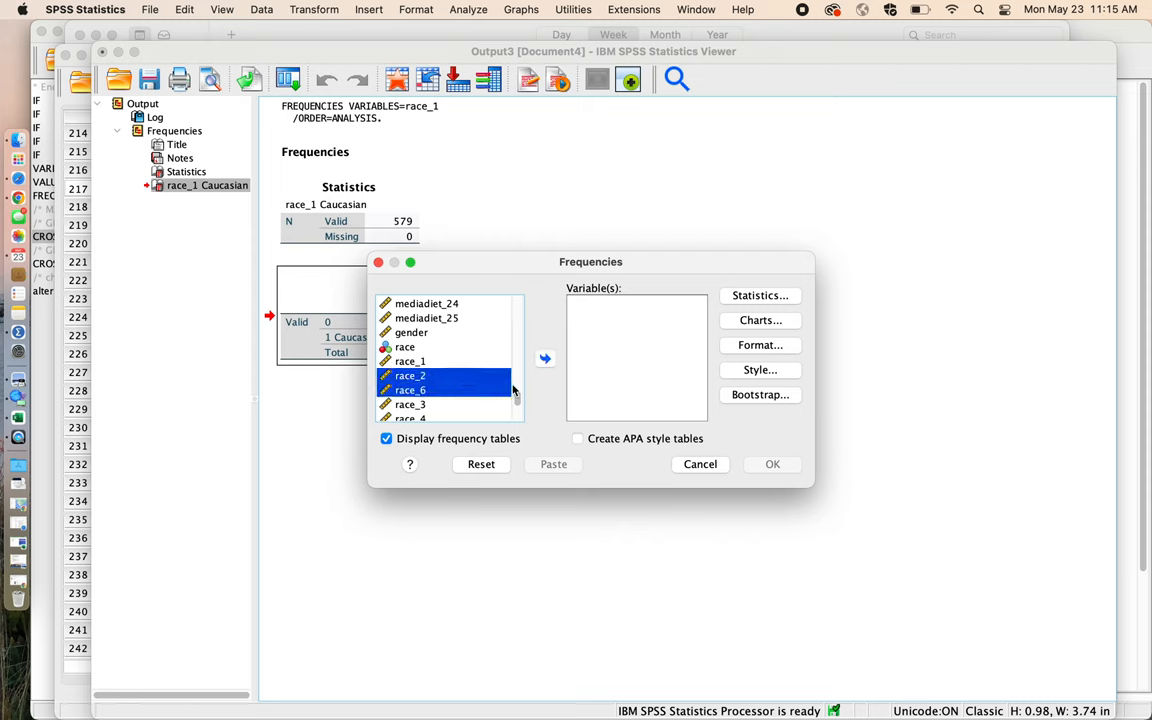
{"action": "left_click", "coordinate": [544, 358]}
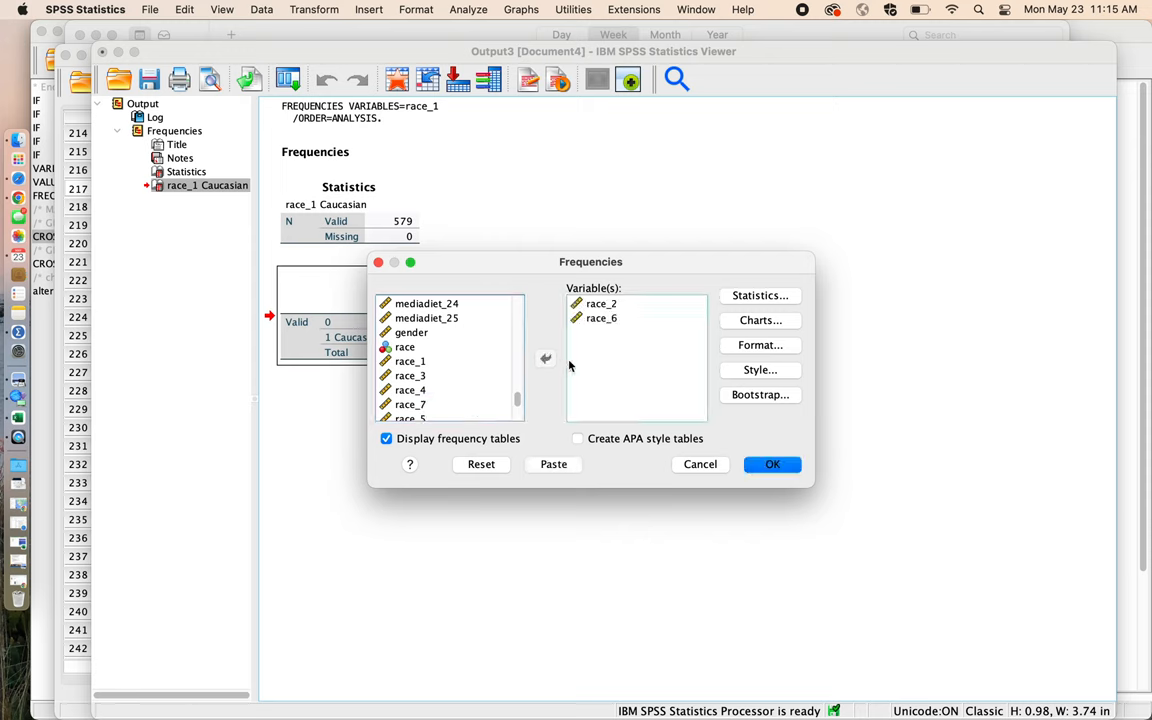
{"action": "mouse_move", "coordinate": [602, 368]}
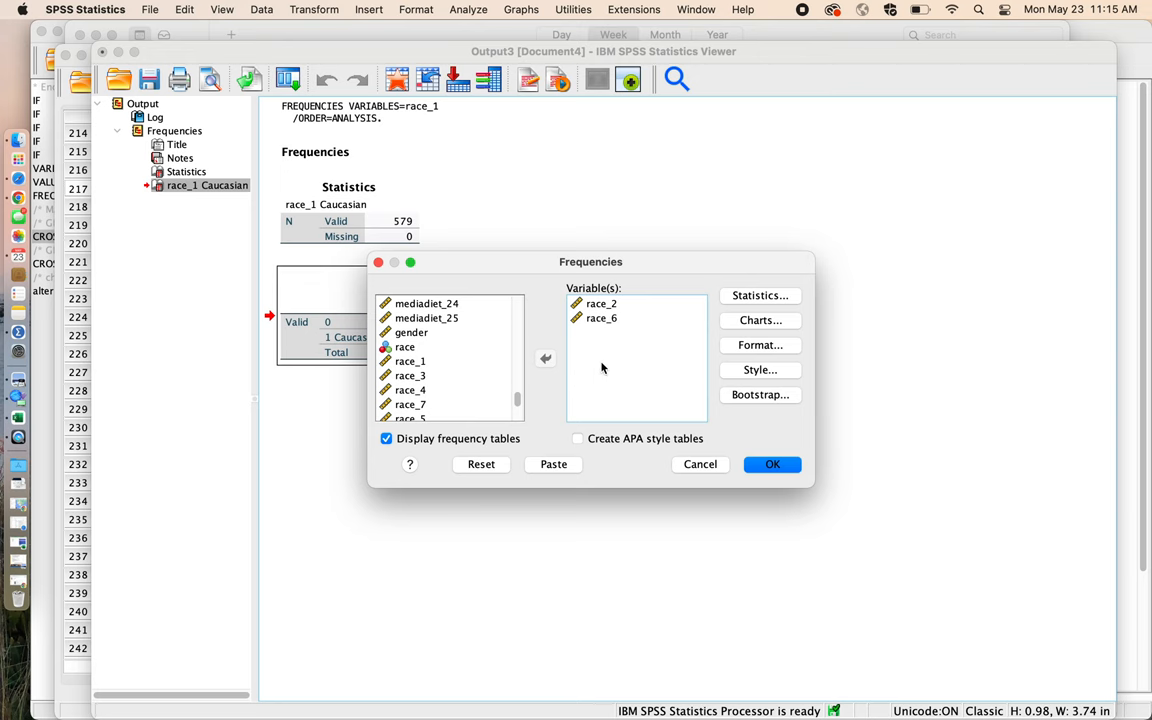
Run the analysis, producing race_2 Black (74, 12.8%) and race_6 Latinx or Hispanic (87, 15.0%) tables
{"action": "left_click", "coordinate": [772, 464]}
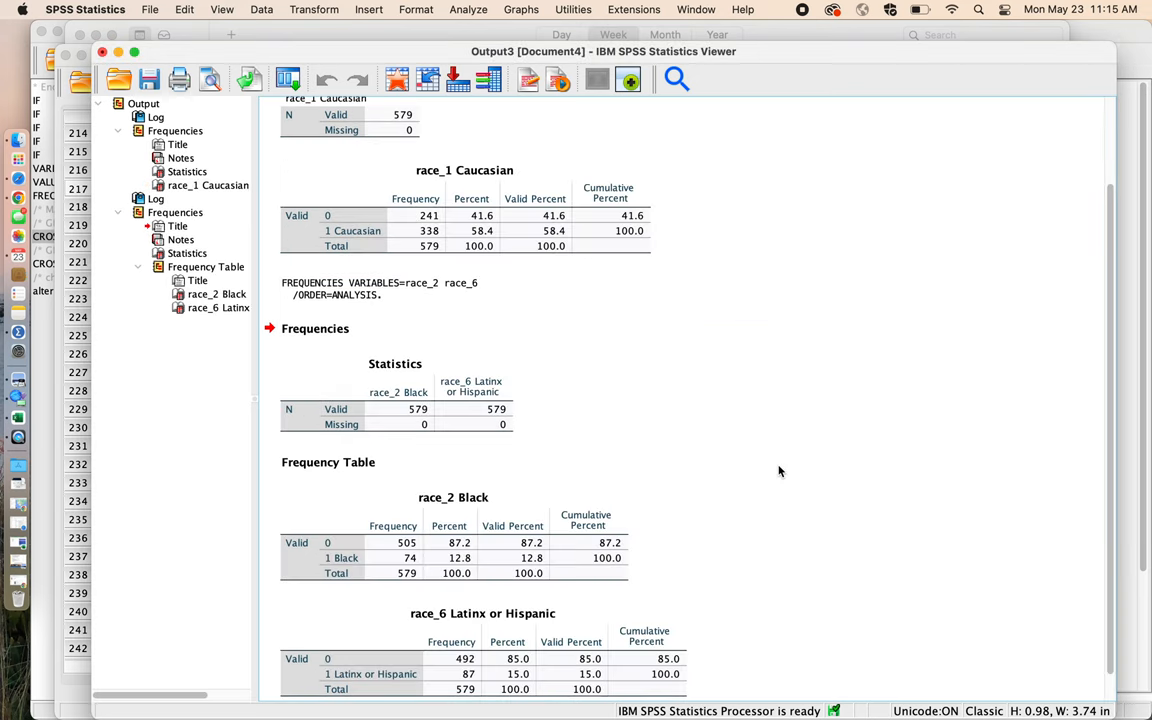
{"action": "scroll", "scroll_direction": "down", "scroll_amount": 3}
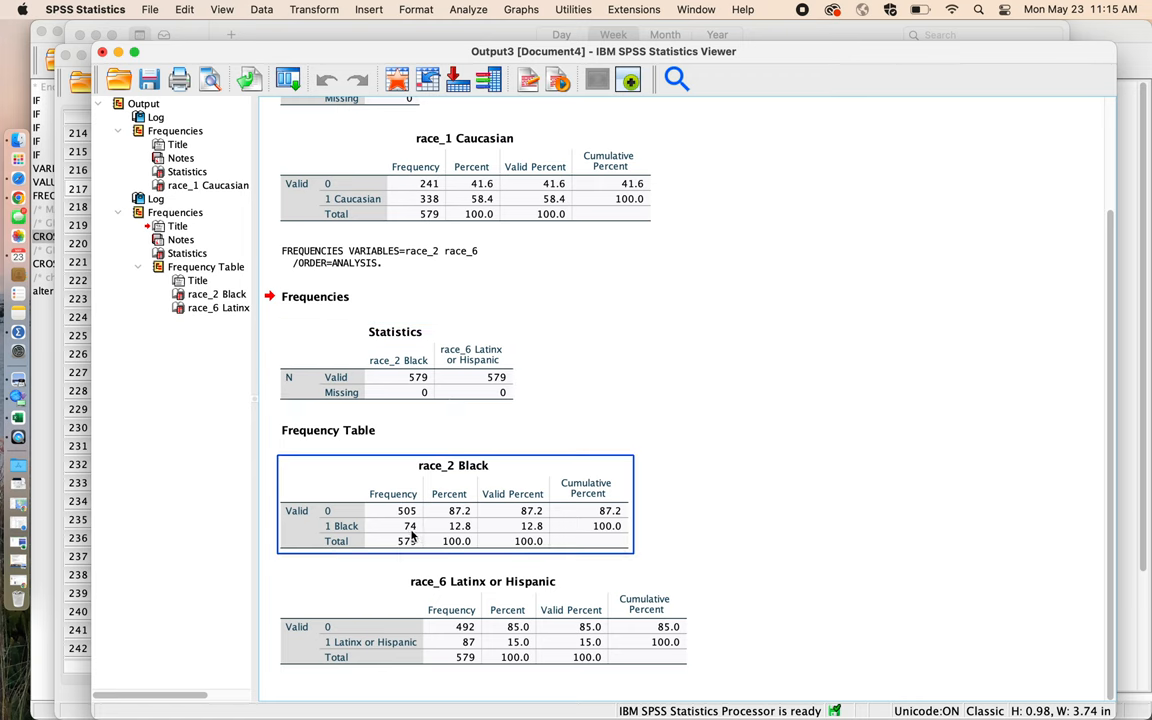
{"action": "mouse_move", "coordinate": [406, 536]}
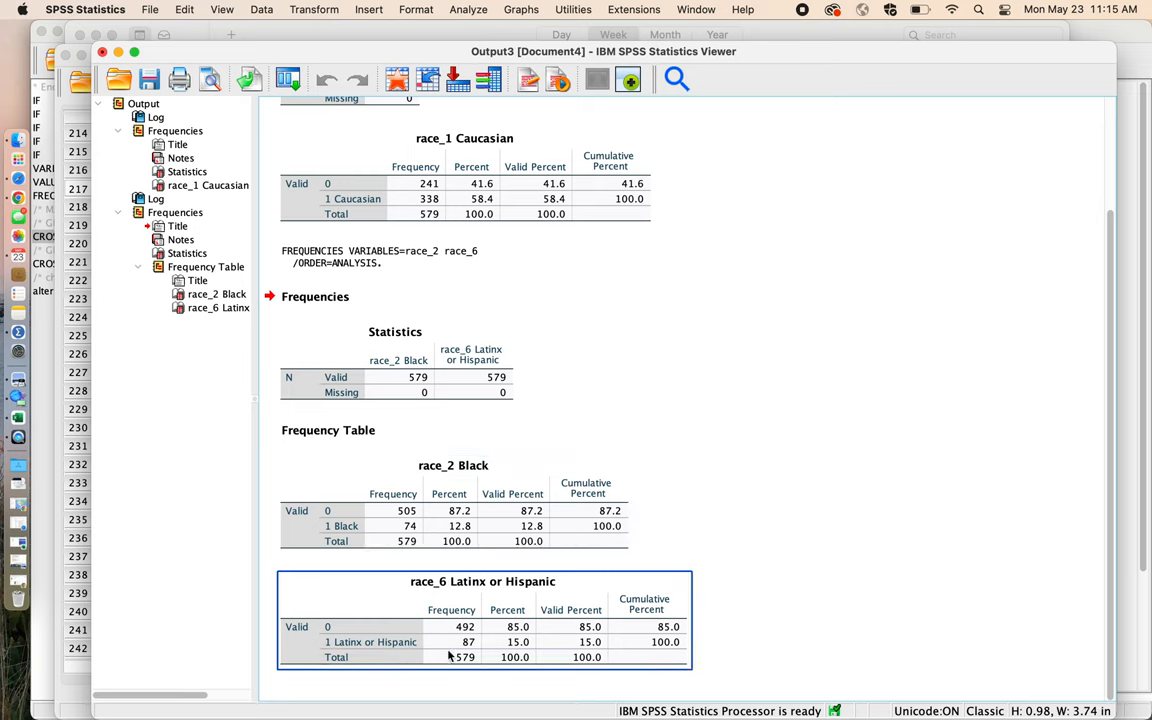
{"action": "mouse_move", "coordinate": [470, 656]}
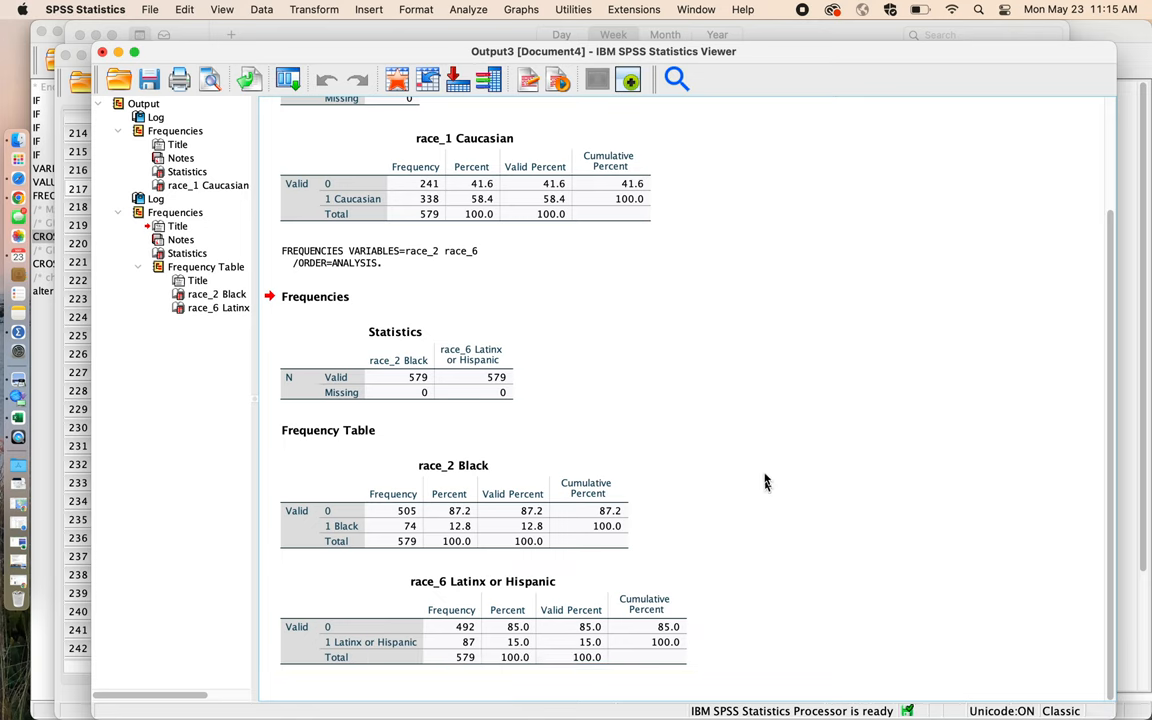
Start a Frequencies analysis with gender as its only variable
{"action": "left_click", "coordinate": [468, 8]}
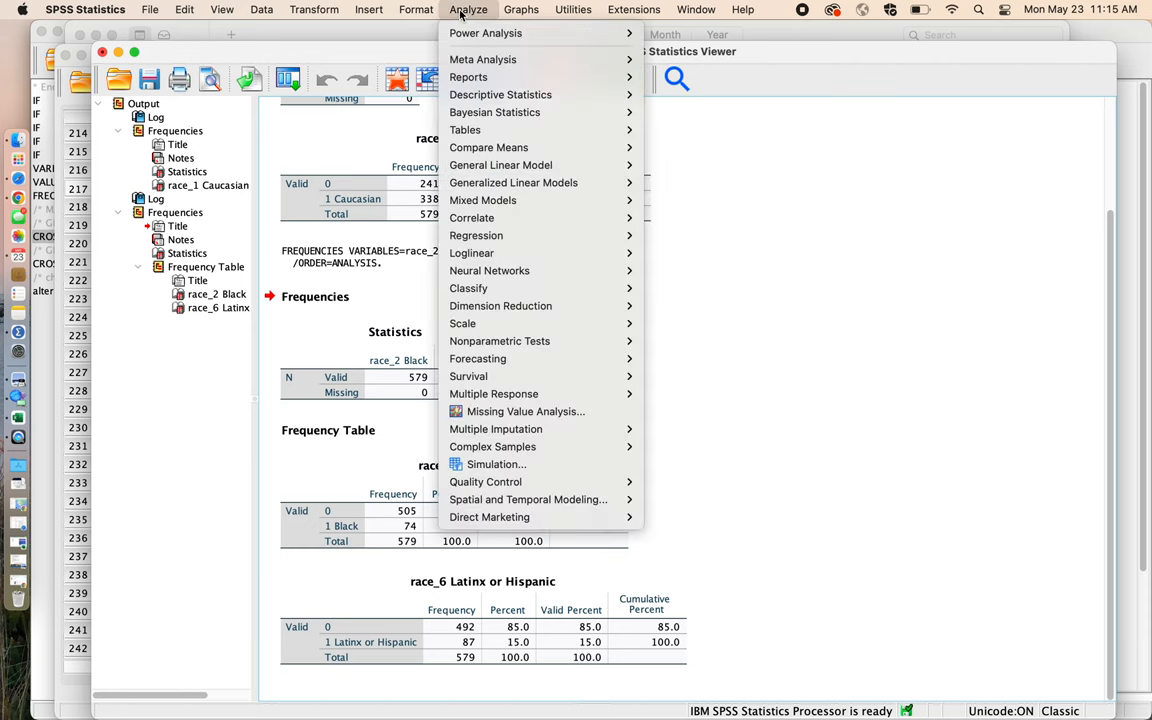
{"action": "mouse_move", "coordinate": [500, 94]}
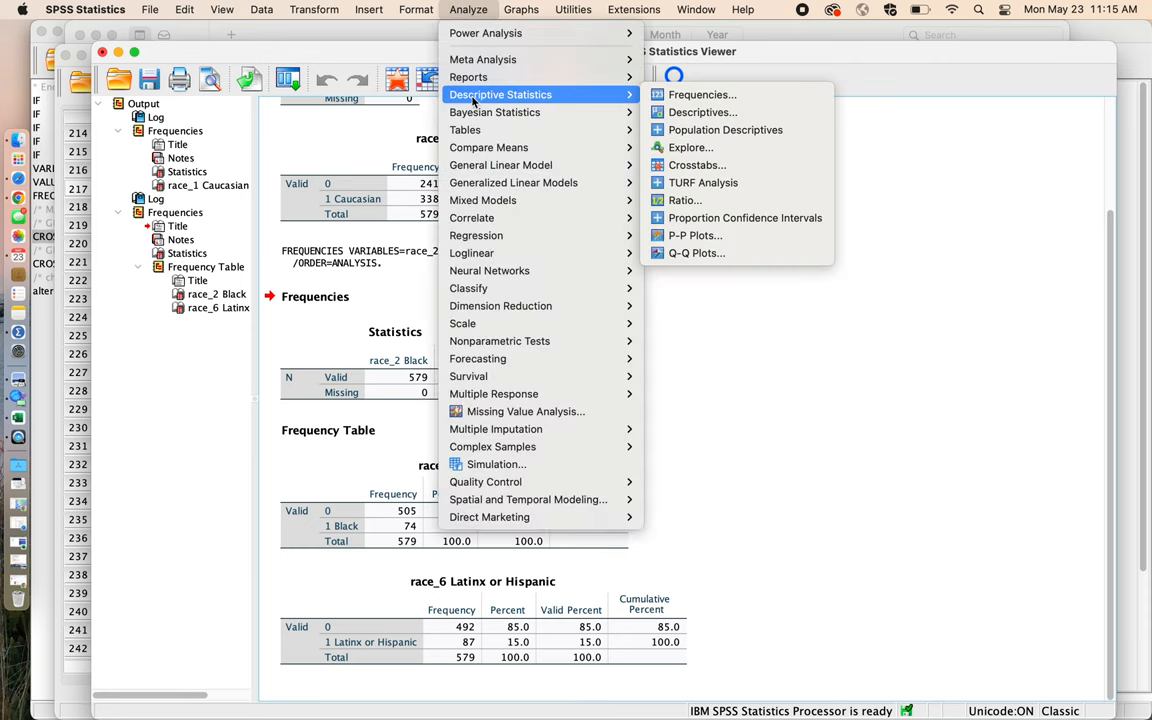
{"action": "left_click", "coordinate": [700, 94]}
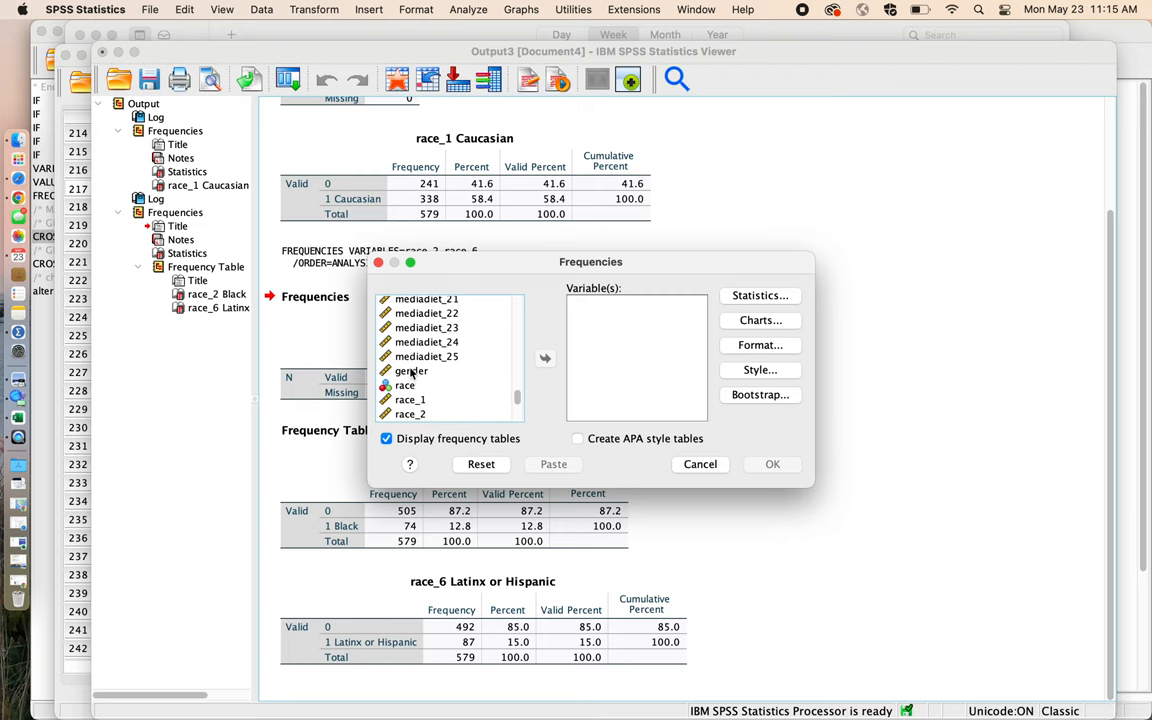
{"action": "left_click", "coordinate": [544, 358]}
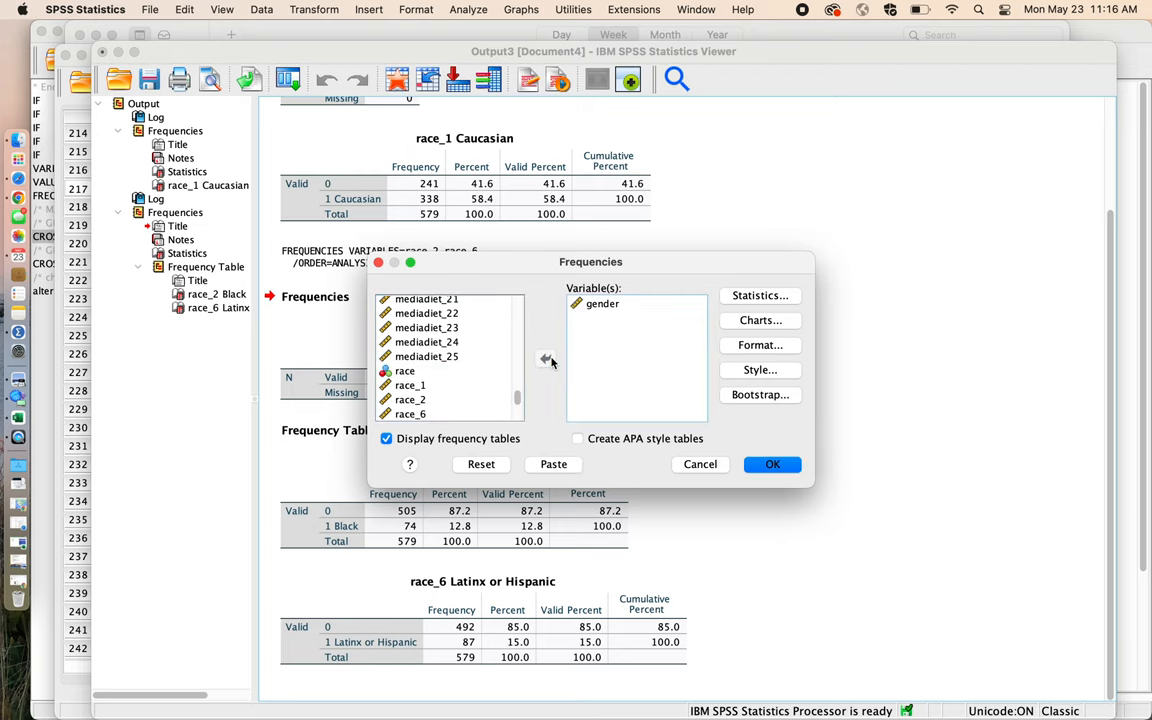
Run the gender frequencies and return to the dataset's Variable View
{"action": "left_click", "coordinate": [772, 464]}
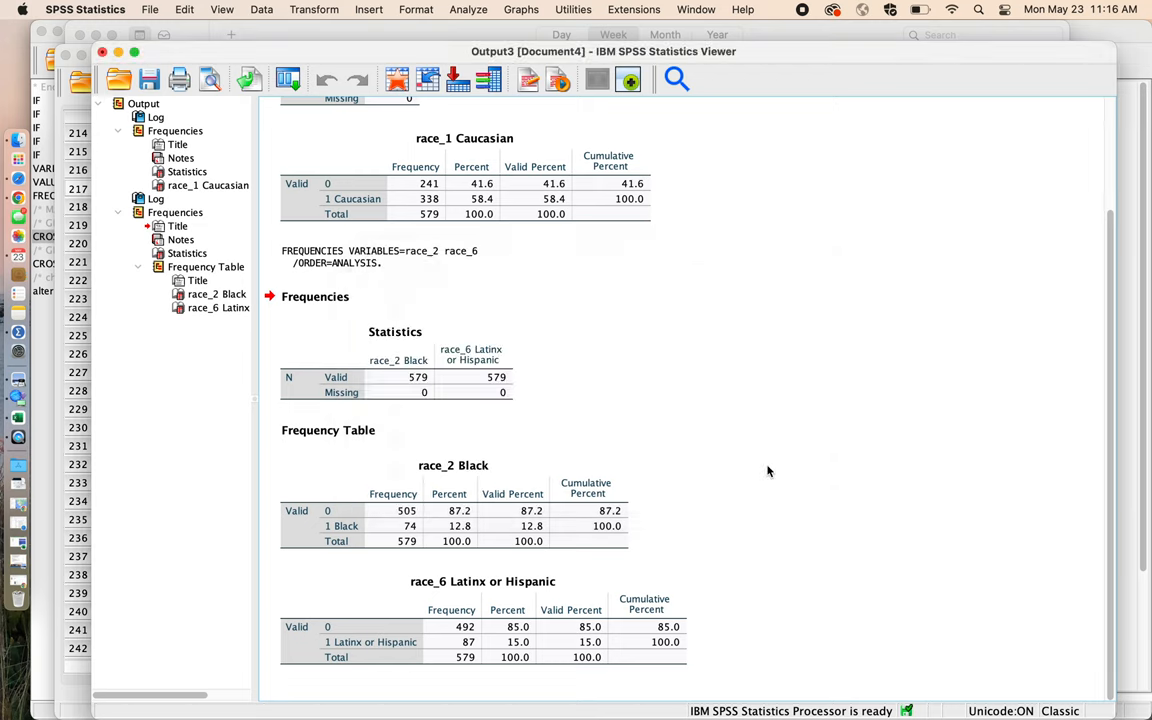
{"action": "scroll", "scroll_direction": "down", "scroll_amount": 3}
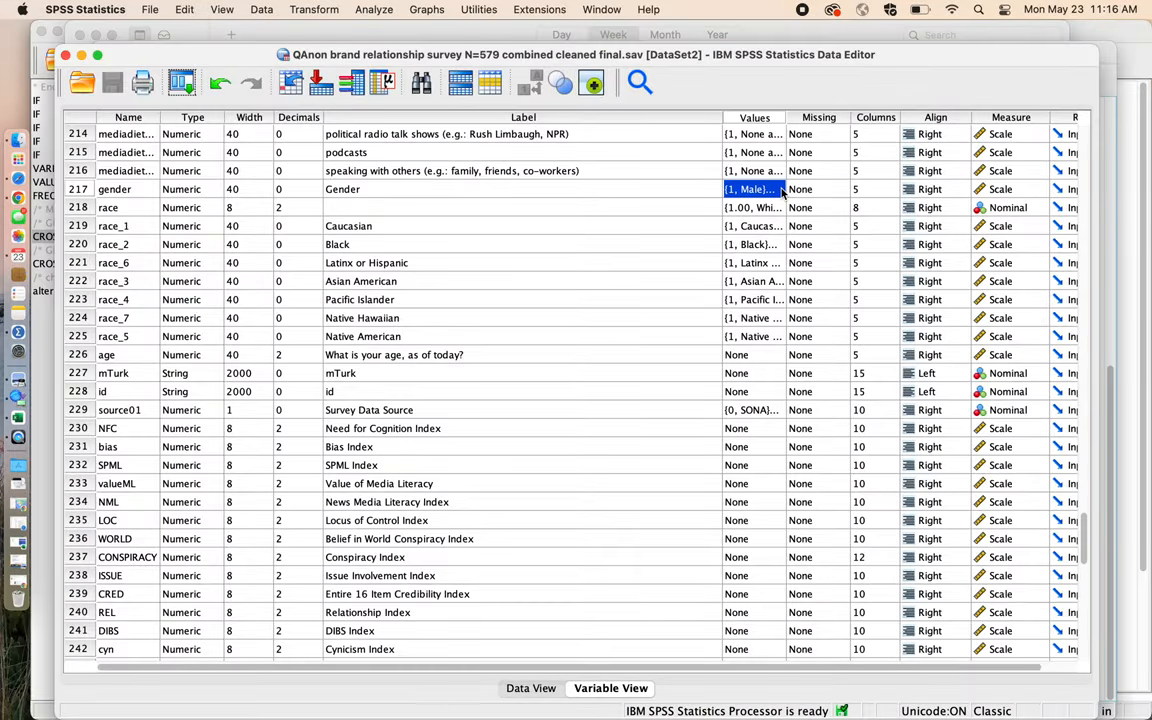
{"action": "left_click", "coordinate": [782, 188]}
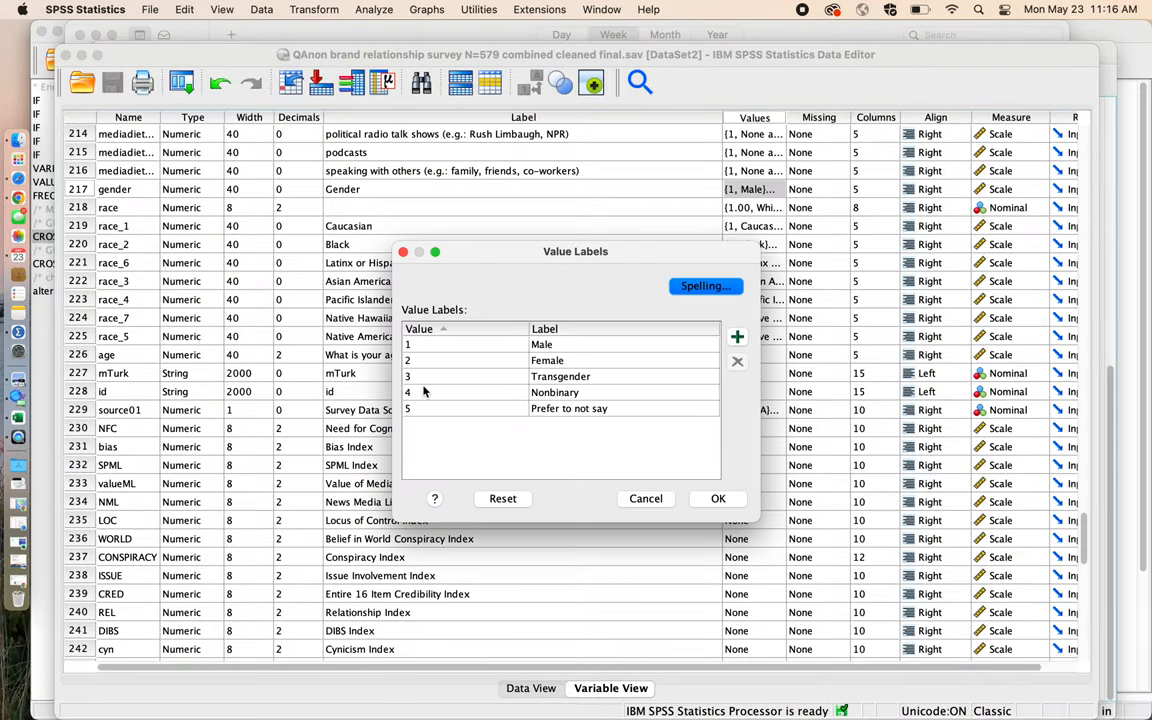
{"action": "mouse_move", "coordinate": [520, 390]}
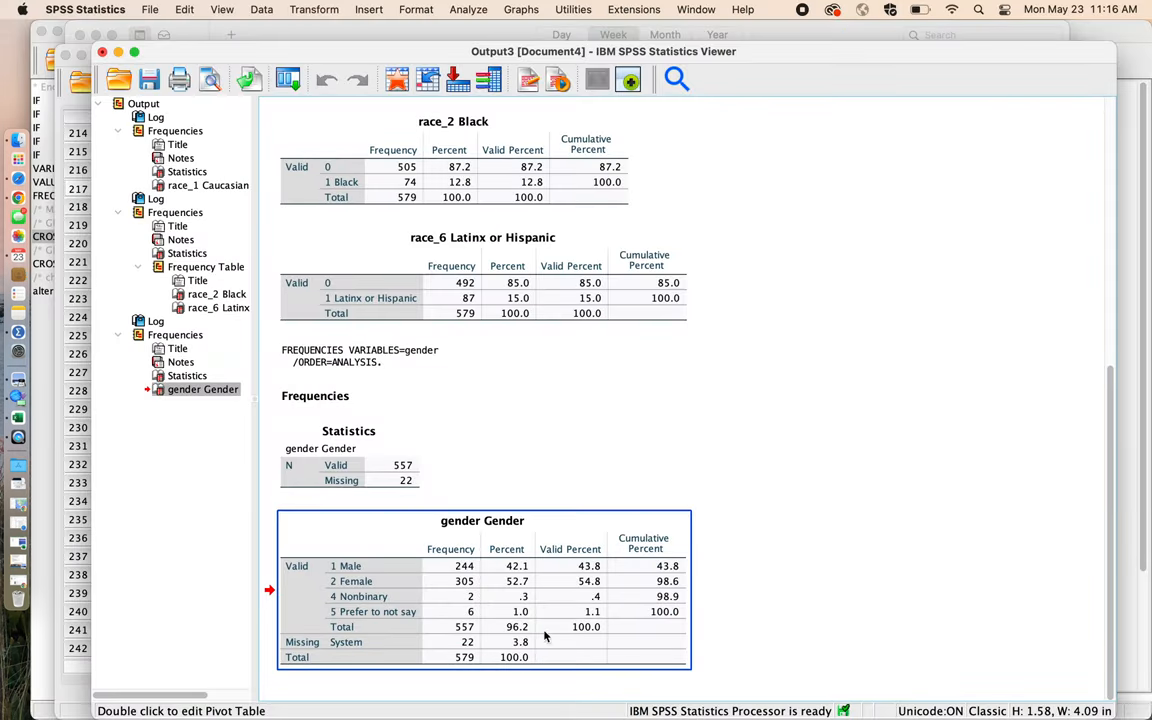
{"action": "mouse_move", "coordinate": [576, 596]}
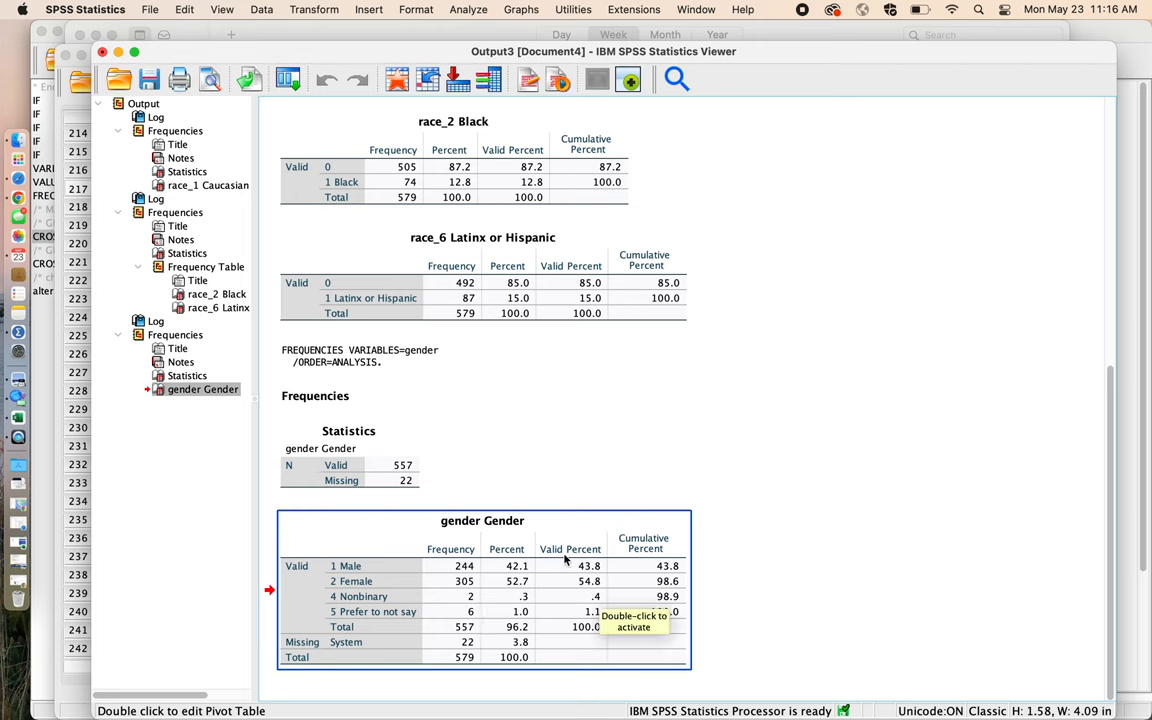
{"action": "mouse_move", "coordinate": [496, 592]}
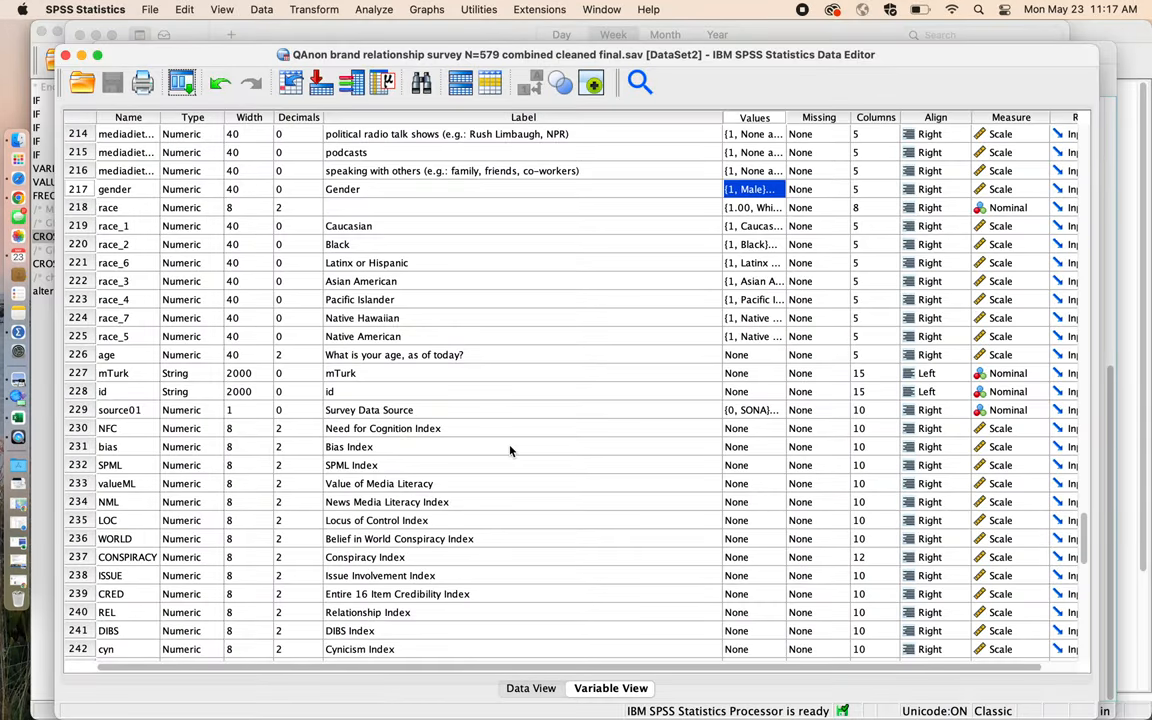
{"action": "left_click", "coordinate": [394, 354]}
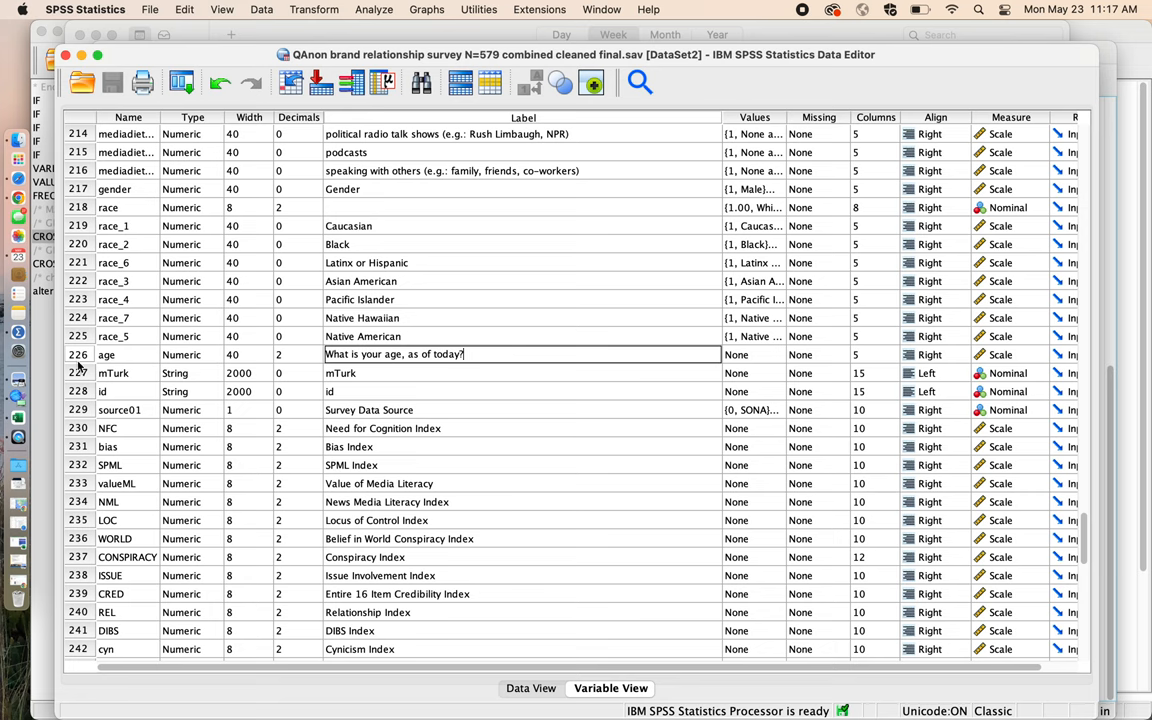
{"action": "left_click", "coordinate": [78, 354]}
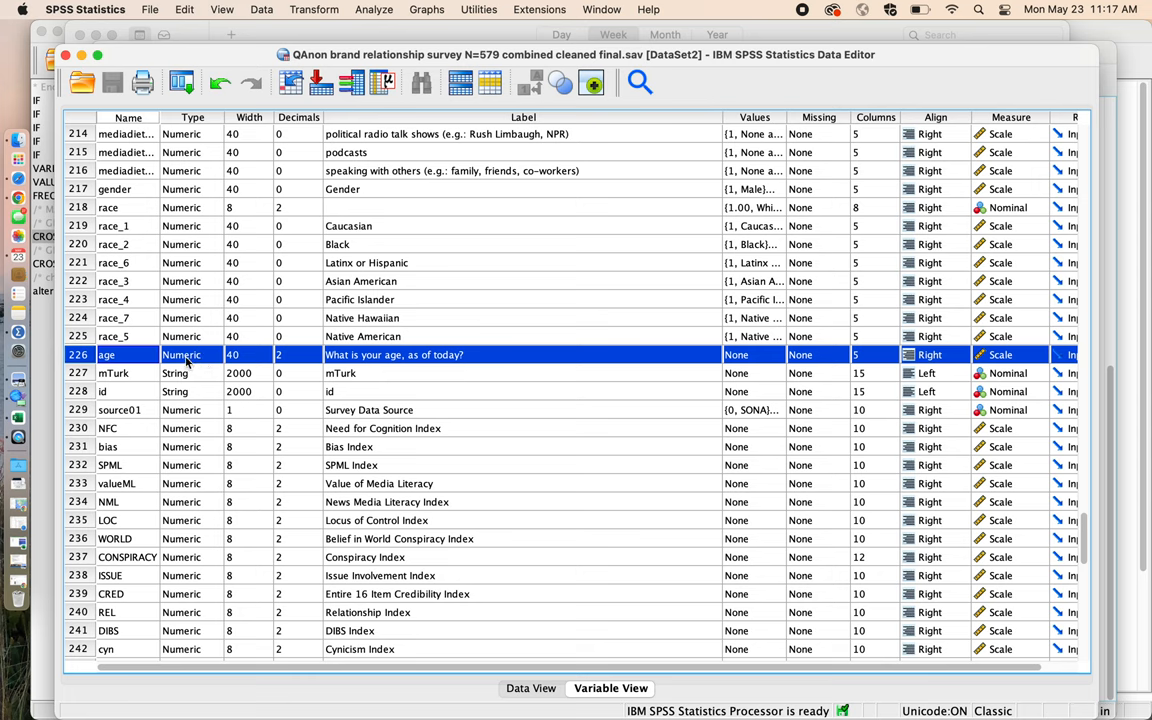
{"action": "mouse_move", "coordinate": [210, 380]}
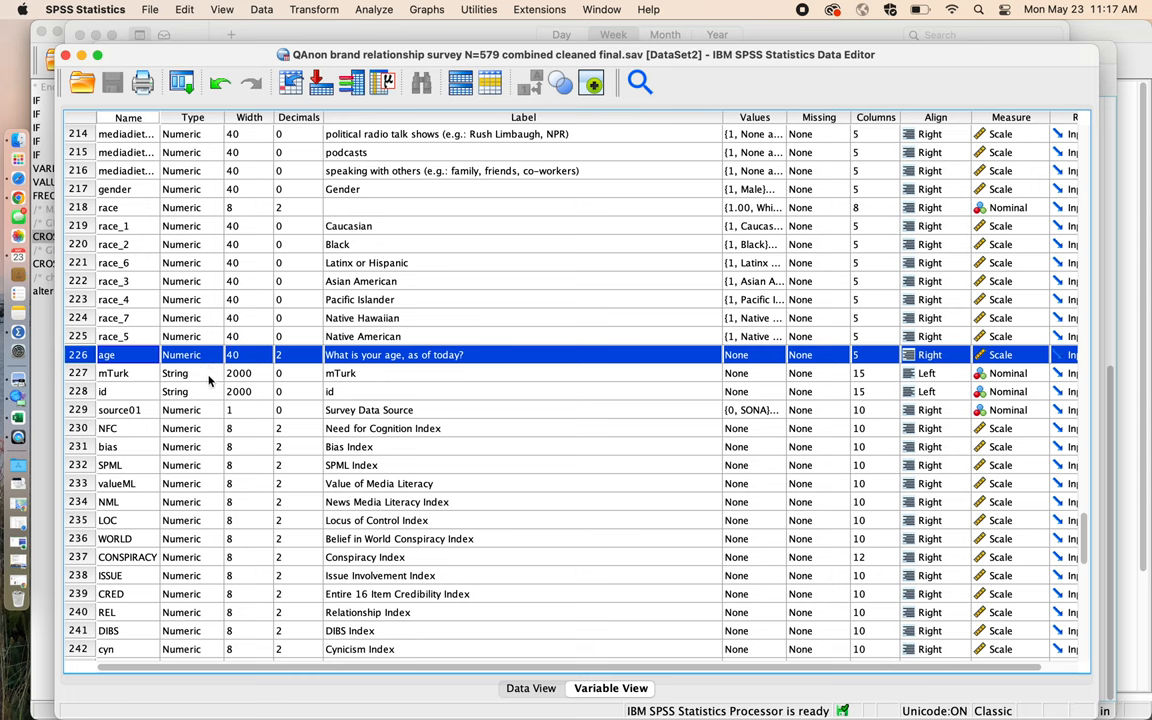
{"action": "left_click", "coordinate": [190, 372]}
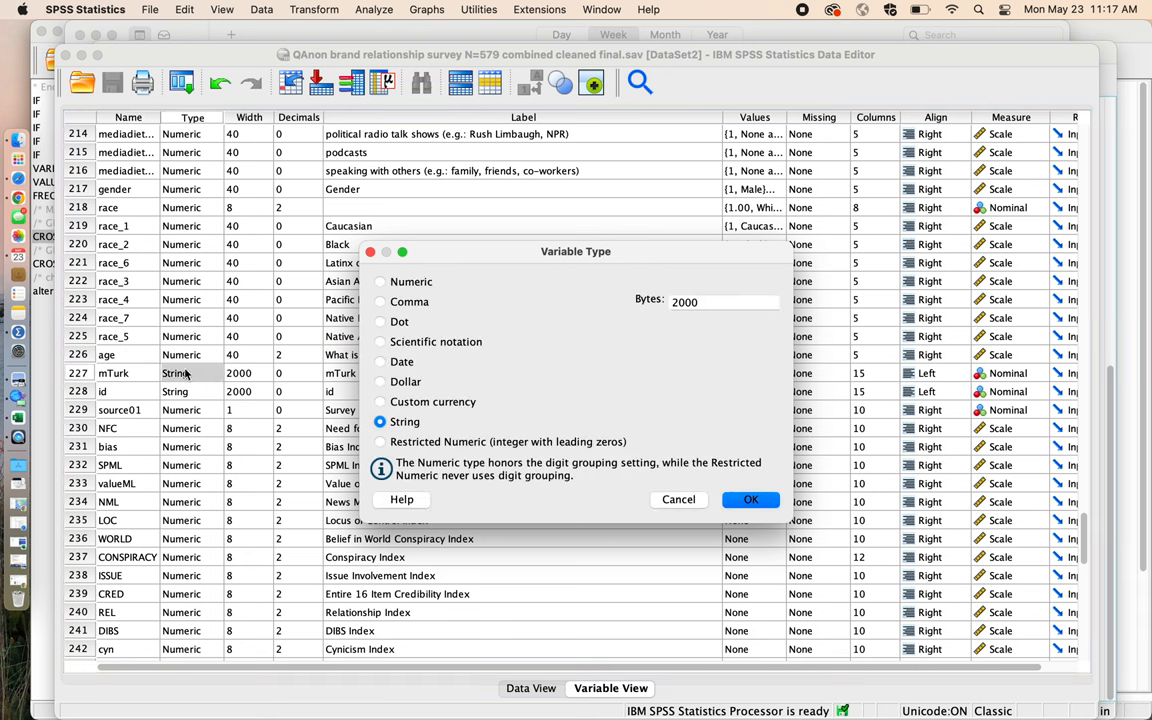
{"action": "mouse_move", "coordinate": [184, 384]}
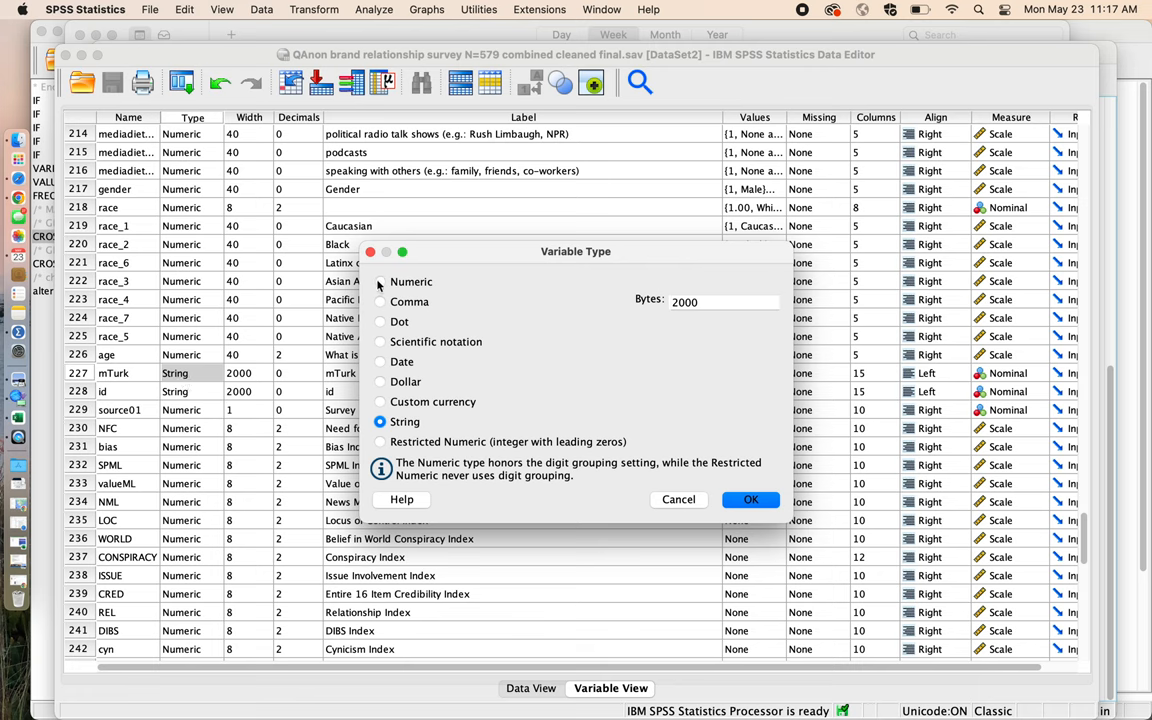
{"action": "left_click", "coordinate": [380, 280]}
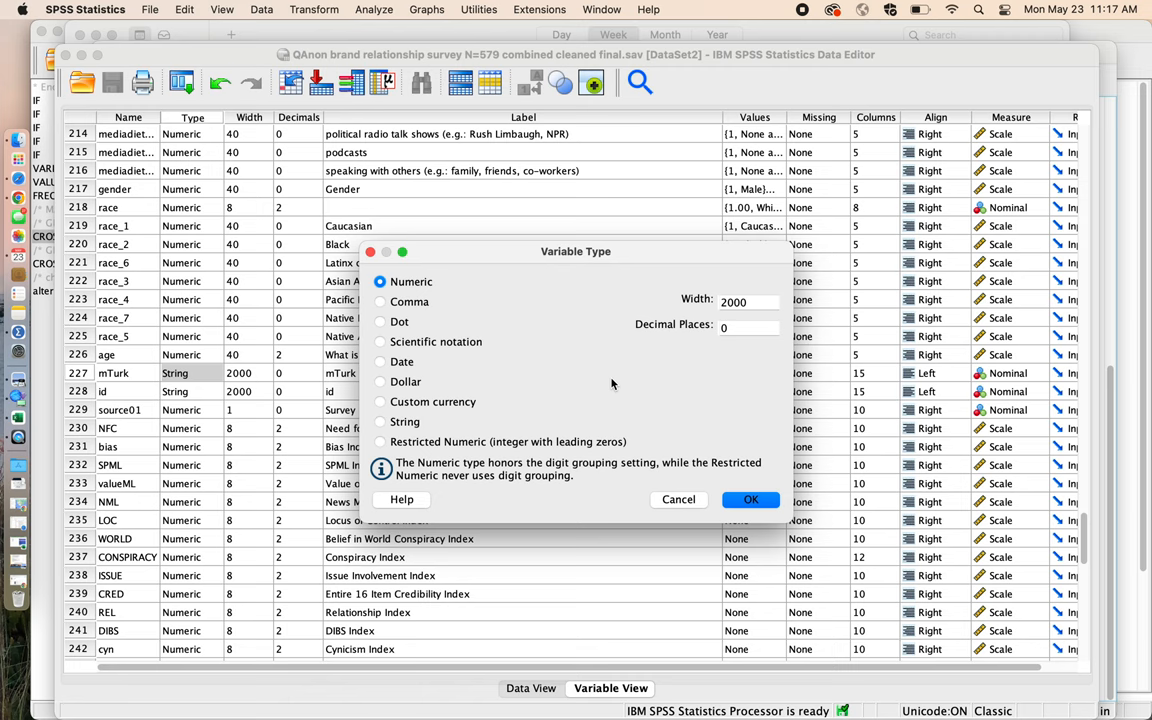
{"action": "left_click", "coordinate": [750, 500]}
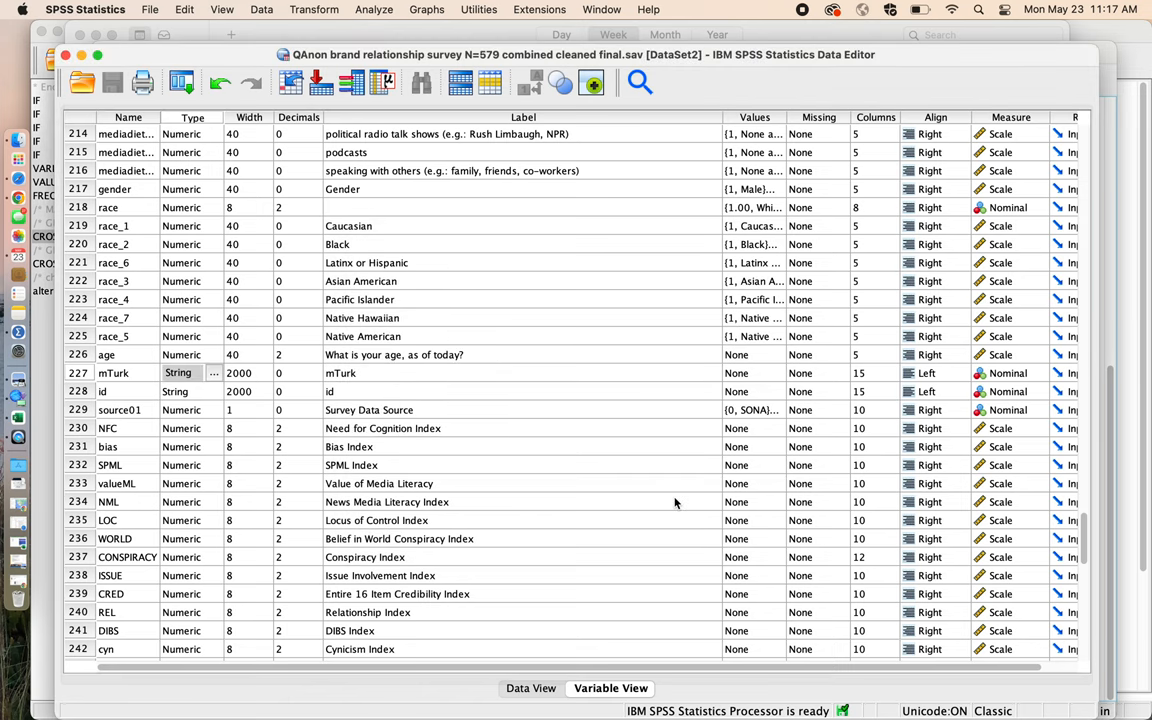
{"action": "left_click", "coordinate": [190, 354]}
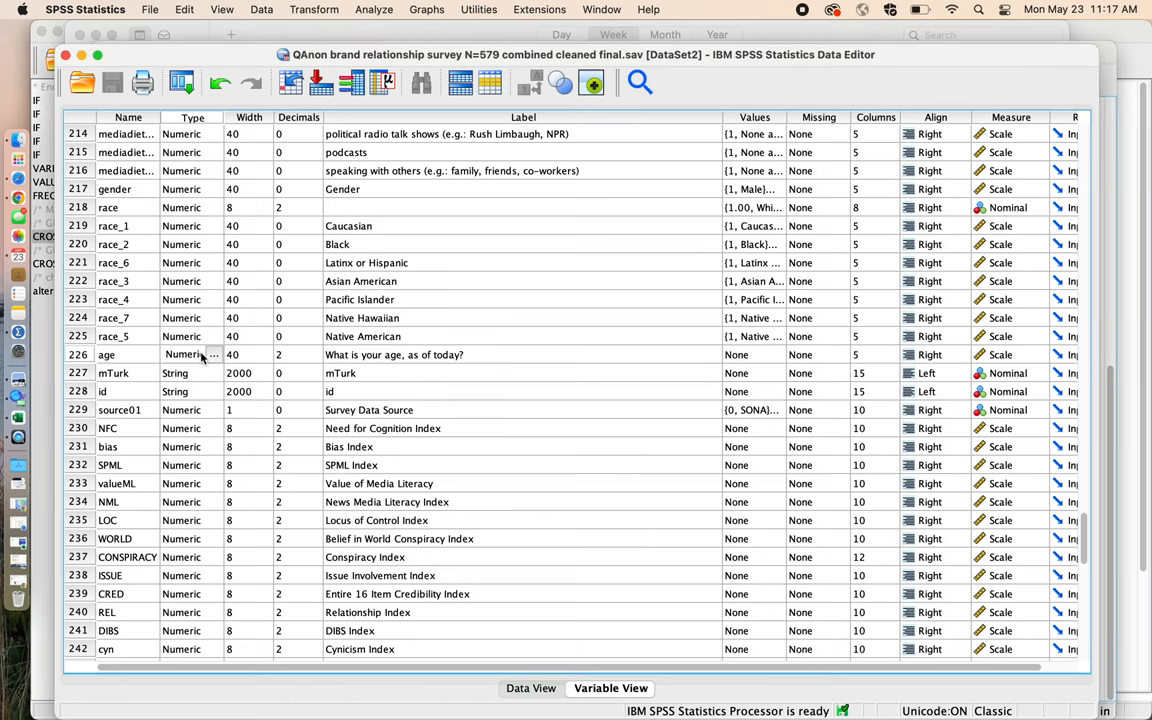
{"action": "mouse_move", "coordinate": [98, 368]}
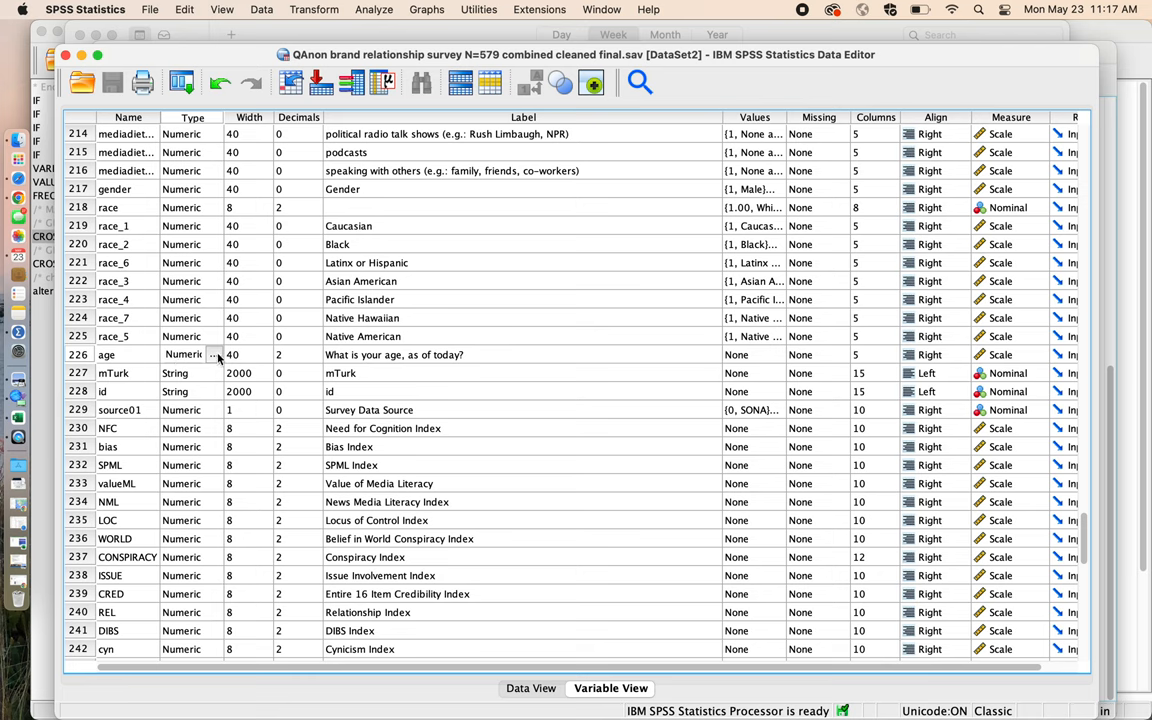
{"action": "mouse_move", "coordinate": [248, 358]}
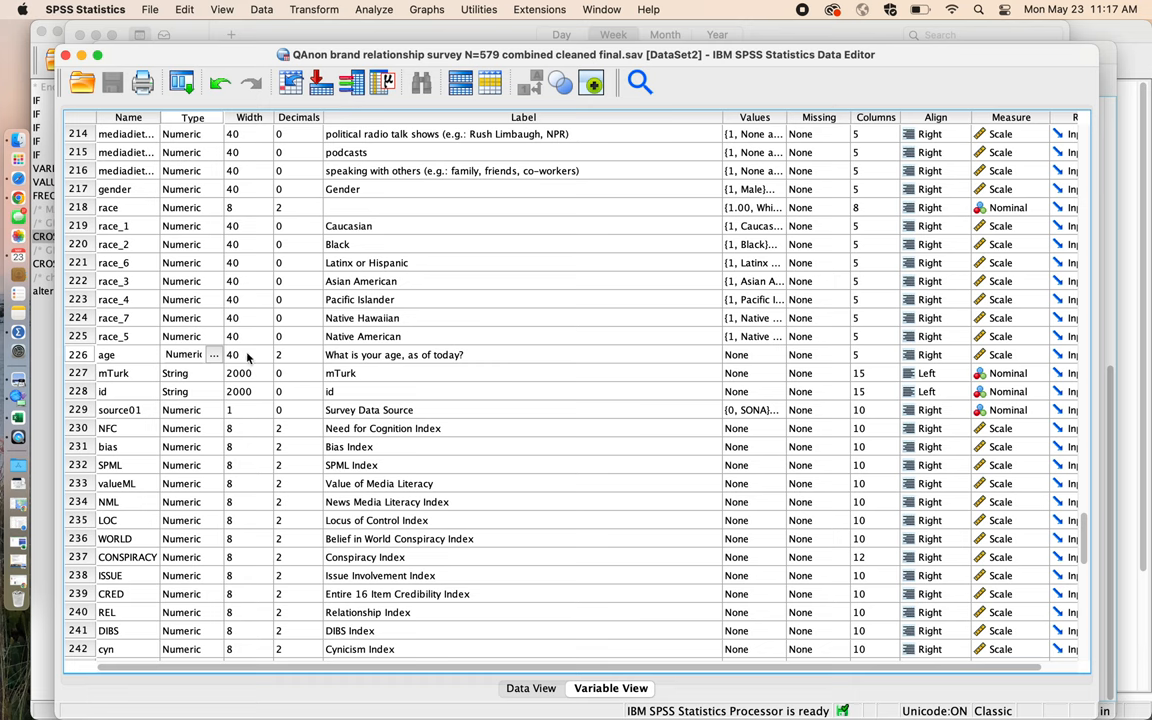
{"action": "mouse_move", "coordinate": [486, 322]}
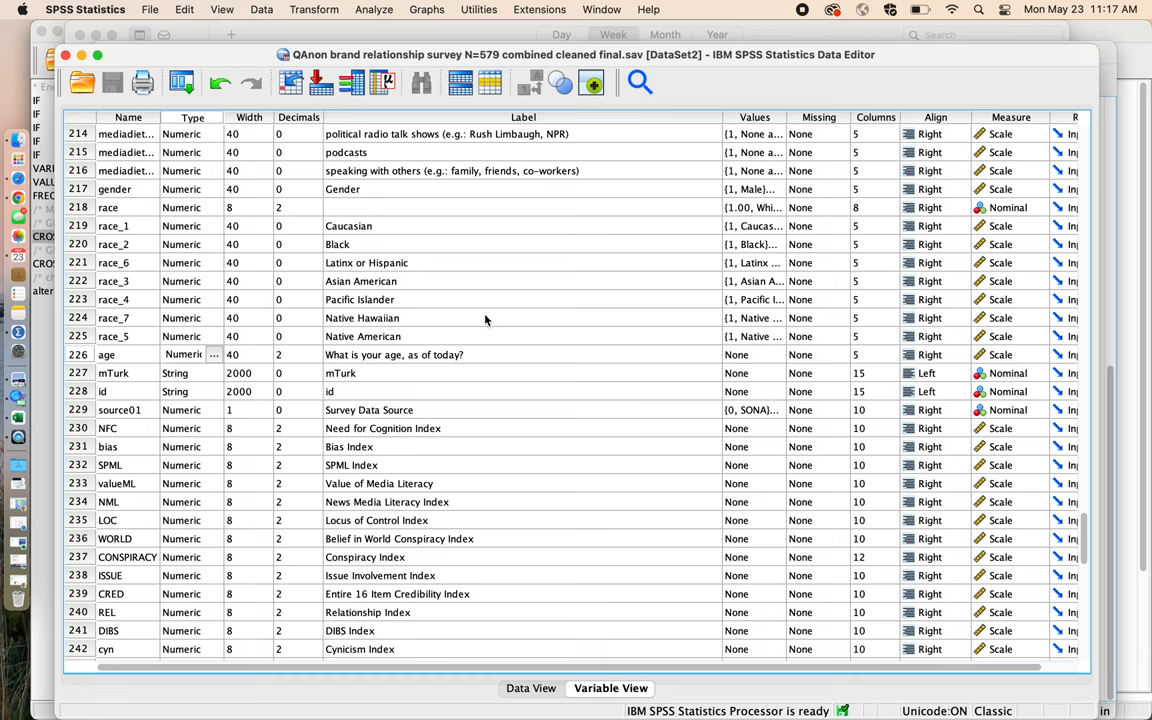
Start Frequencies, replace gender with age and turn off Display frequency tables
{"action": "left_click", "coordinate": [372, 8]}
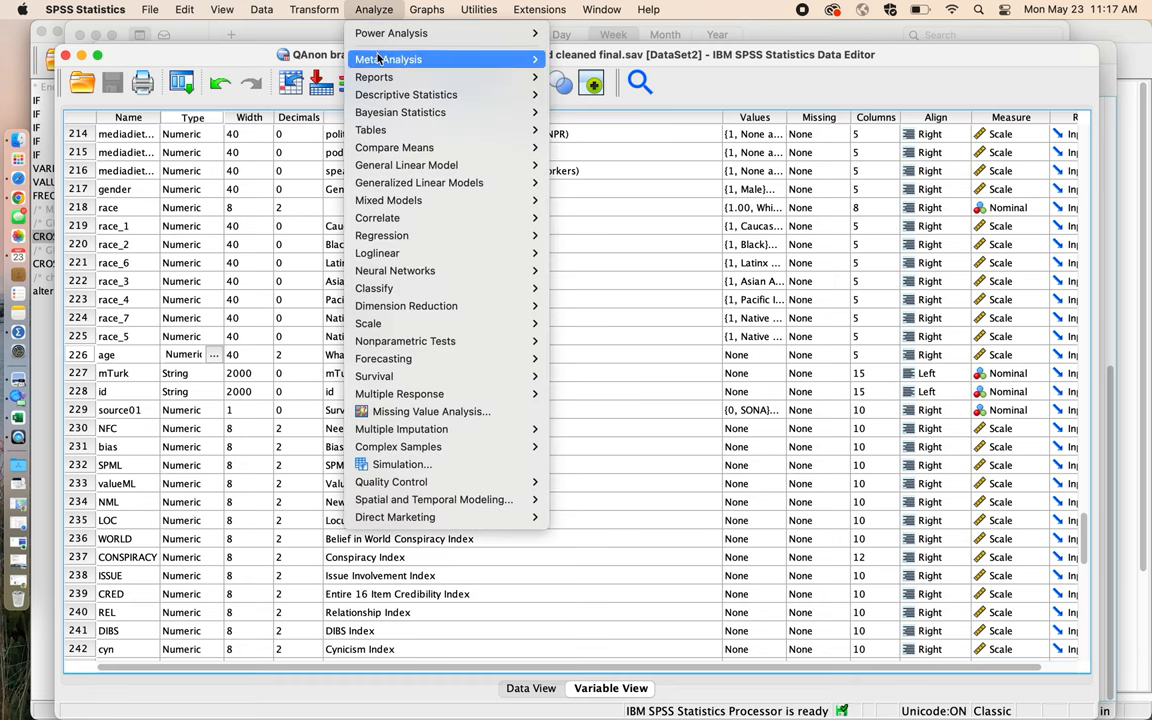
{"action": "mouse_move", "coordinate": [372, 76]}
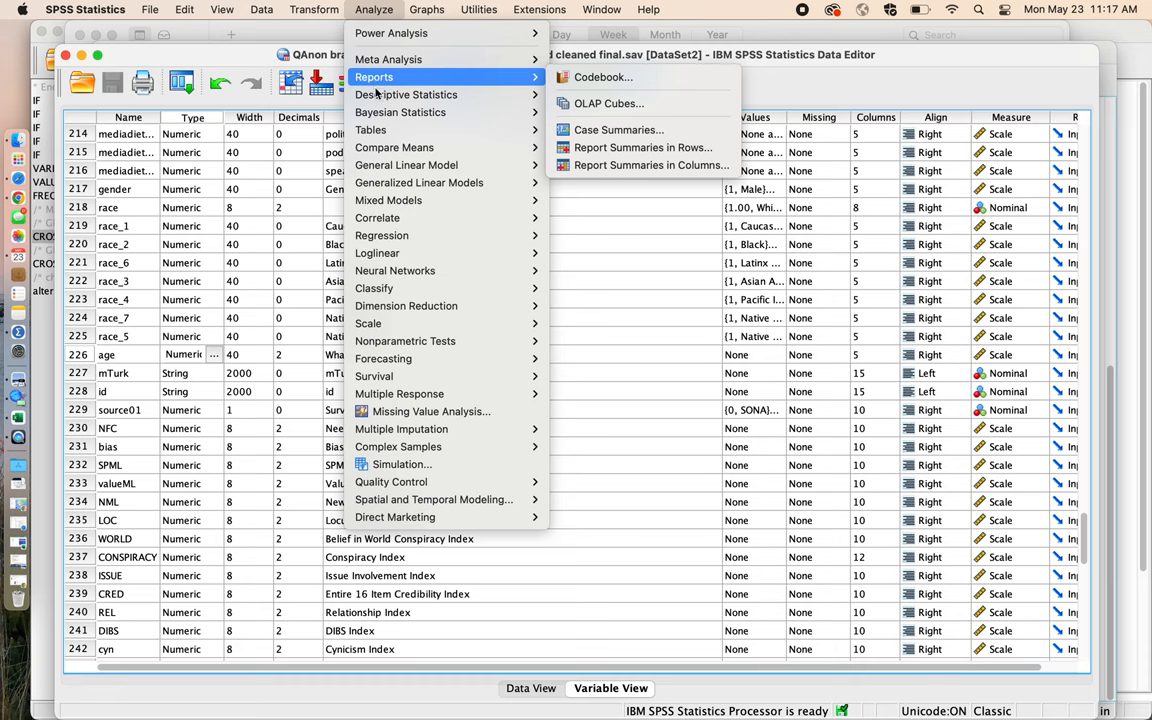
{"action": "mouse_move", "coordinate": [406, 94]}
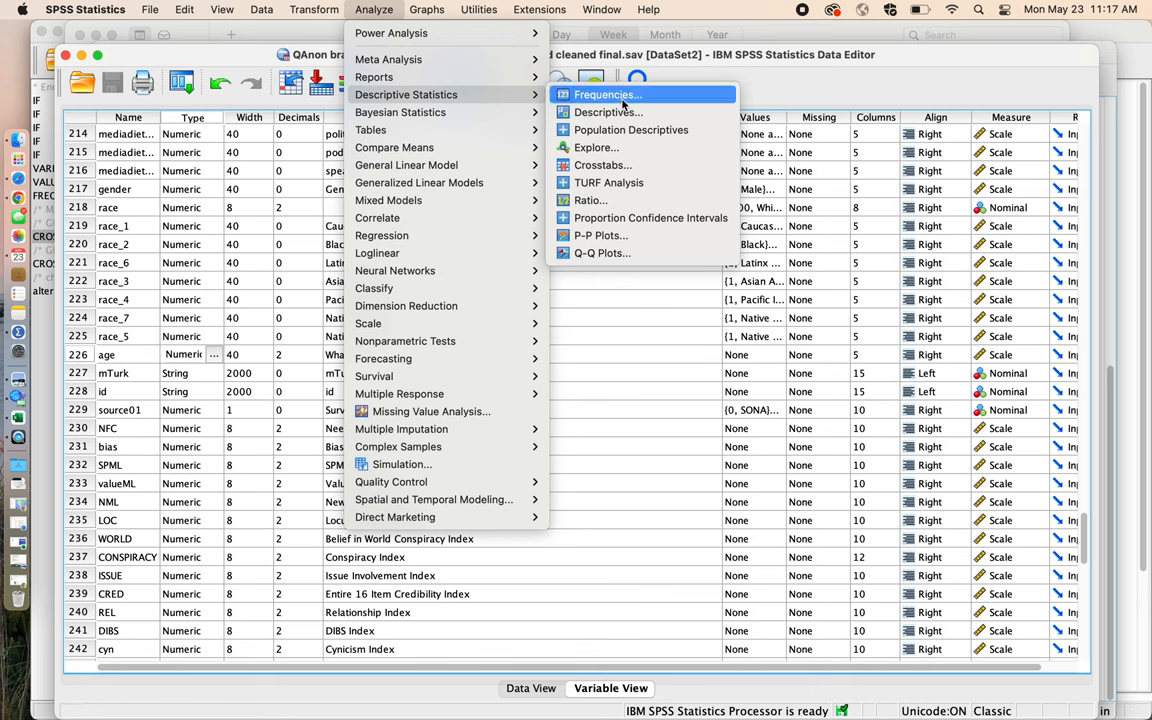
{"action": "left_click", "coordinate": [608, 94]}
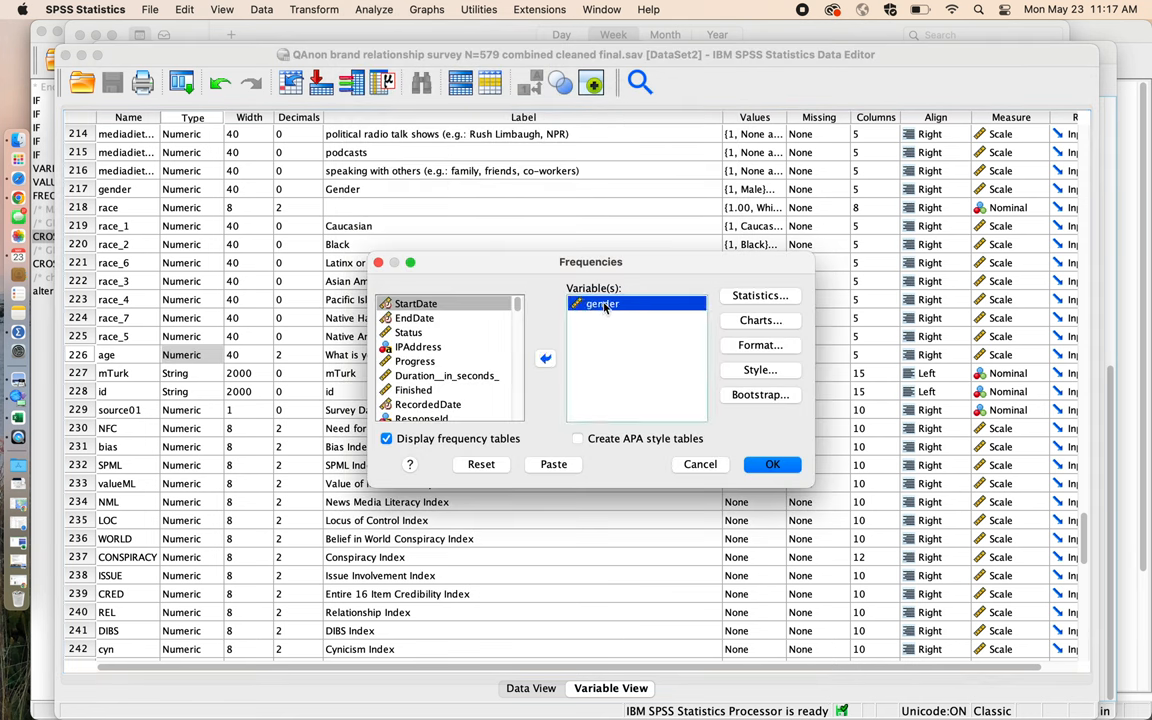
{"action": "left_click", "coordinate": [544, 358]}
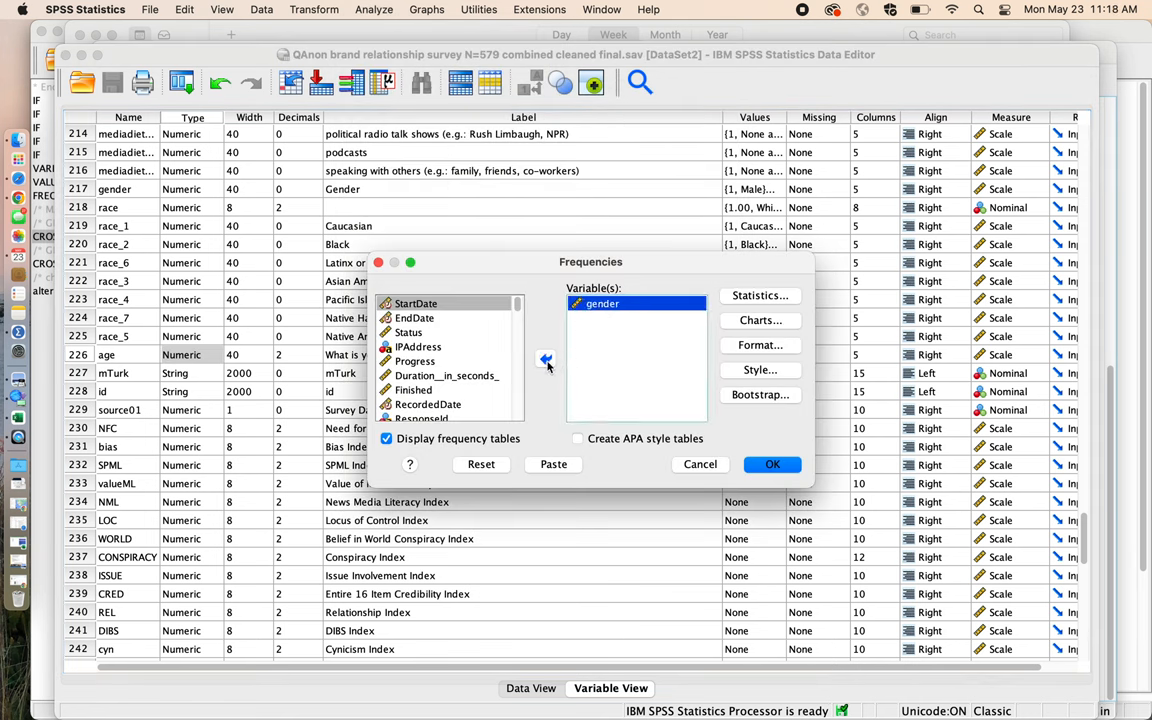
{"action": "left_click", "coordinate": [546, 360]}
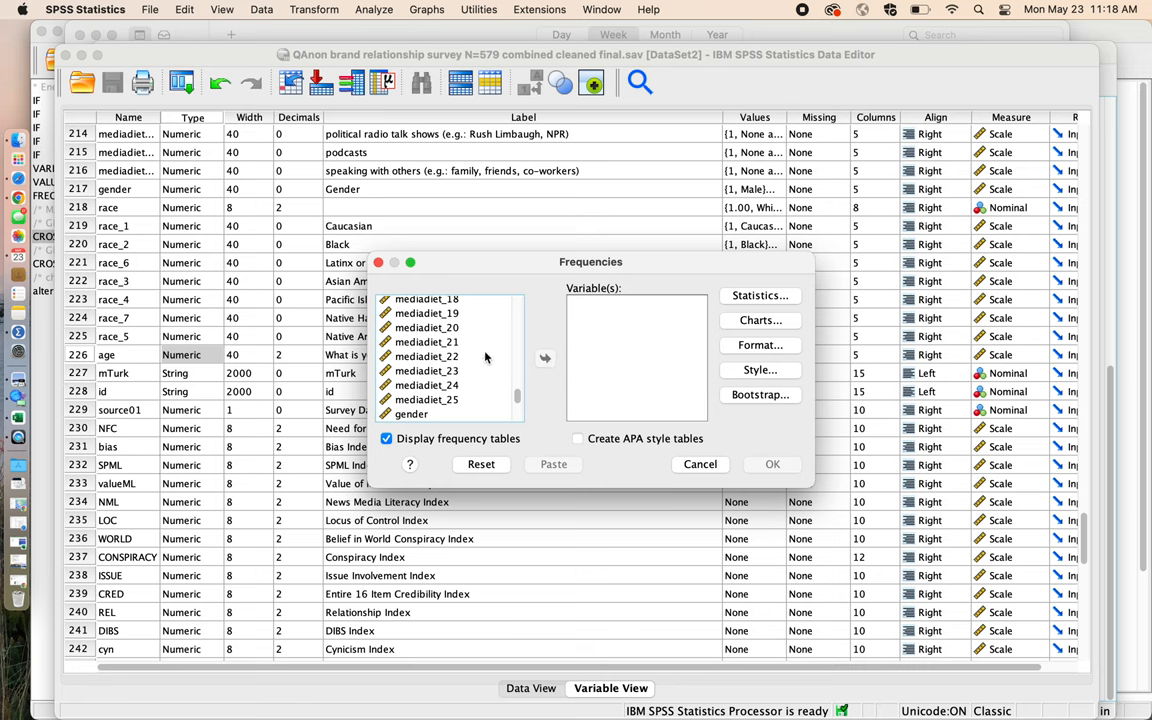
{"action": "scroll", "scroll_direction": "down", "scroll_amount": 3}
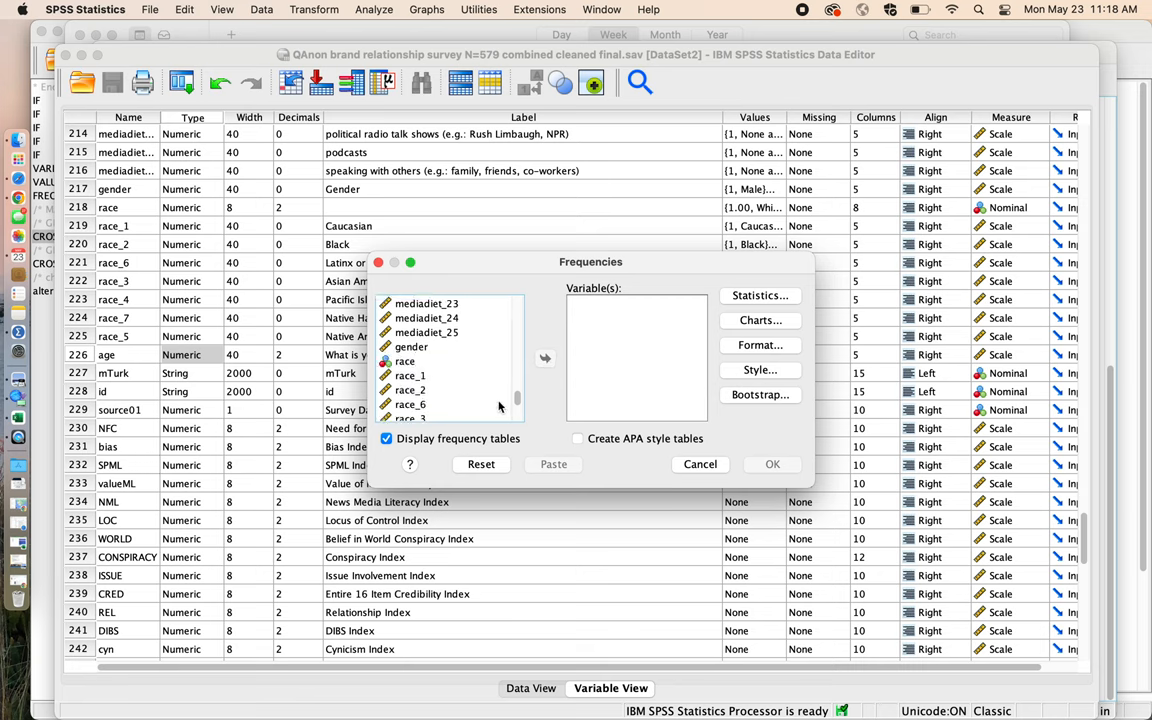
{"action": "scroll", "scroll_direction": "down", "scroll_amount": 3}
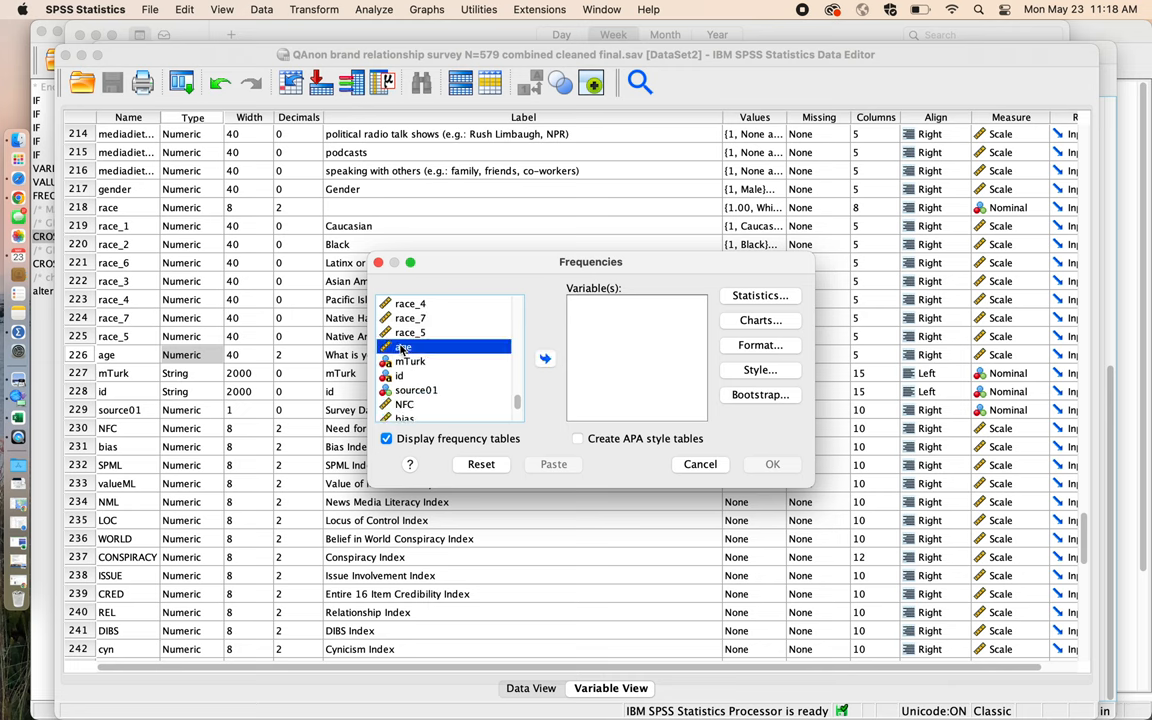
{"action": "left_click", "coordinate": [544, 358]}
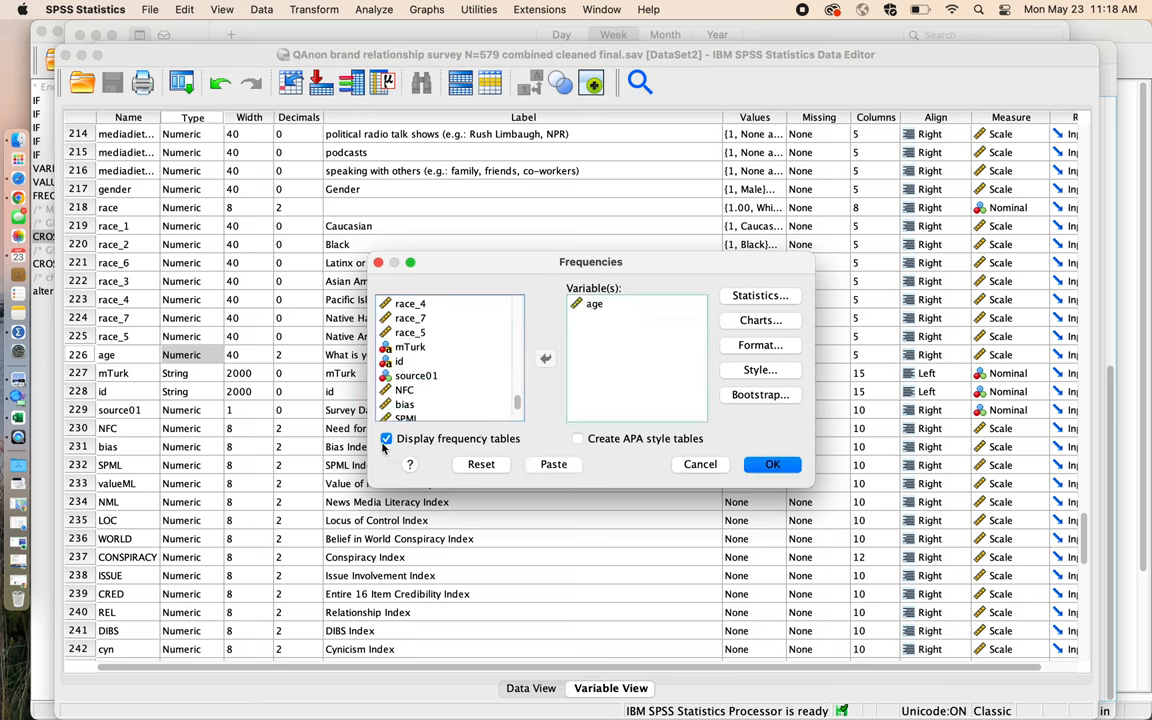
{"action": "left_click", "coordinate": [386, 438]}
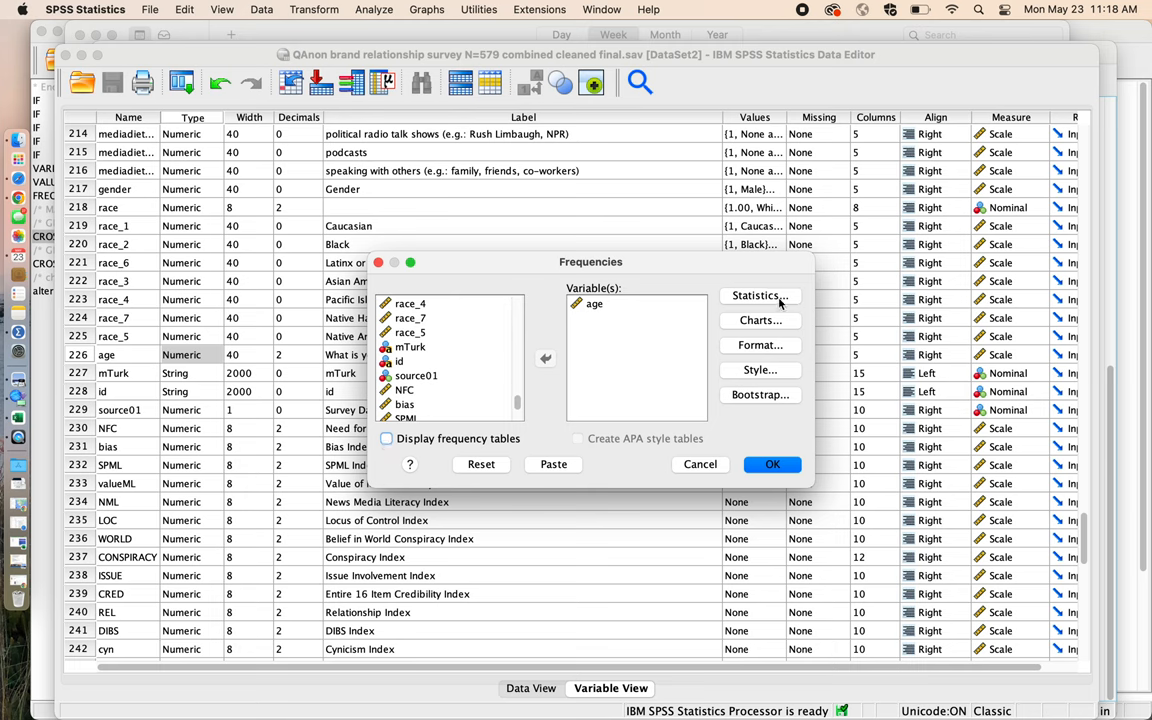
Request Mean and Std. deviation in Statistics and run, giving mean 27.55, SD 10.30 for age
{"action": "left_click", "coordinate": [758, 296]}
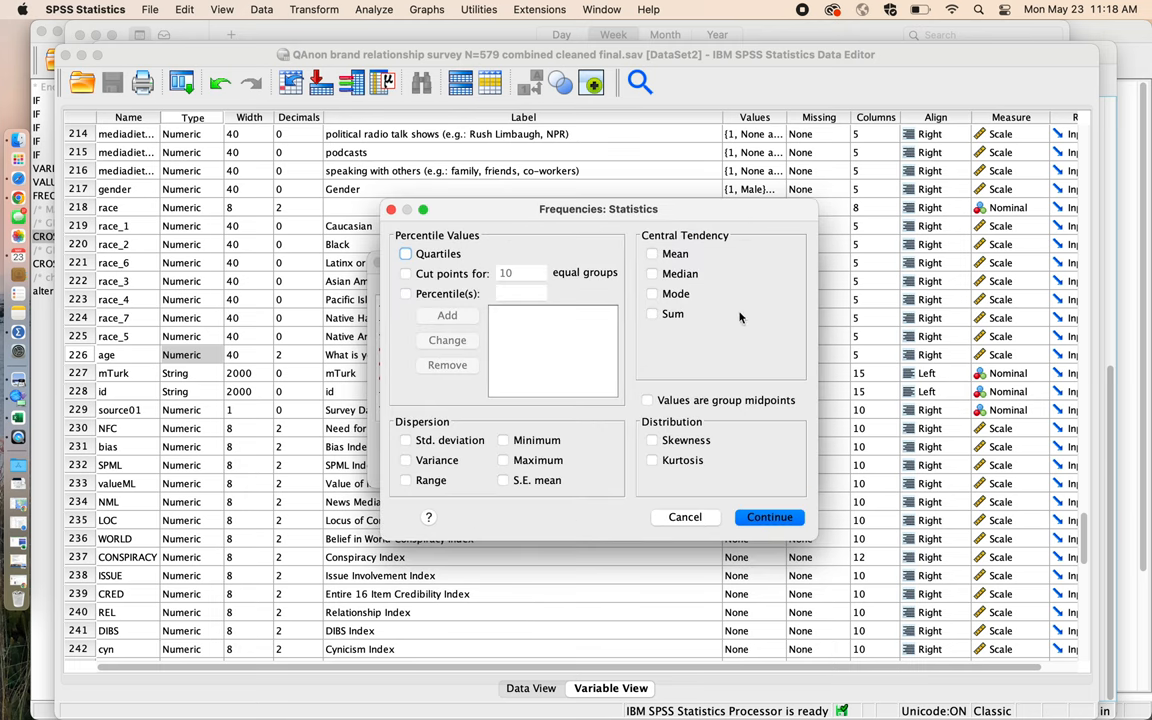
{"action": "left_click", "coordinate": [406, 440]}
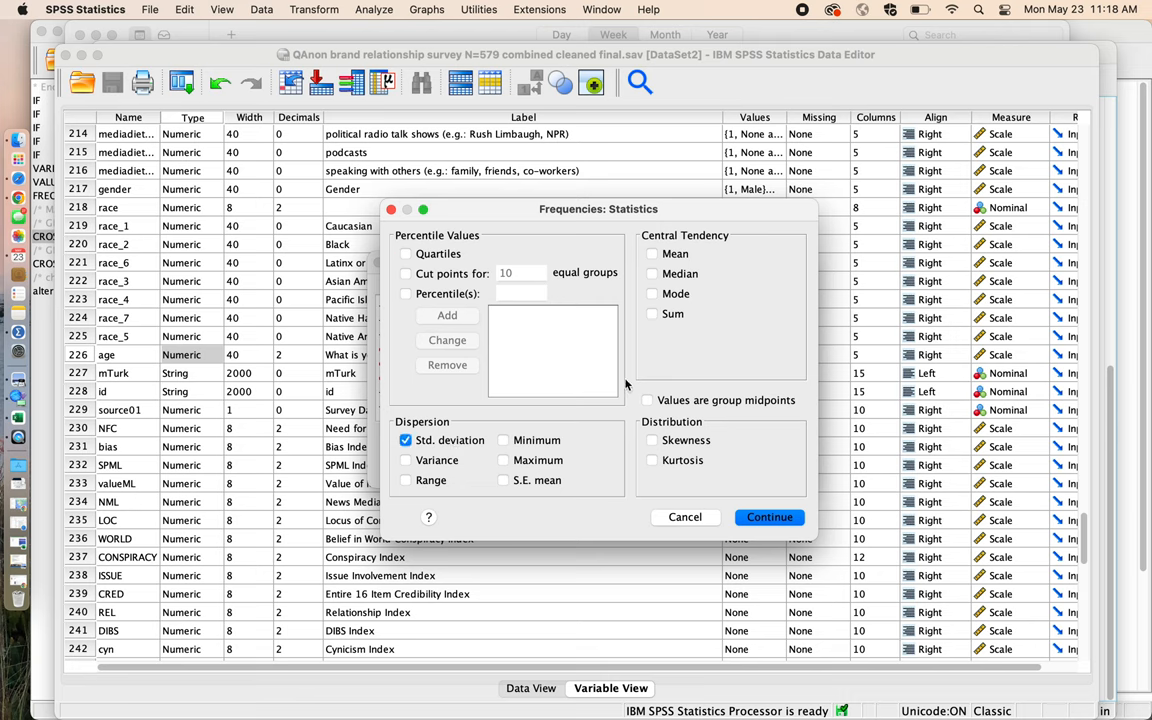
{"action": "left_click", "coordinate": [652, 252]}
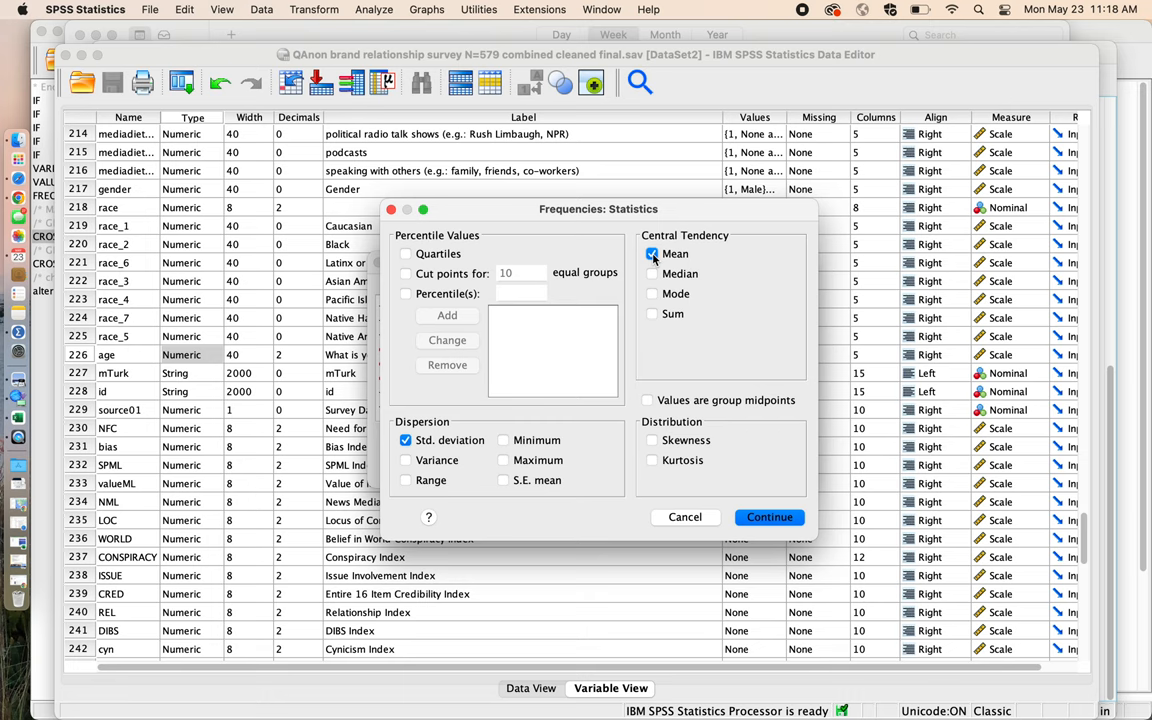
{"action": "left_click", "coordinate": [768, 516]}
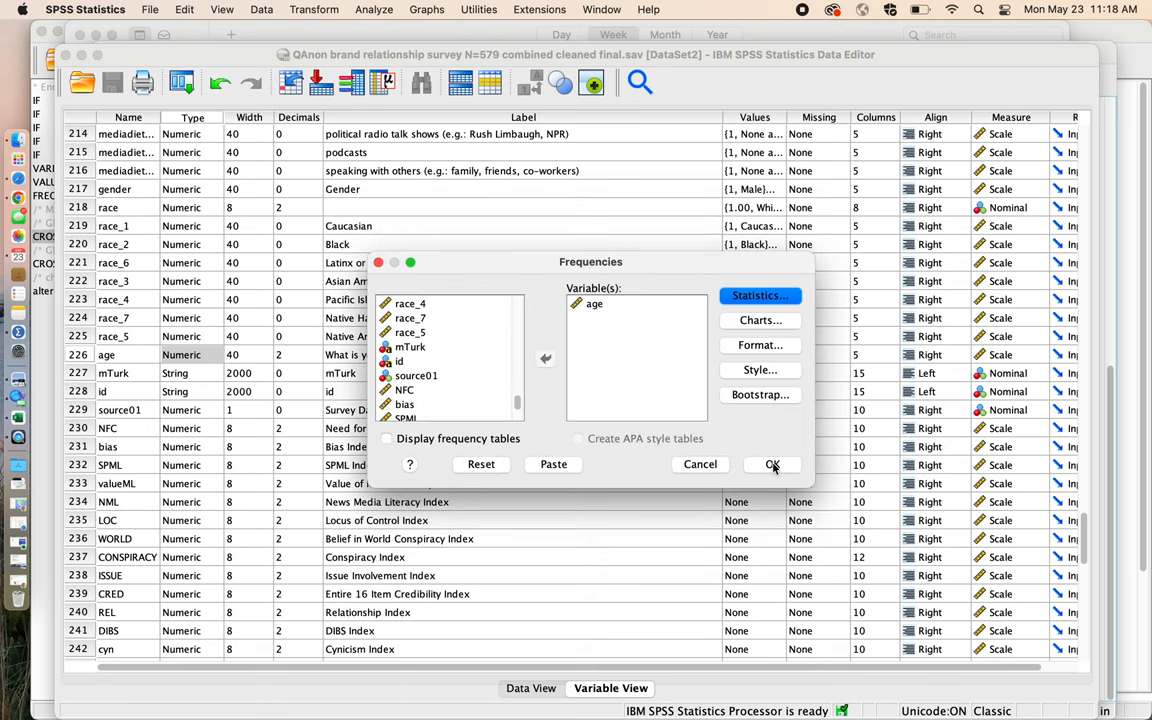
{"action": "left_click", "coordinate": [772, 464]}
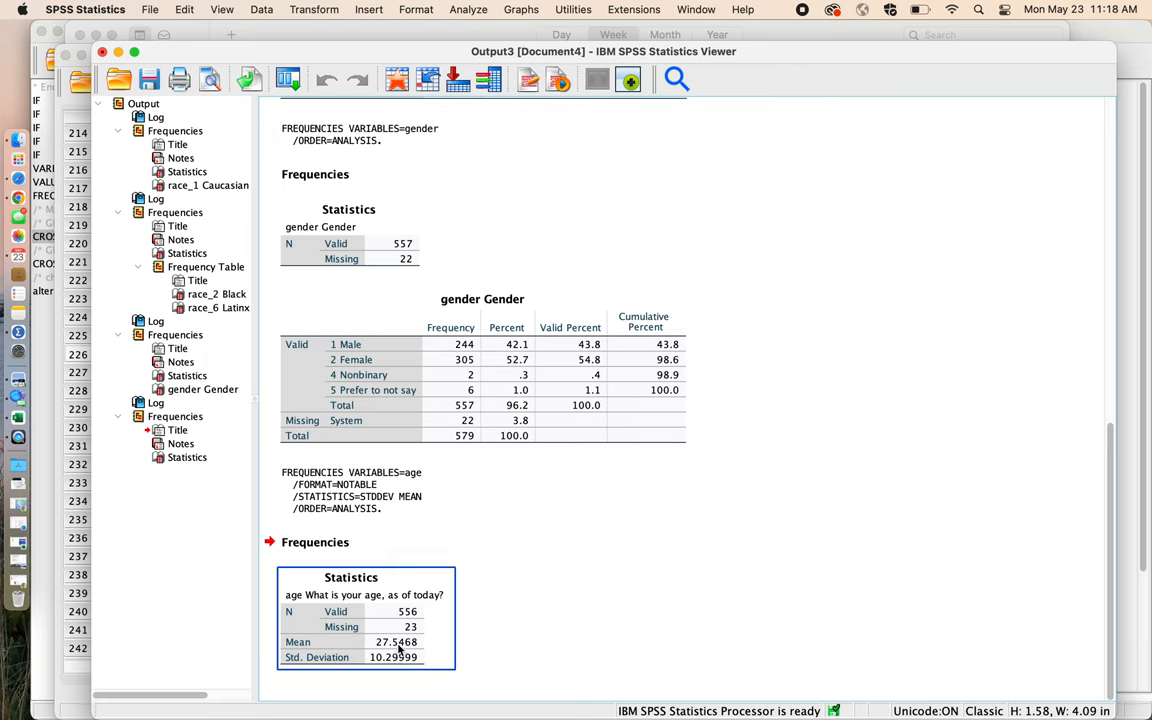
{"action": "mouse_move", "coordinate": [370, 656]}
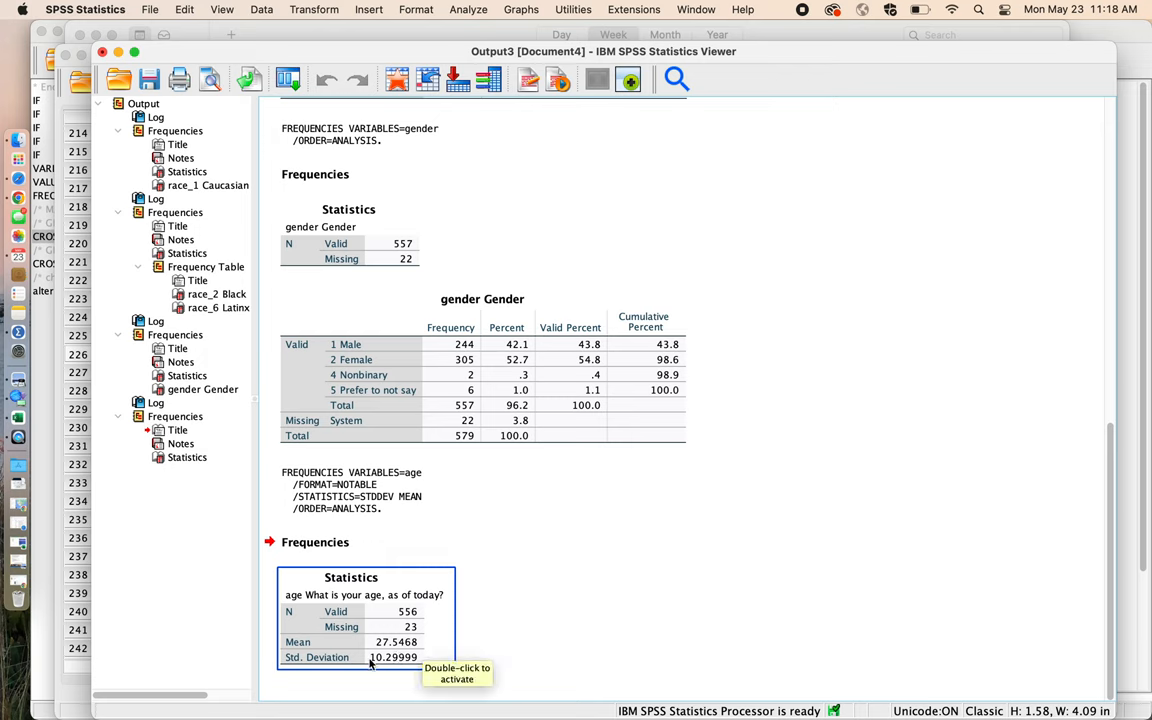
{"action": "mouse_move", "coordinate": [384, 670]}
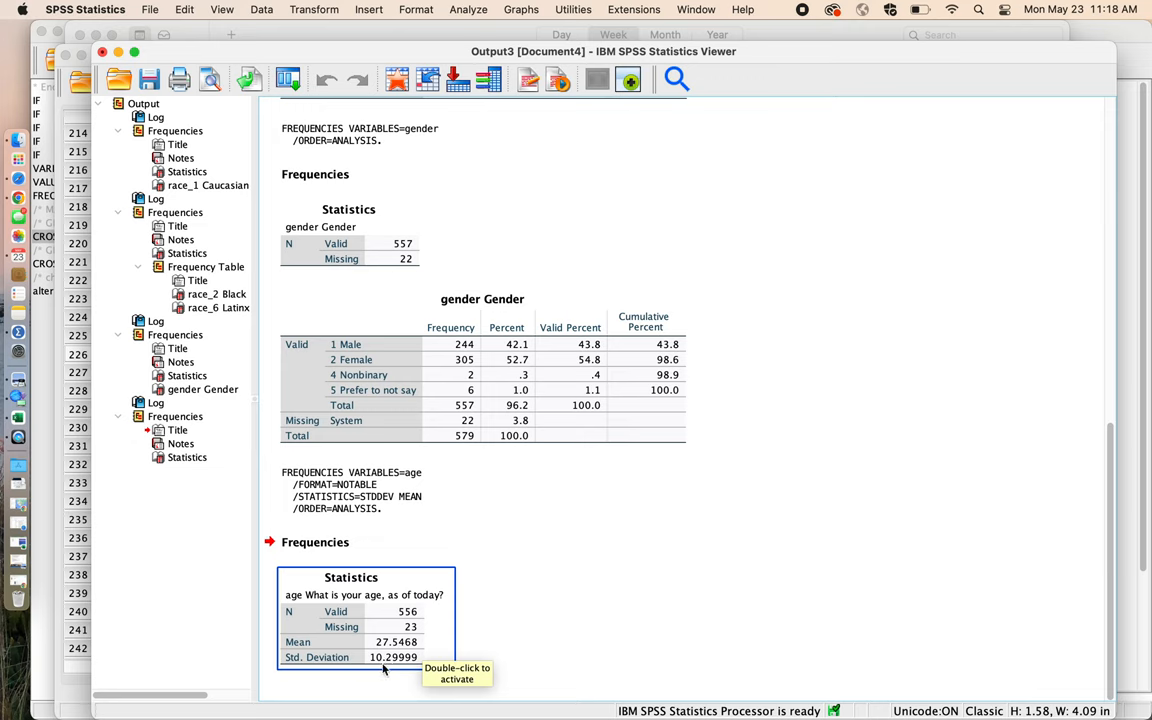
{"action": "mouse_move", "coordinate": [404, 668]}
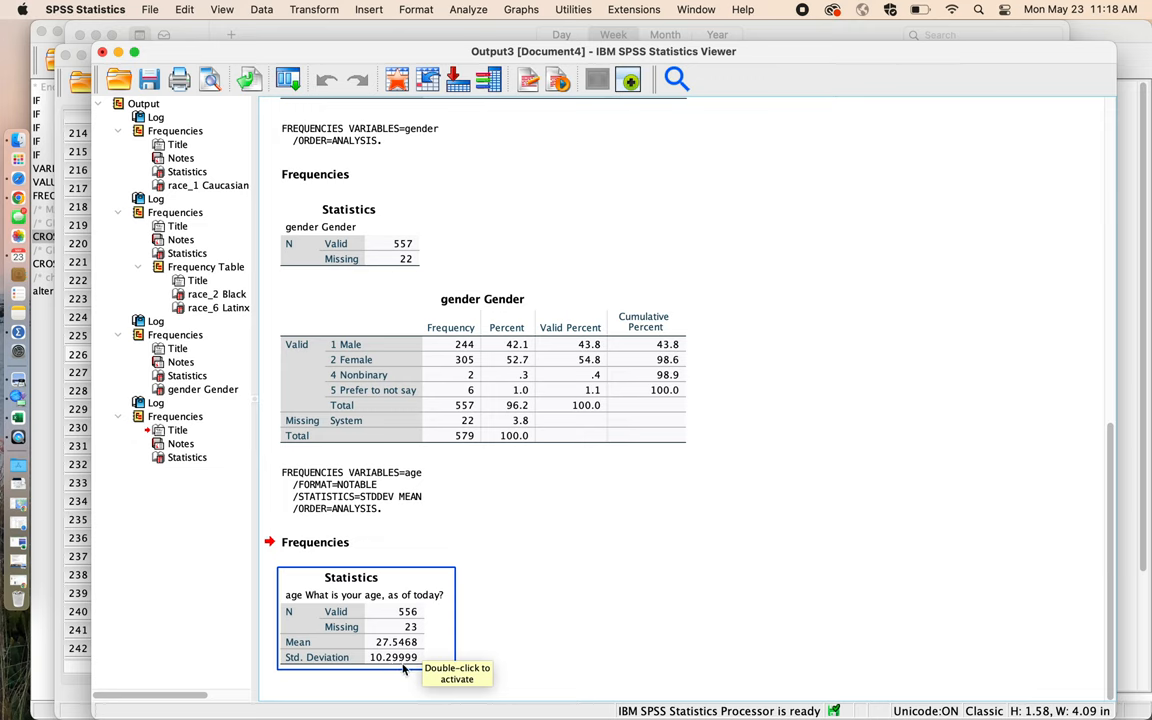
{"action": "mouse_move", "coordinate": [388, 668]}
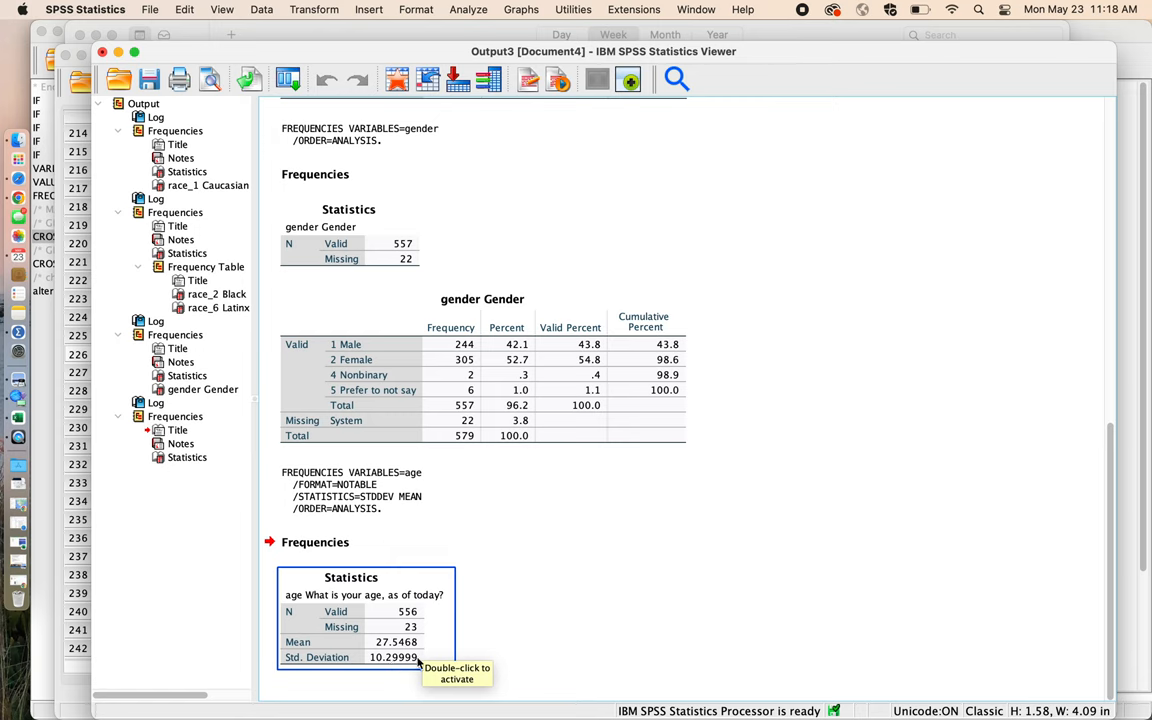
{"action": "mouse_move", "coordinate": [570, 600]}
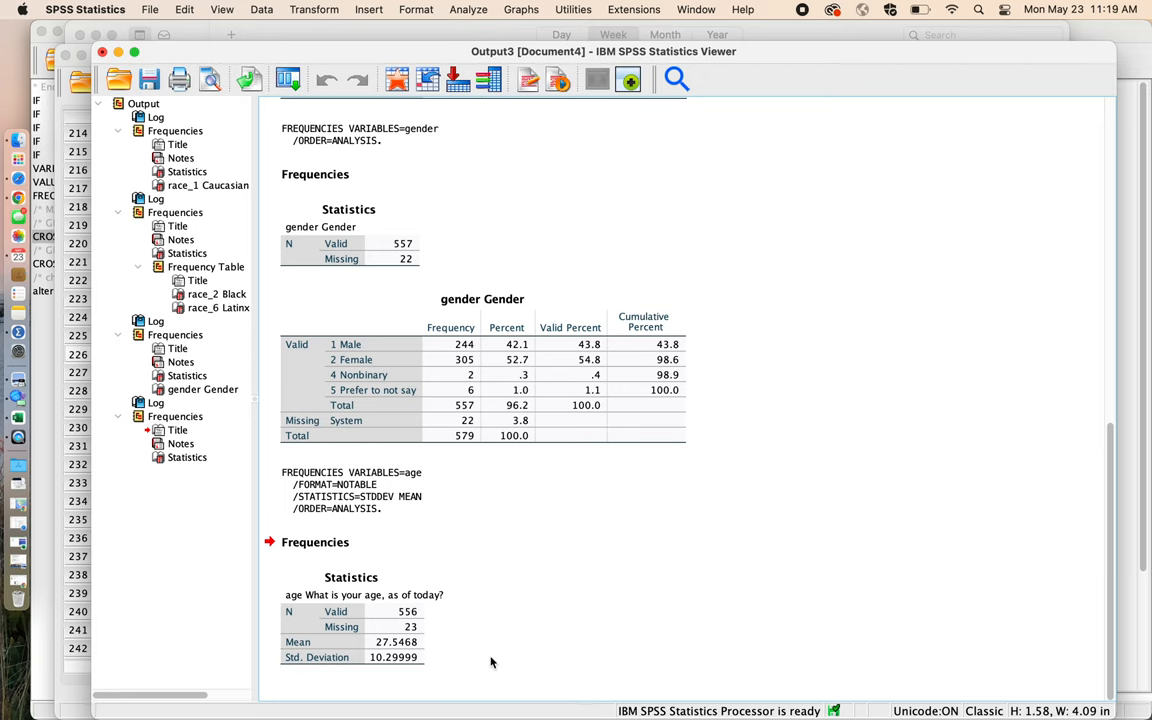
Select the age Statistics table (mean 27.5468, SD 10.29999) and then deselect it
{"action": "left_click", "coordinate": [366, 618]}
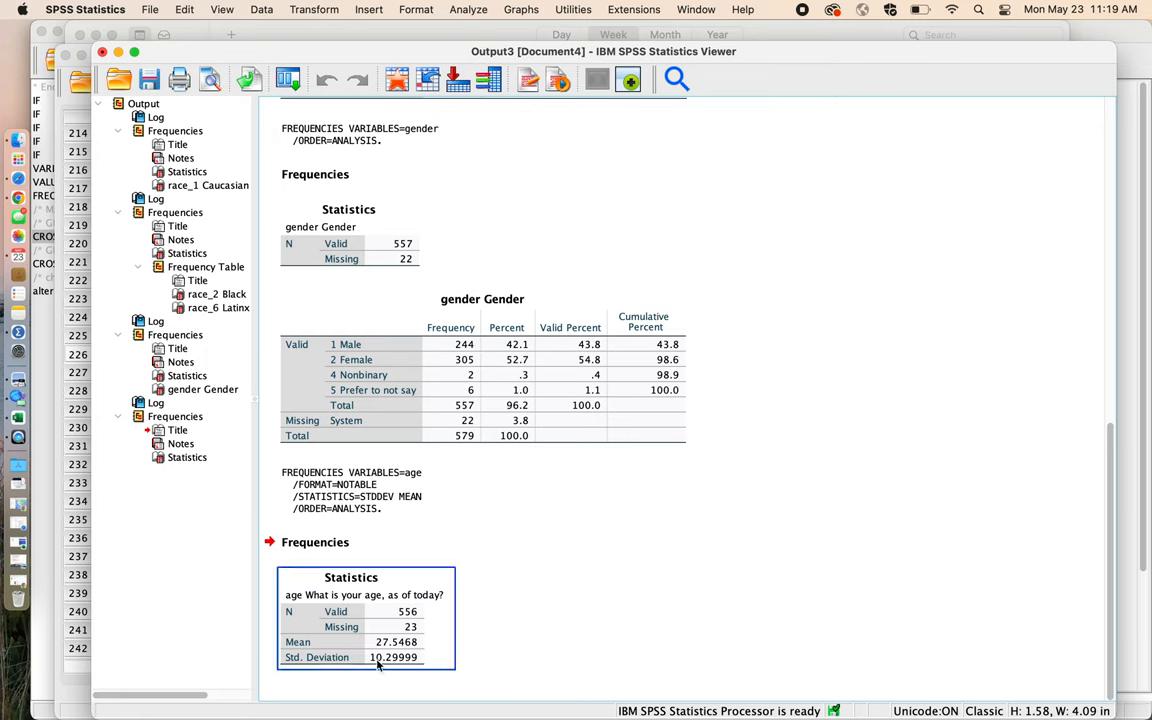
{"action": "mouse_move", "coordinate": [384, 656]}
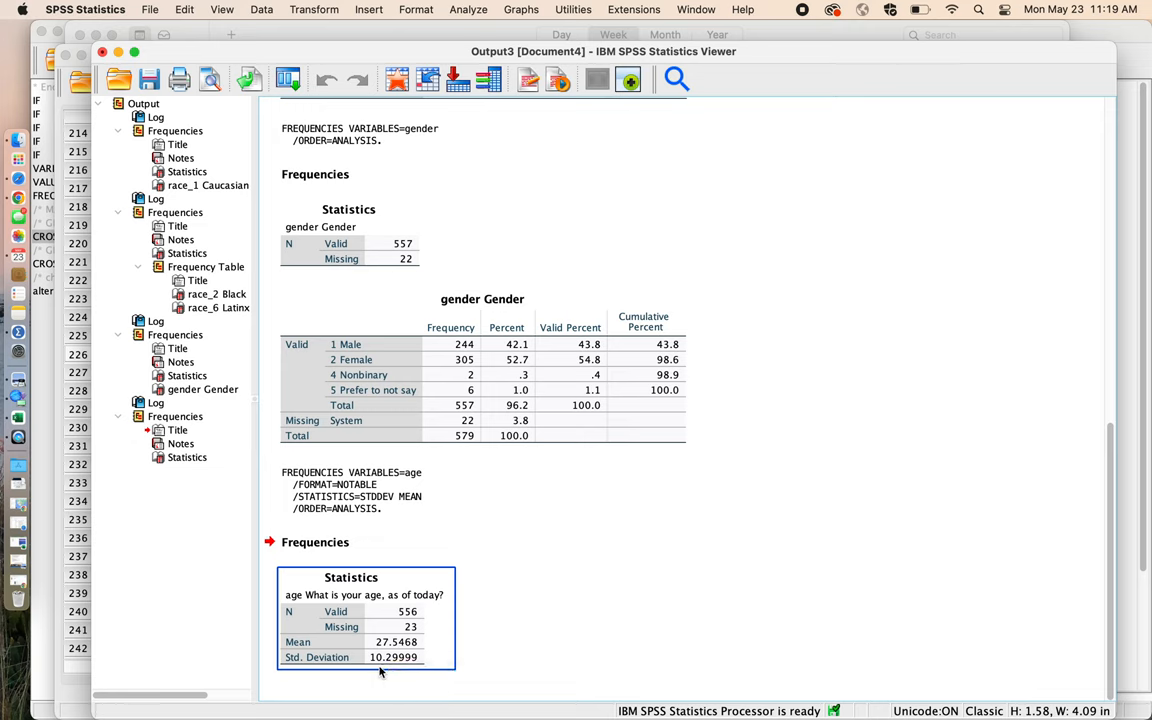
{"action": "left_click", "coordinate": [510, 658]}
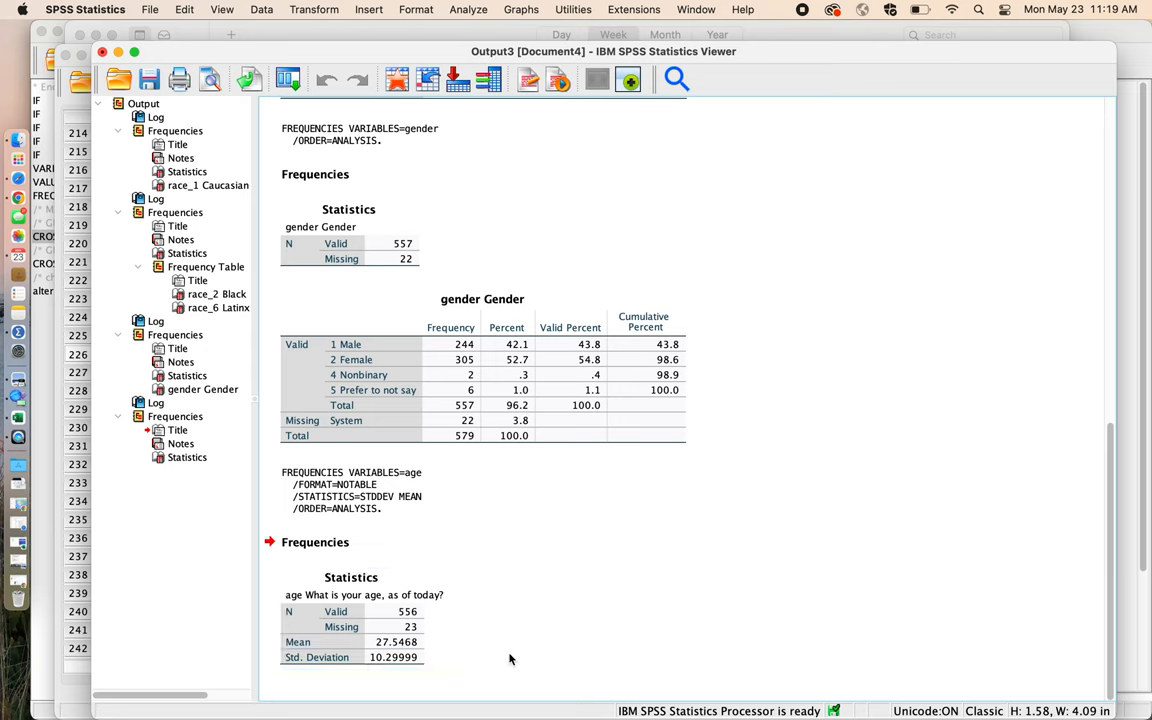